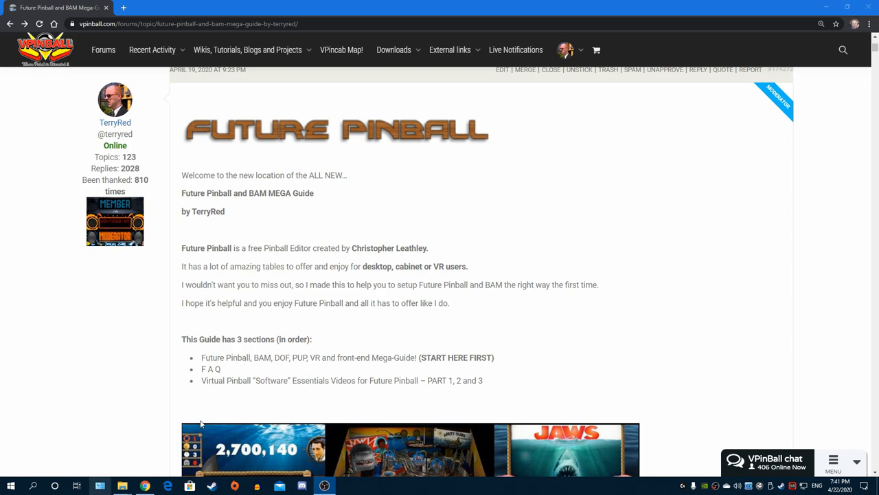
Scroll past the introduction and reading notes to the second Future Pinball banner and Mega-Guide heading
{"action": "scroll", "scroll_direction": "down", "scroll_amount": 3}
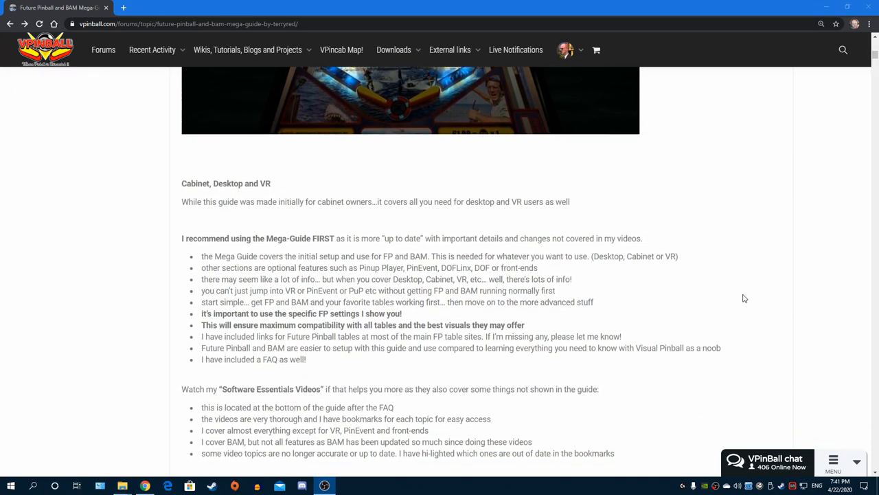
{"action": "scroll", "scroll_direction": "down", "scroll_amount": 3}
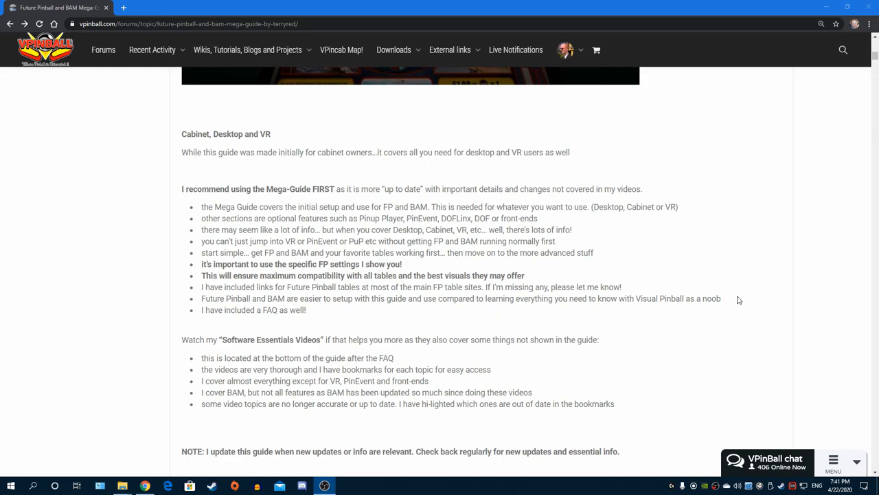
{"action": "scroll", "scroll_direction": "down", "scroll_amount": 3}
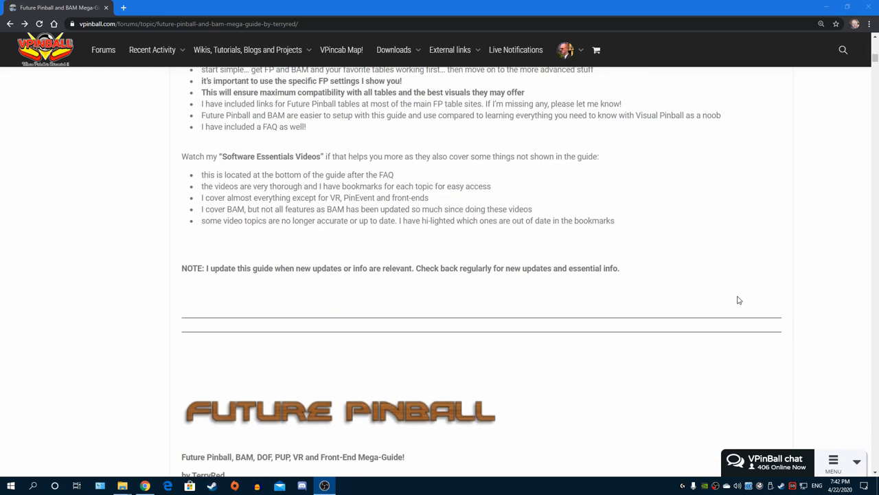
{"action": "scroll", "scroll_direction": "down", "scroll_amount": 3}
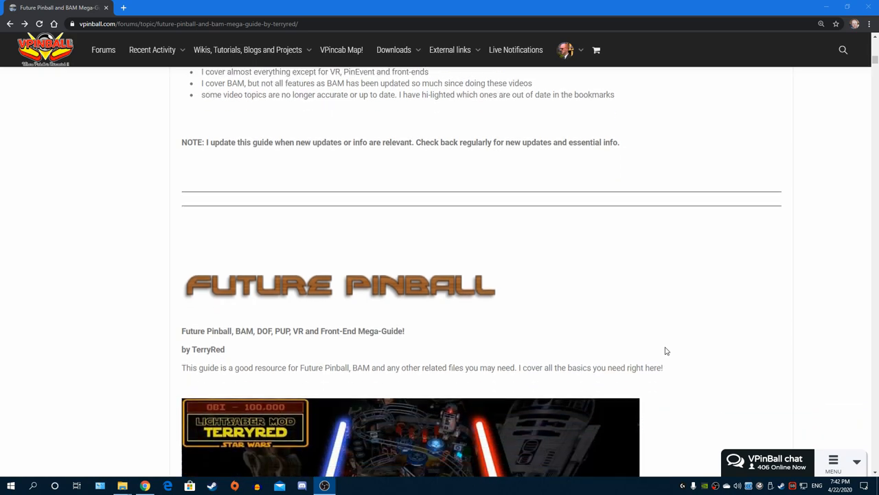
Nudge the page down to frame the Mega-Guide heading, TerryRed byline and Star Wars table image
{"action": "scroll", "scroll_direction": "down", "scroll_amount": 3}
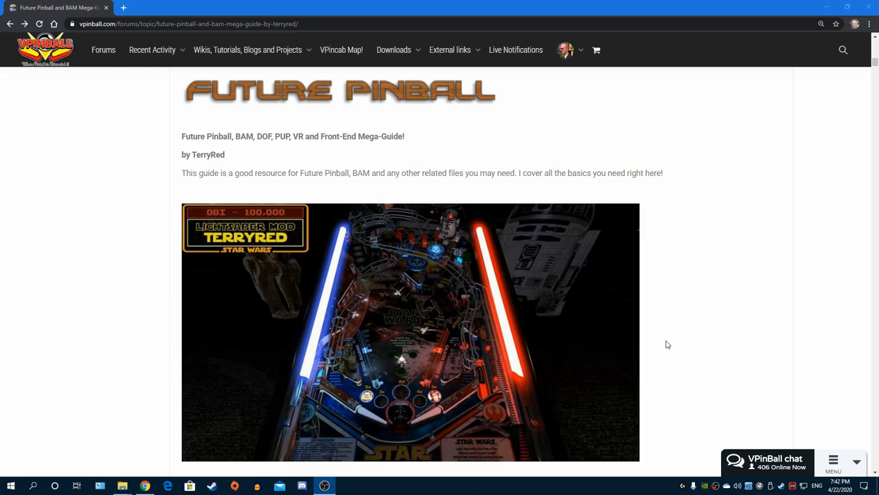
{"action": "mouse_move", "coordinate": [688, 331]}
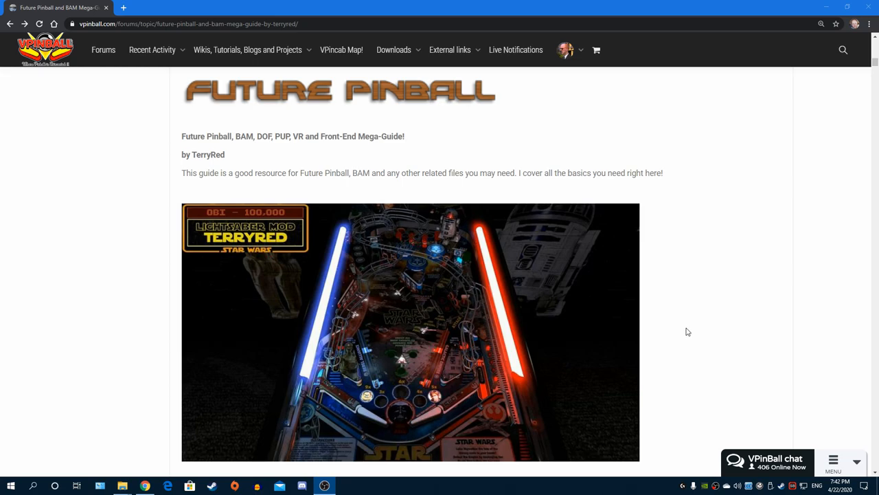
{"action": "mouse_move", "coordinate": [690, 329]}
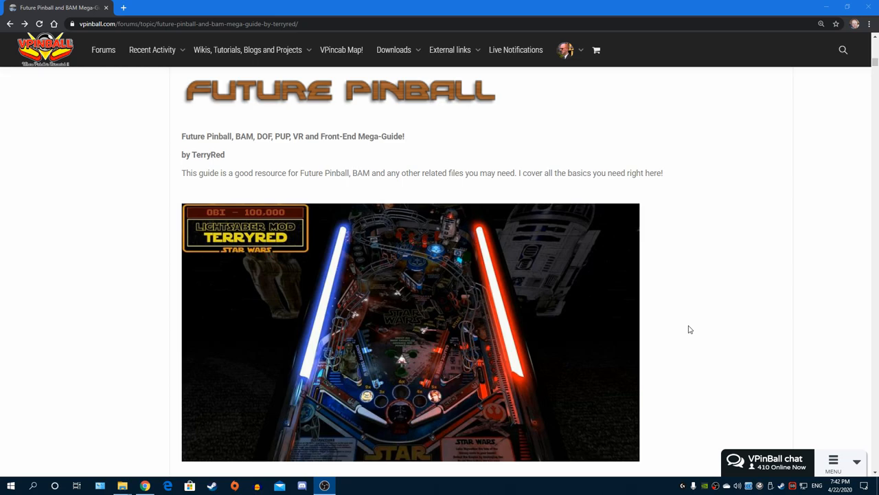
{"action": "mouse_move", "coordinate": [741, 330]}
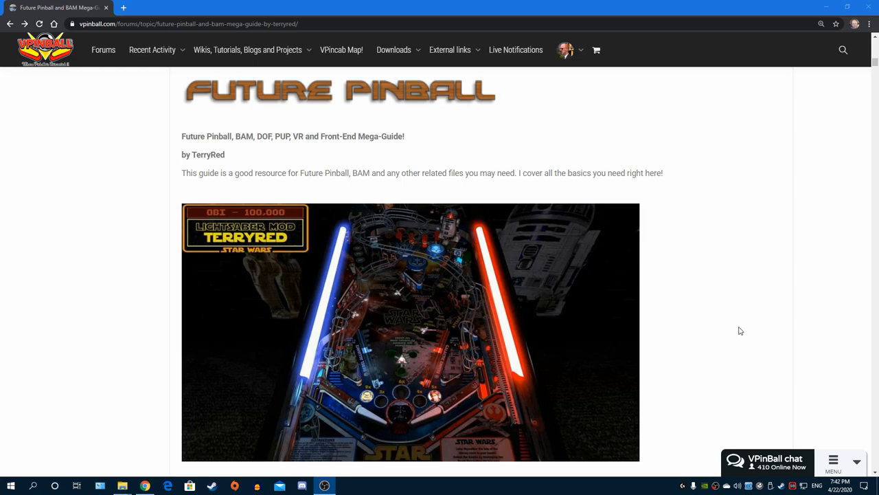
Scroll down through the BAM features and installation sections
{"action": "scroll", "scroll_direction": "down", "scroll_amount": 3}
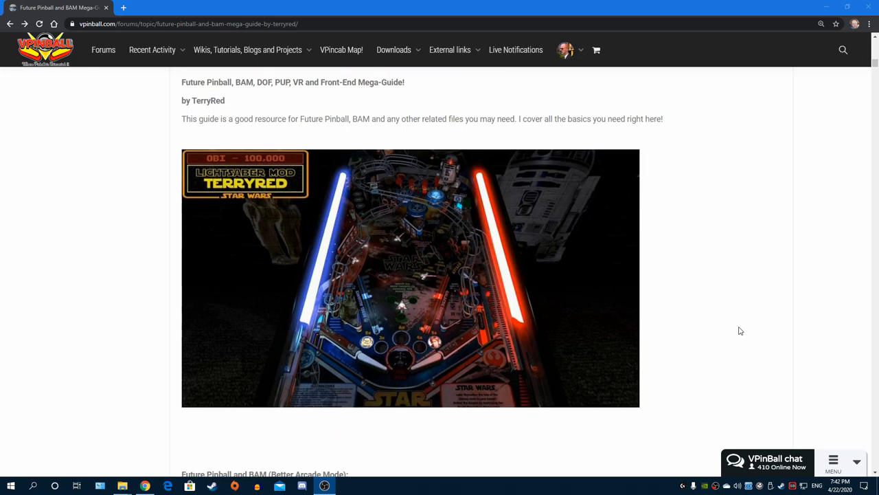
{"action": "scroll", "scroll_direction": "down", "scroll_amount": 3}
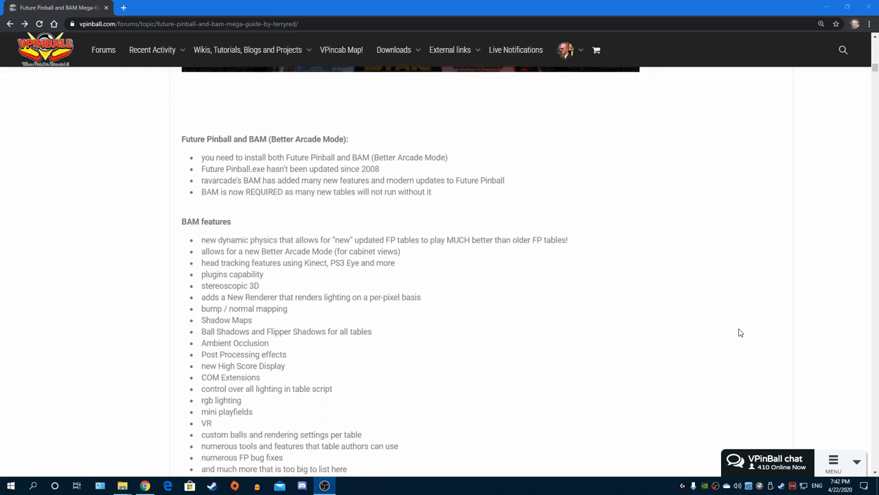
{"action": "scroll", "scroll_direction": "down", "scroll_amount": 3}
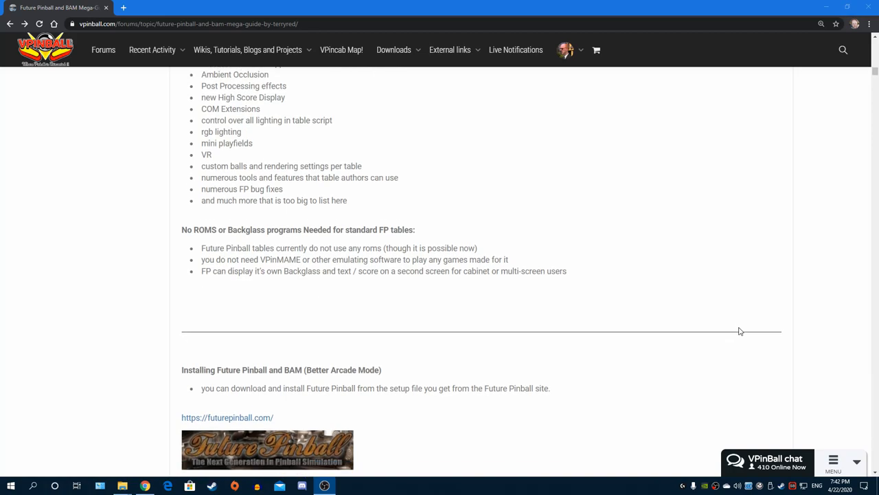
{"action": "scroll", "scroll_direction": "down", "scroll_amount": 3}
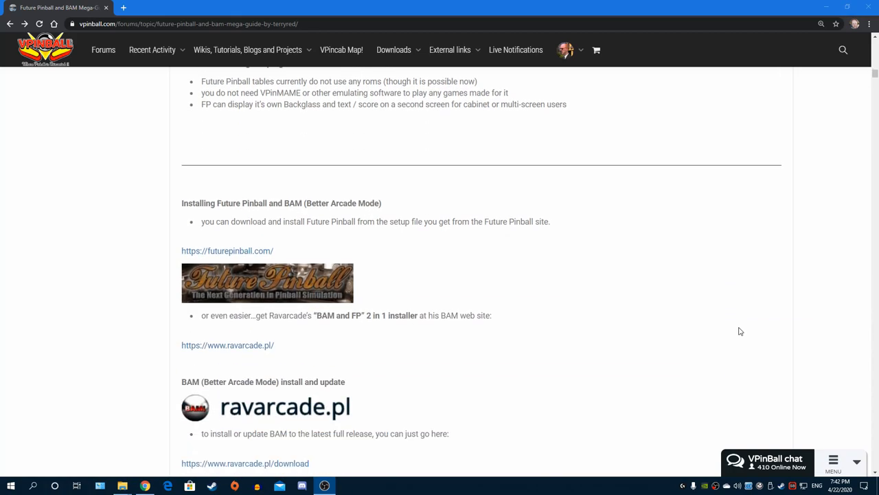
{"action": "scroll", "scroll_direction": "down", "scroll_amount": 3}
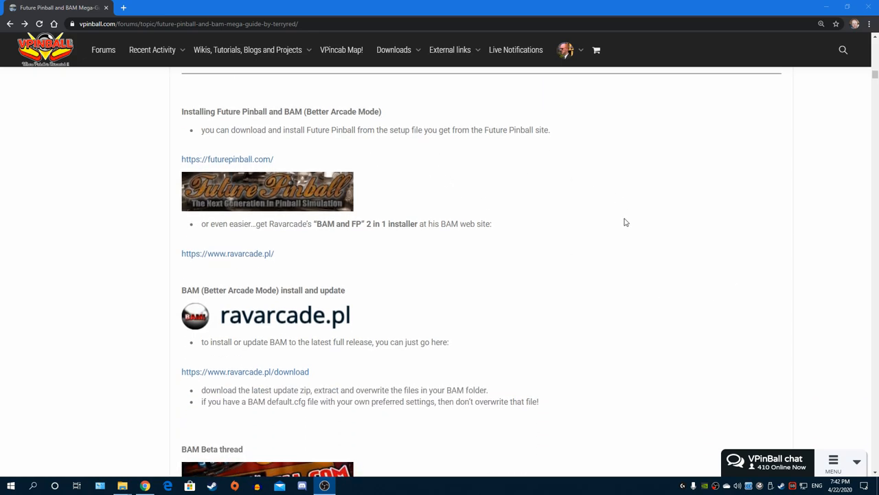
Scroll briefly back up, then continue down to the BAM Beta thread part
{"action": "scroll", "scroll_direction": "up", "scroll_amount": 3}
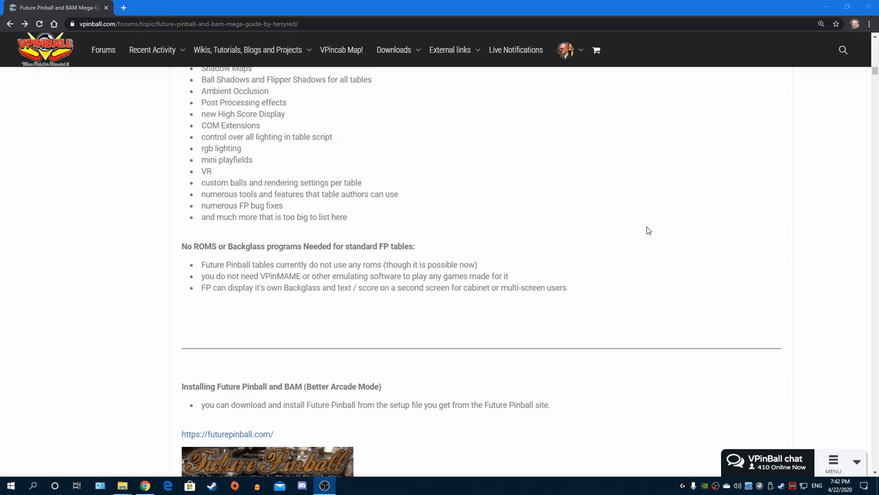
{"action": "scroll", "scroll_direction": "up", "scroll_amount": 3}
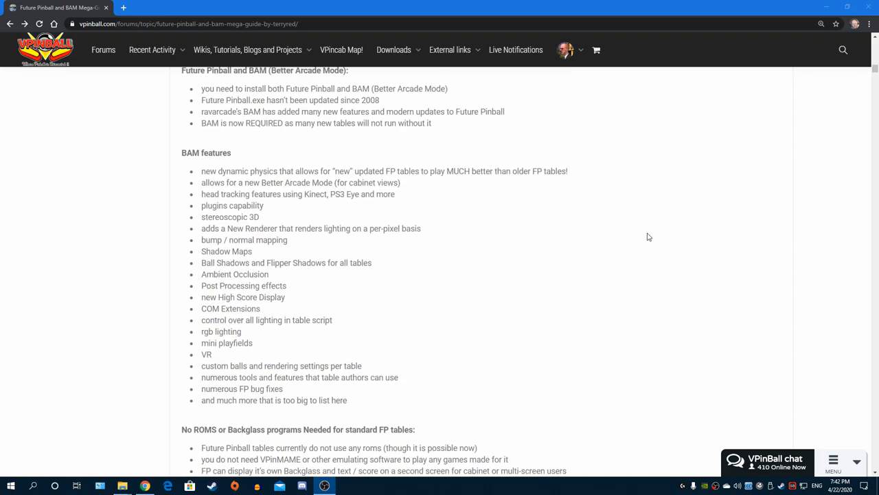
{"action": "scroll", "scroll_direction": "down", "scroll_amount": 3}
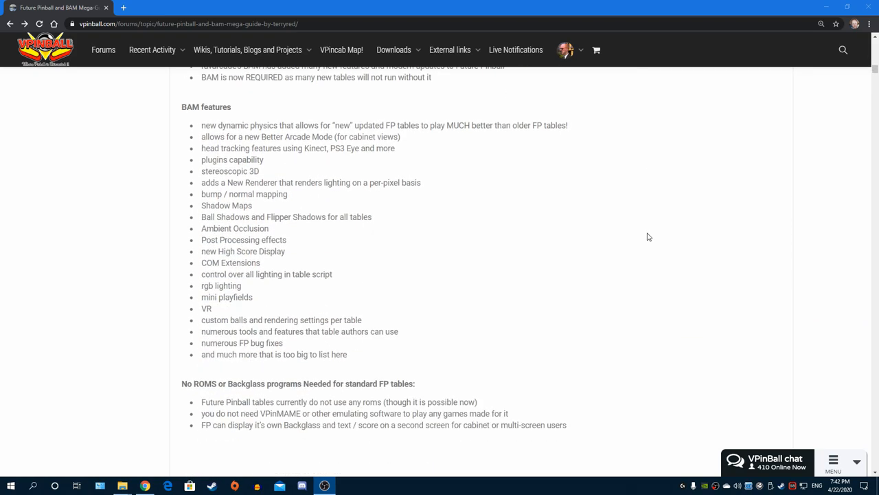
{"action": "scroll", "scroll_direction": "down", "scroll_amount": 3}
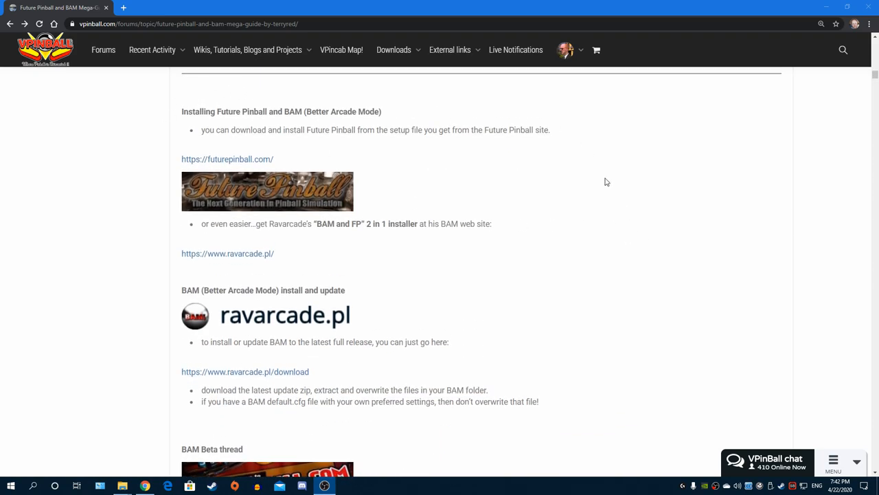
{"action": "mouse_move", "coordinate": [559, 215]}
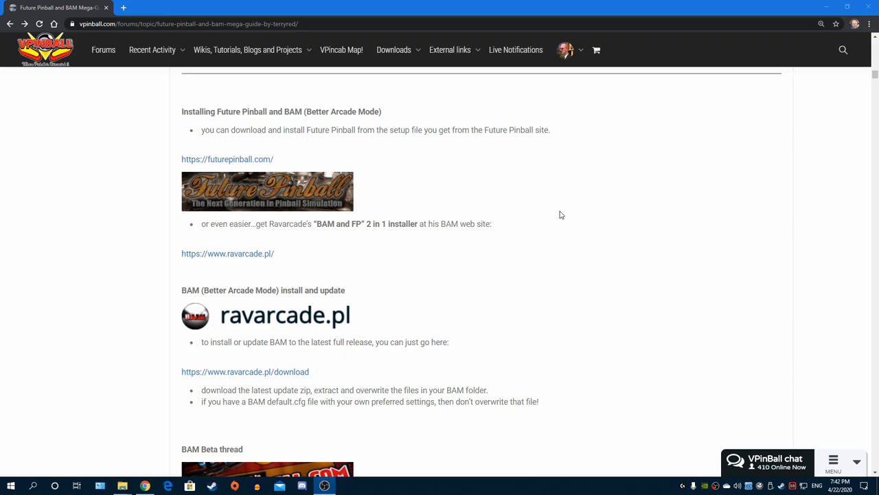
{"action": "scroll", "scroll_direction": "down", "scroll_amount": 3}
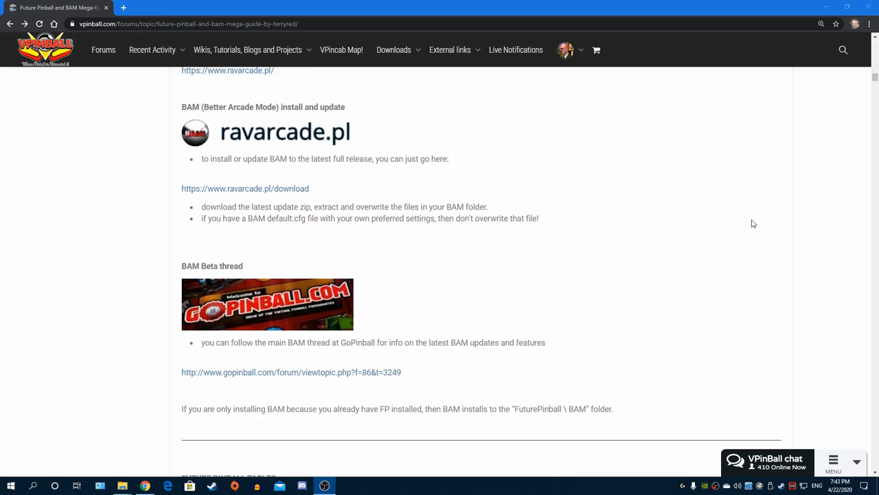
Browse the Future Pinball tables list: Ultimate Pro, PinEvent, DOFLinx, PinSimDB, vpforums, vpuniverse
{"action": "scroll", "scroll_direction": "down", "scroll_amount": 3}
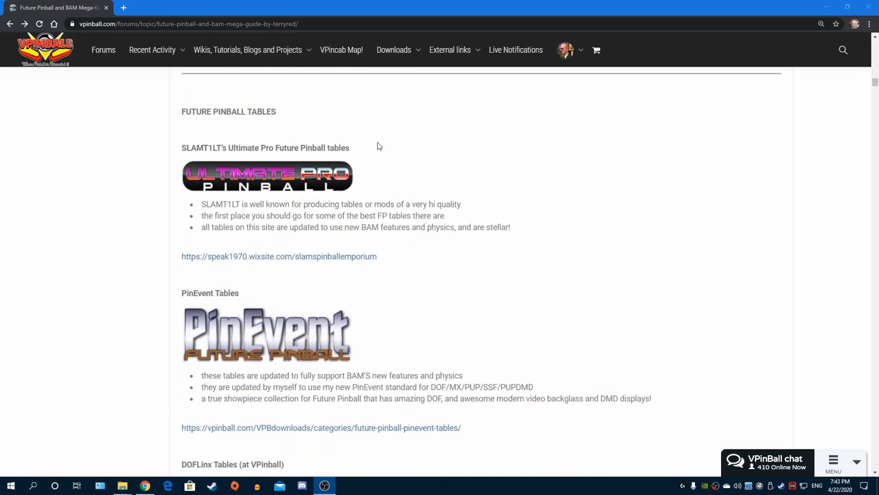
{"action": "mouse_move", "coordinate": [549, 314]}
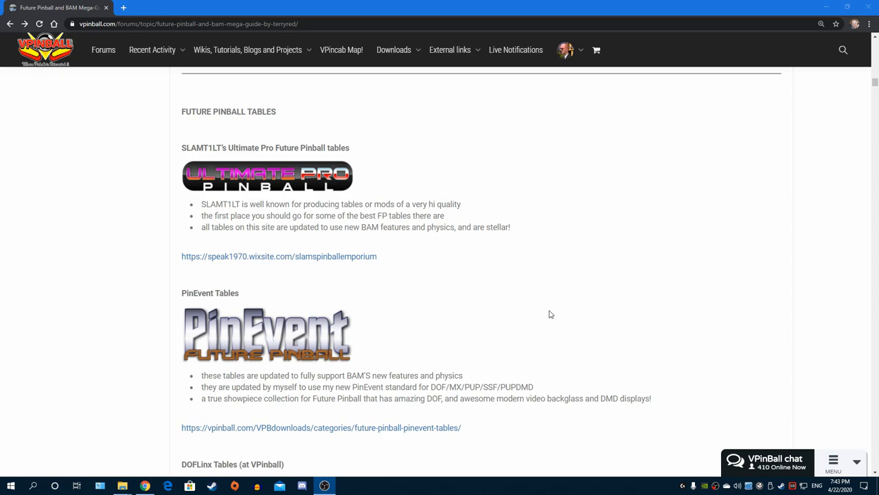
{"action": "mouse_move", "coordinate": [338, 168]}
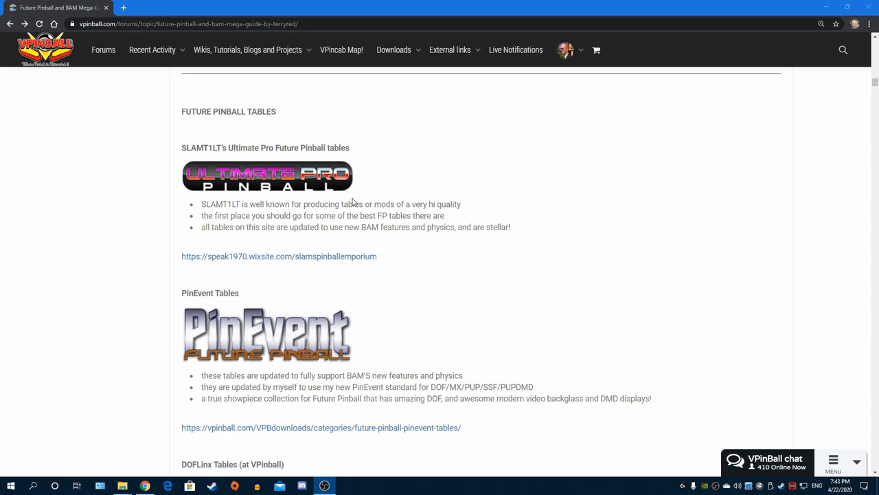
{"action": "mouse_move", "coordinate": [622, 229]}
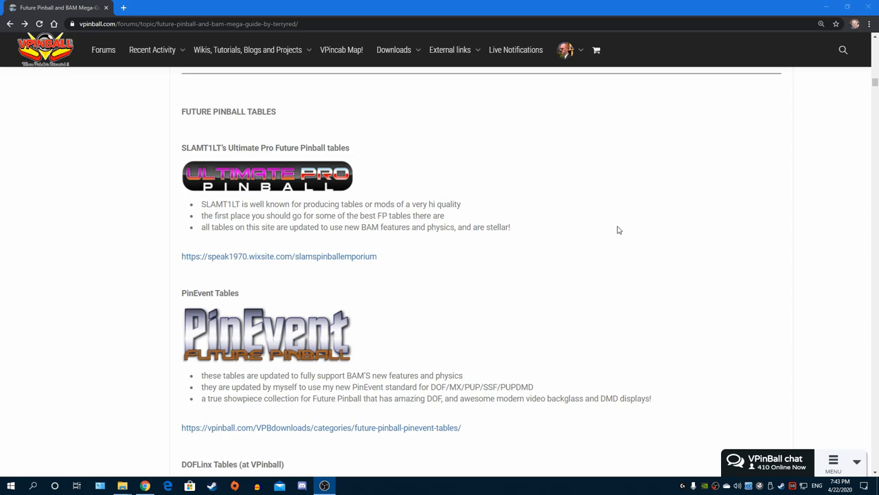
{"action": "scroll", "scroll_direction": "down", "scroll_amount": 3}
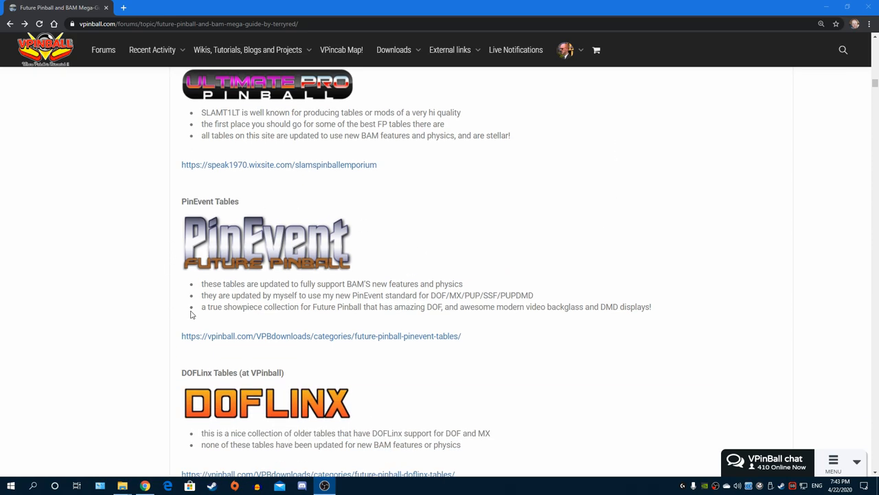
{"action": "mouse_move", "coordinate": [524, 207]}
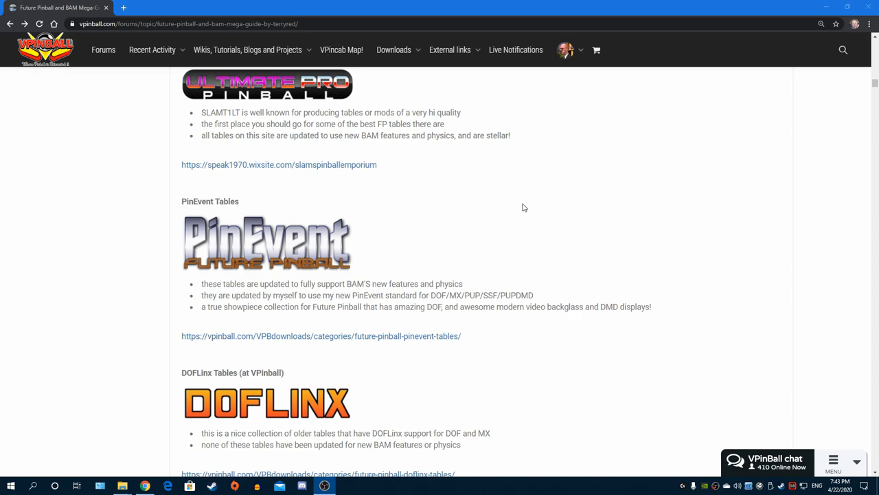
{"action": "scroll", "scroll_direction": "down", "scroll_amount": 3}
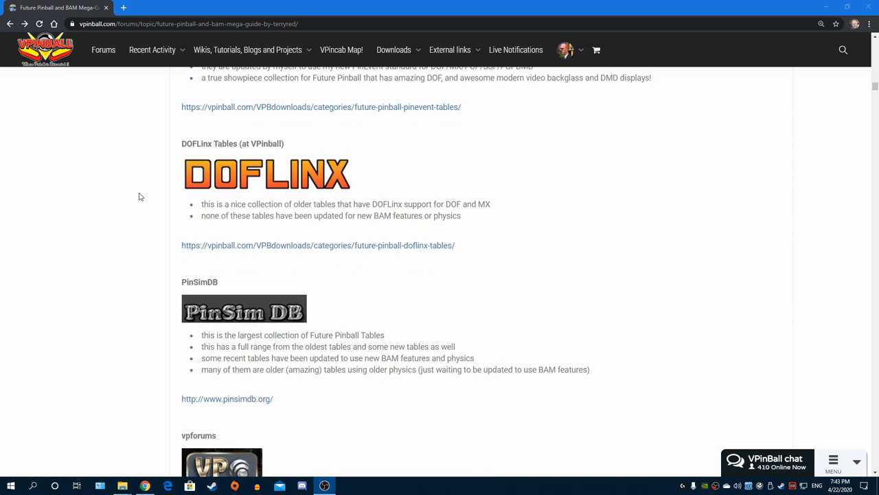
{"action": "scroll", "scroll_direction": "down", "scroll_amount": 3}
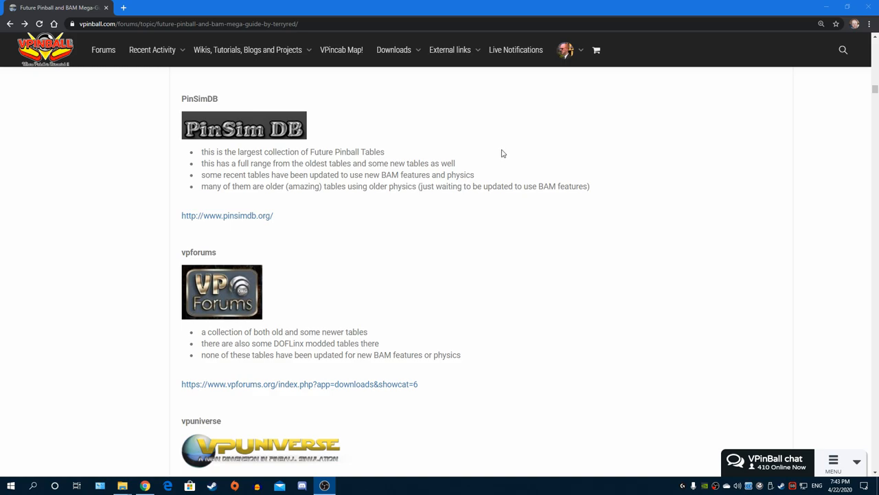
{"action": "mouse_move", "coordinate": [655, 192]}
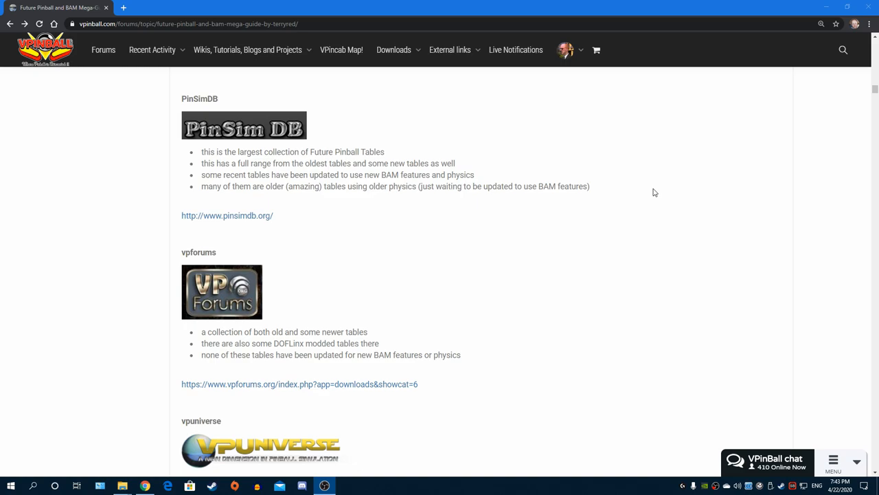
{"action": "mouse_move", "coordinate": [644, 187]}
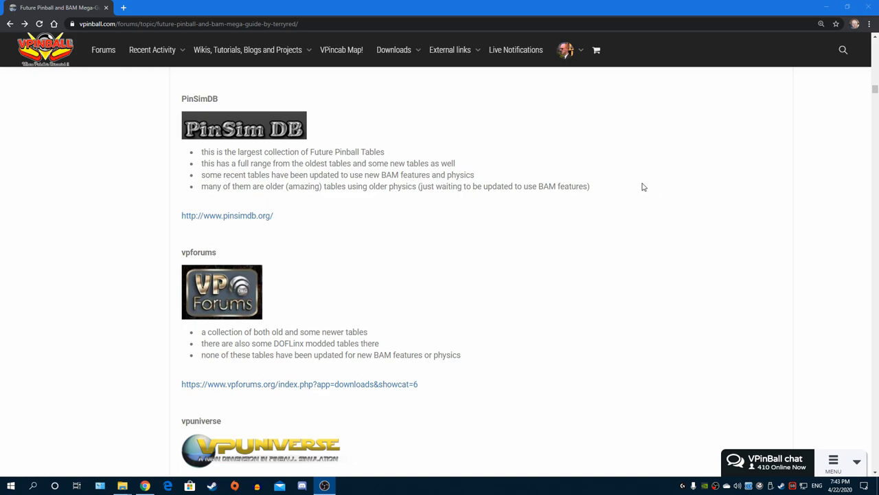
{"action": "scroll", "scroll_direction": "down", "scroll_amount": 3}
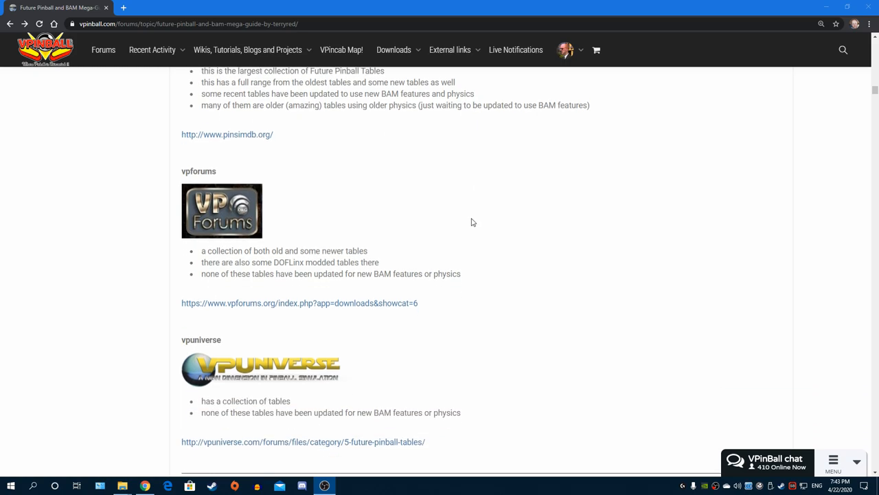
Scroll from Windows Settings to 'How to Run Future Pinball' and 'Running as Administrator'
{"action": "scroll", "scroll_direction": "down", "scroll_amount": 3}
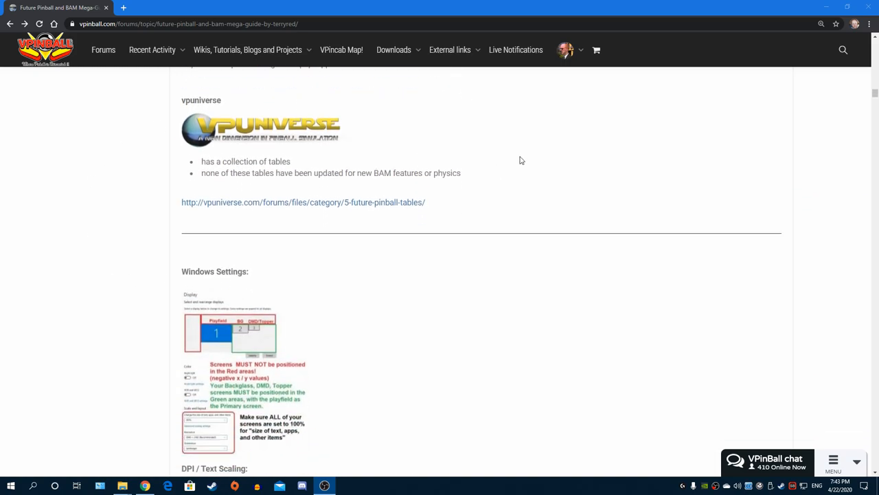
{"action": "scroll", "scroll_direction": "down", "scroll_amount": 3}
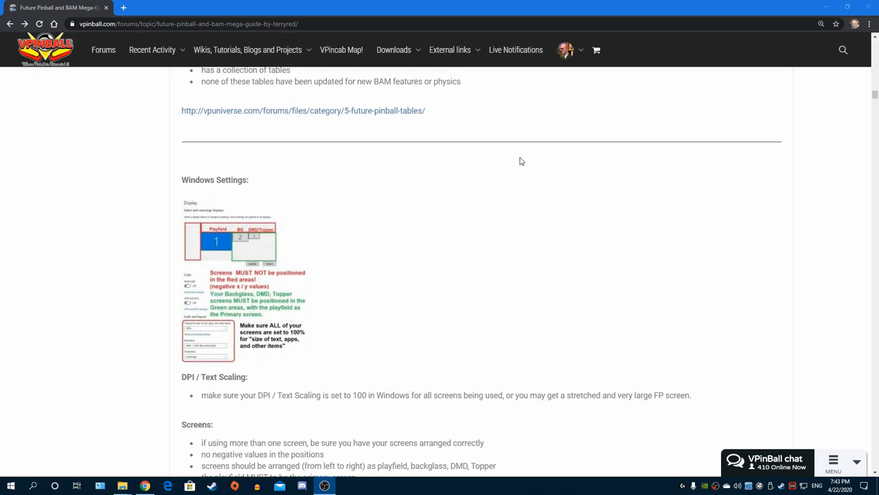
{"action": "mouse_move", "coordinate": [520, 161]}
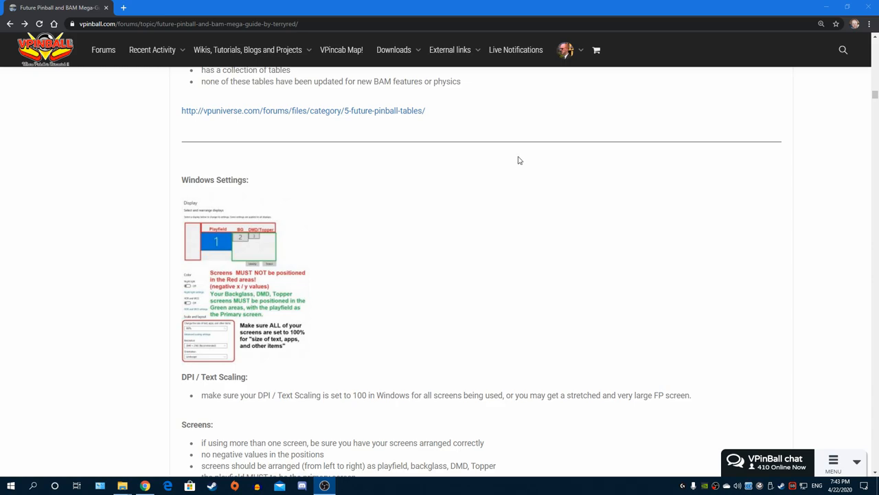
{"action": "scroll", "scroll_direction": "down", "scroll_amount": 3}
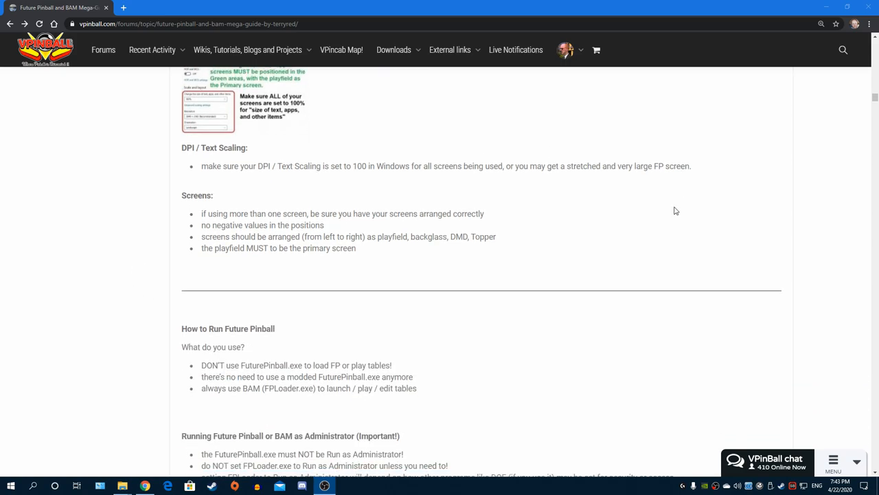
{"action": "scroll", "scroll_direction": "down", "scroll_amount": 3}
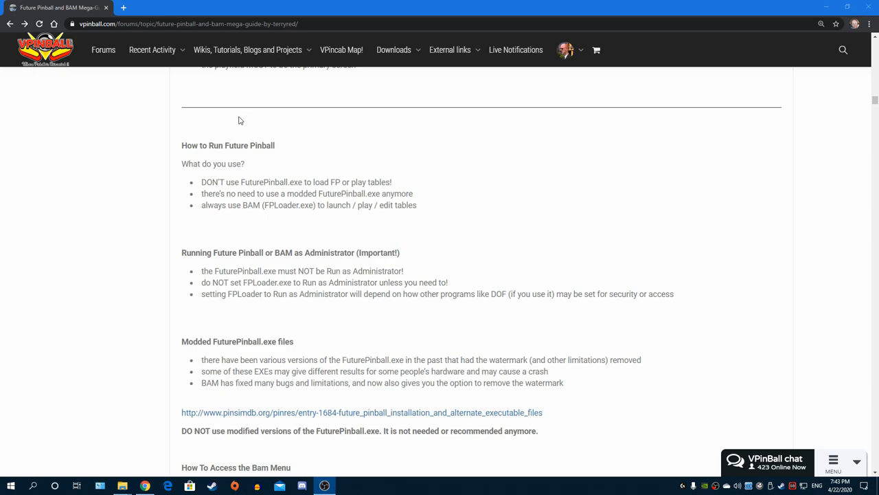
Scroll past Video/Rendering Options and Arcade Mode to the Borderless Windowed options
{"action": "scroll", "scroll_direction": "down", "scroll_amount": 3}
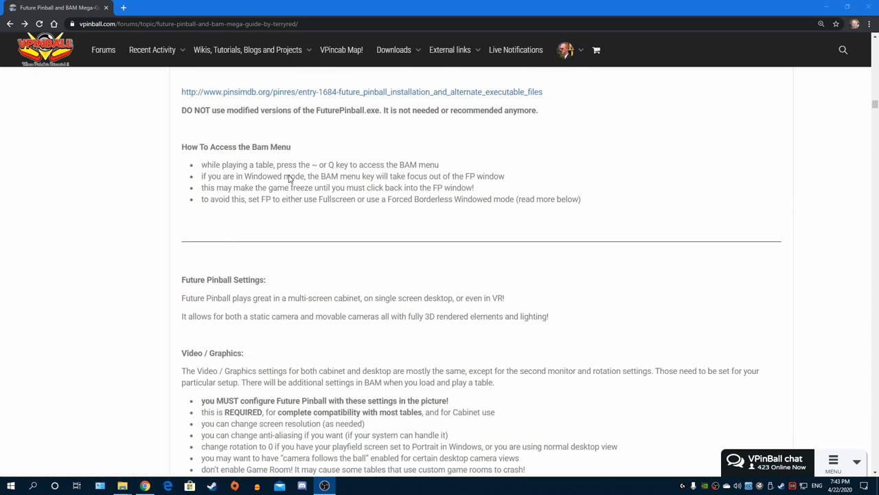
{"action": "mouse_move", "coordinate": [663, 186]}
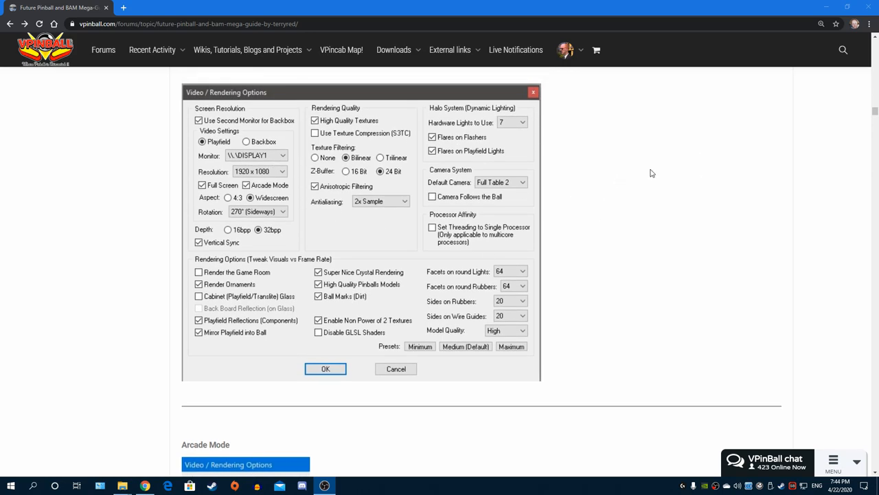
{"action": "mouse_move", "coordinate": [362, 235]}
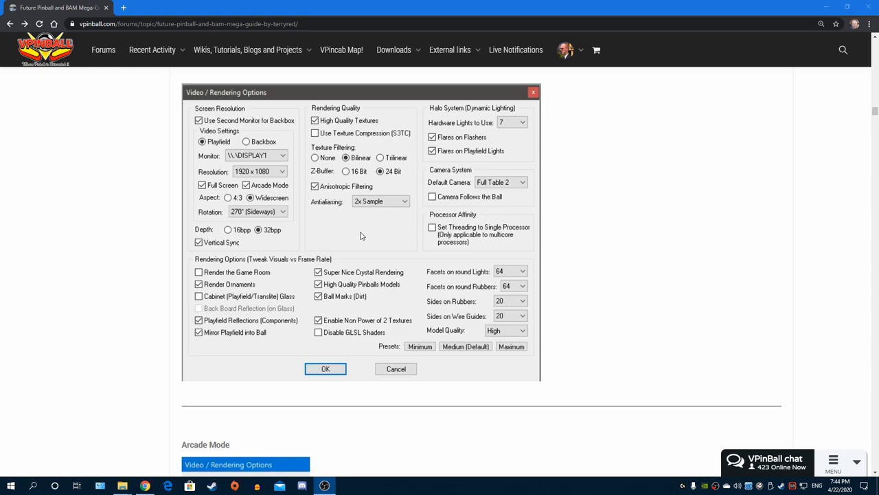
{"action": "scroll", "scroll_direction": "down", "scroll_amount": 3}
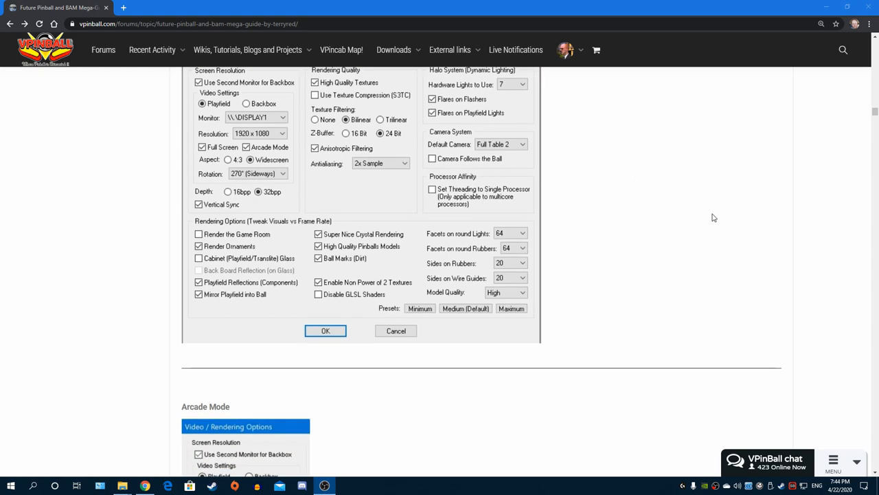
{"action": "scroll", "scroll_direction": "down", "scroll_amount": 3}
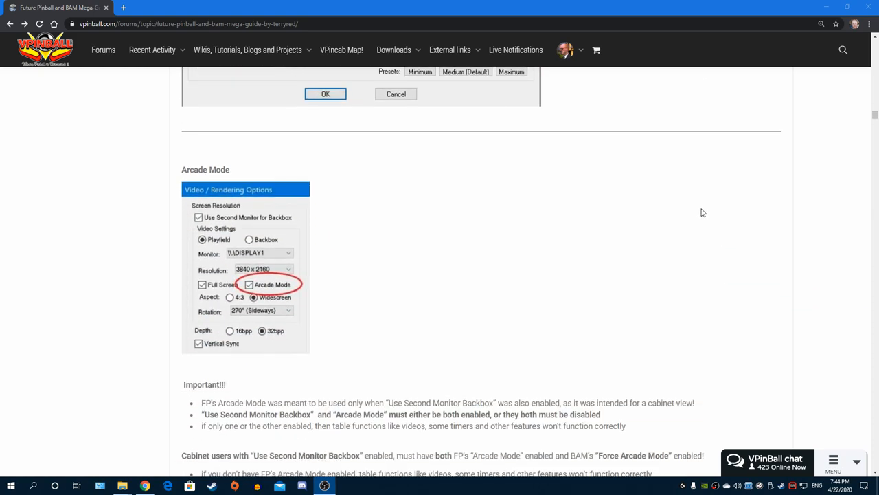
{"action": "scroll", "scroll_direction": "down", "scroll_amount": 3}
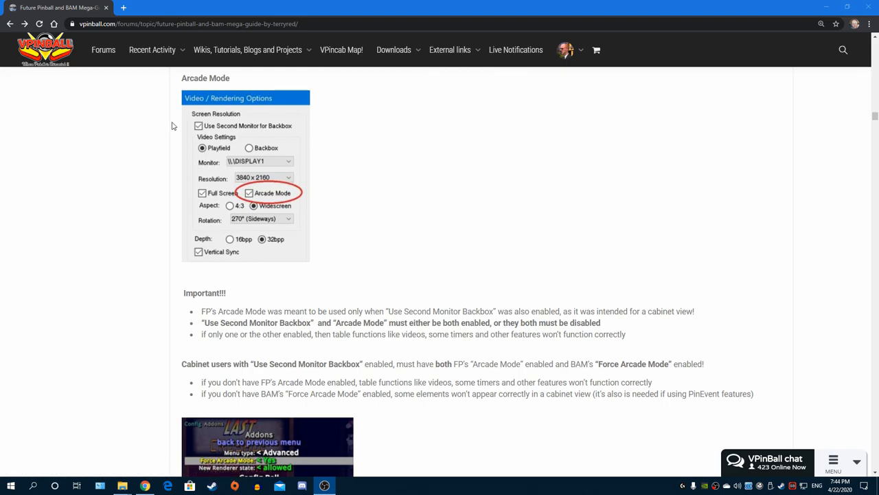
{"action": "mouse_move", "coordinate": [559, 250]}
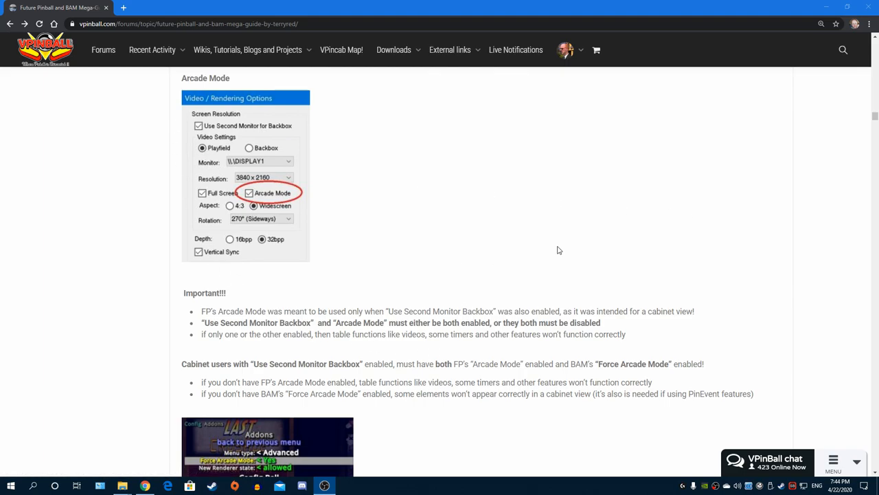
{"action": "scroll", "scroll_direction": "down", "scroll_amount": 3}
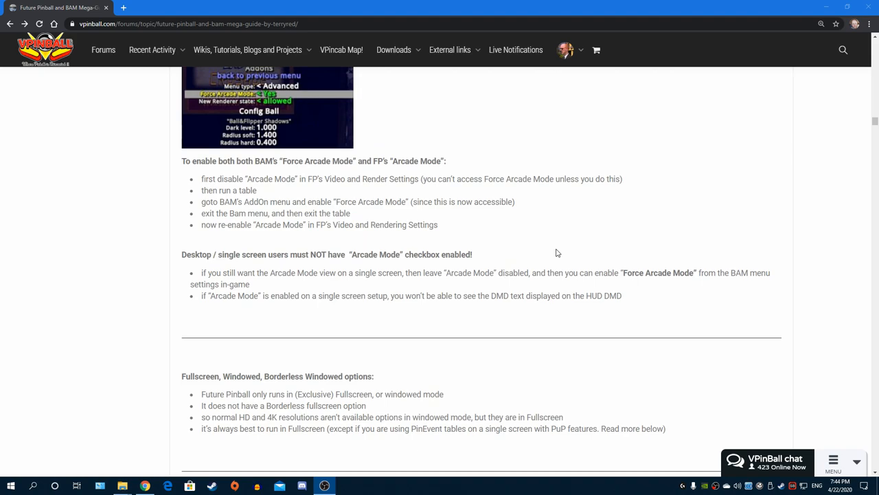
{"action": "scroll", "scroll_direction": "down", "scroll_amount": 3}
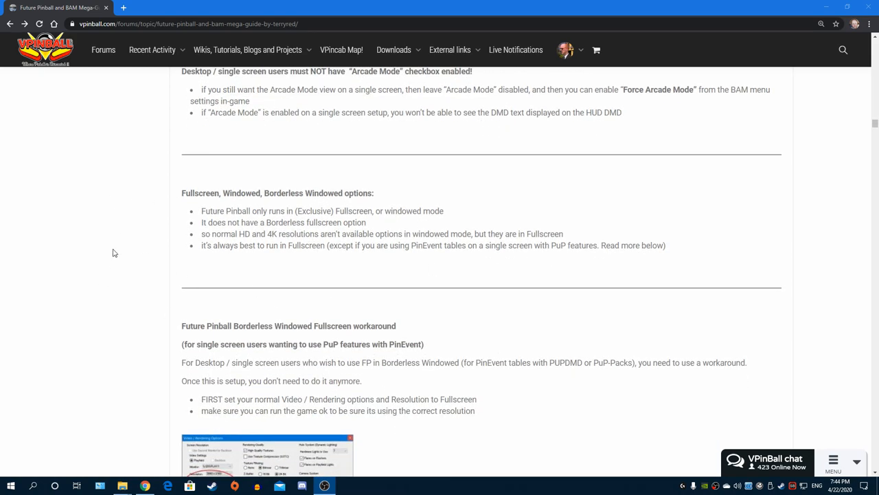
{"action": "mouse_move", "coordinate": [483, 262]}
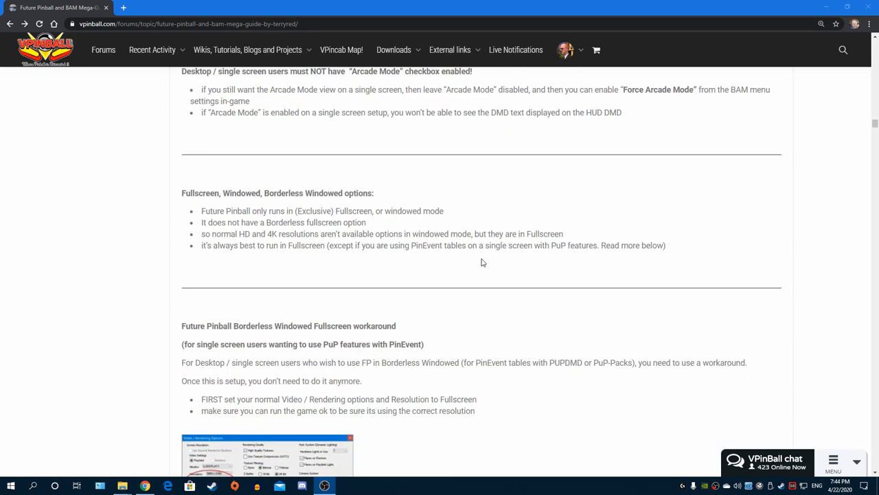
{"action": "mouse_move", "coordinate": [484, 258]}
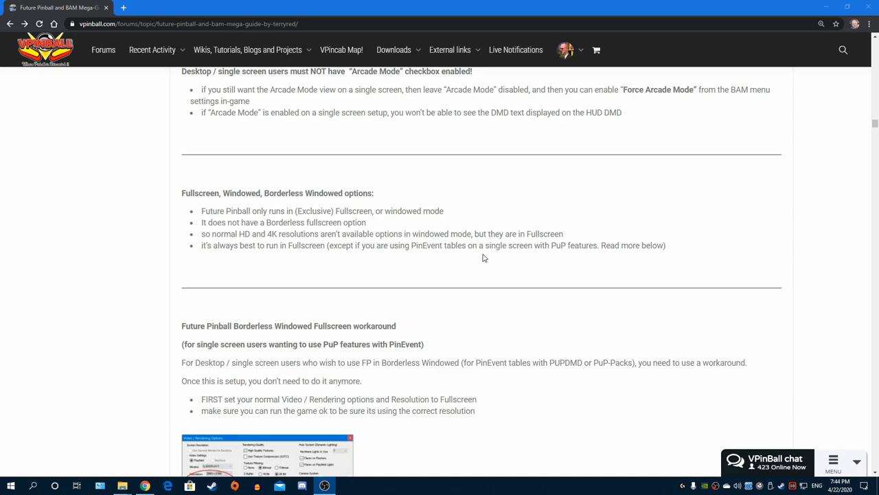
Scroll past Controls Settings and Tables and Other Files to 'Normal Loading and Usage'
{"action": "scroll", "scroll_direction": "down", "scroll_amount": 3}
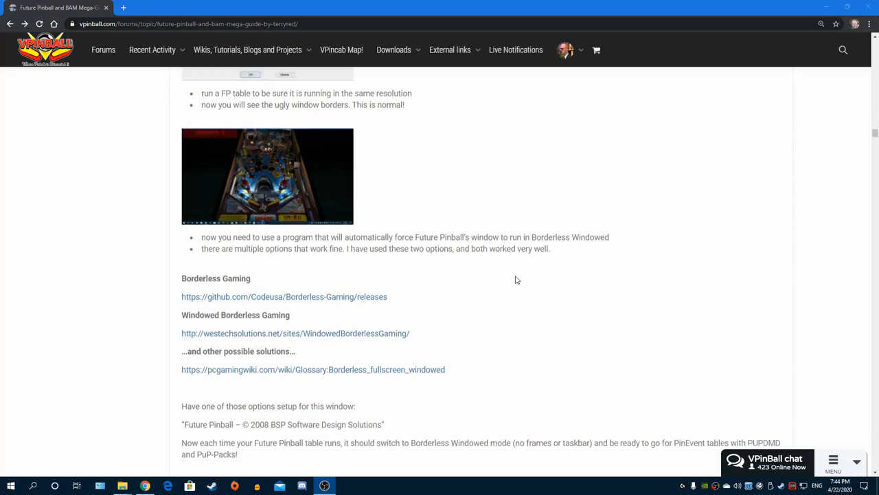
{"action": "scroll", "scroll_direction": "down", "scroll_amount": 3}
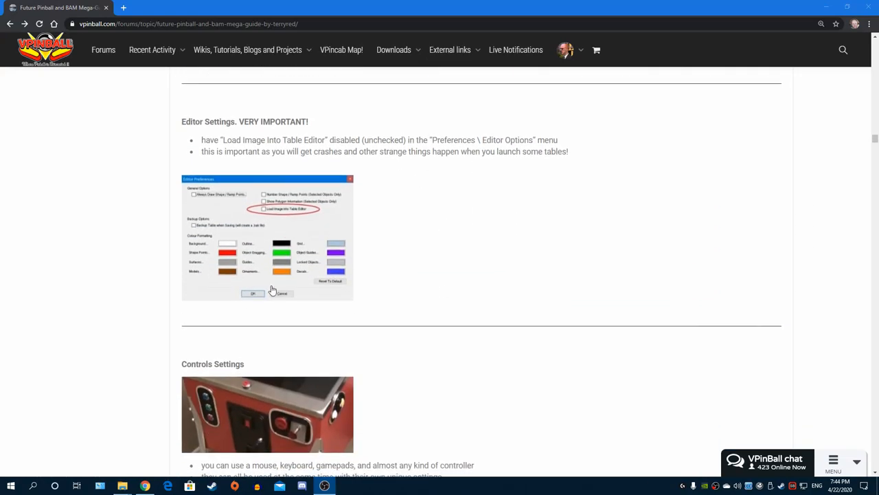
{"action": "mouse_move", "coordinate": [324, 177]}
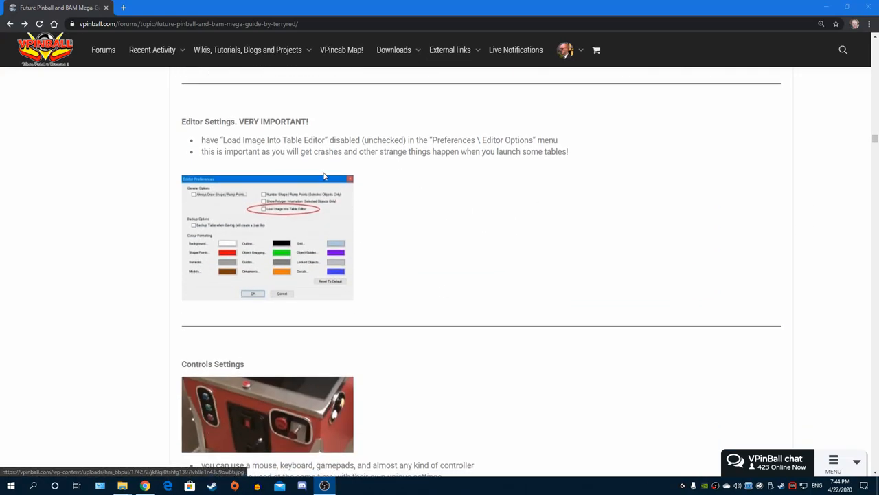
{"action": "scroll", "scroll_direction": "down", "scroll_amount": 3}
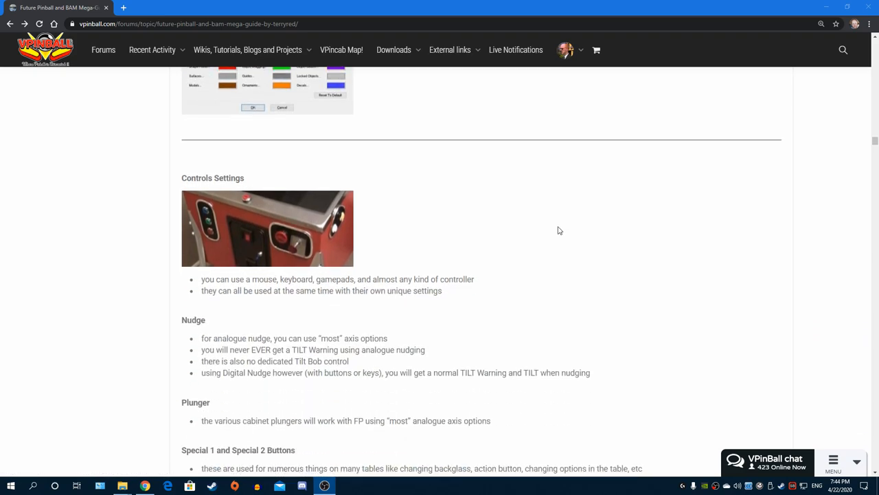
{"action": "scroll", "scroll_direction": "down", "scroll_amount": 3}
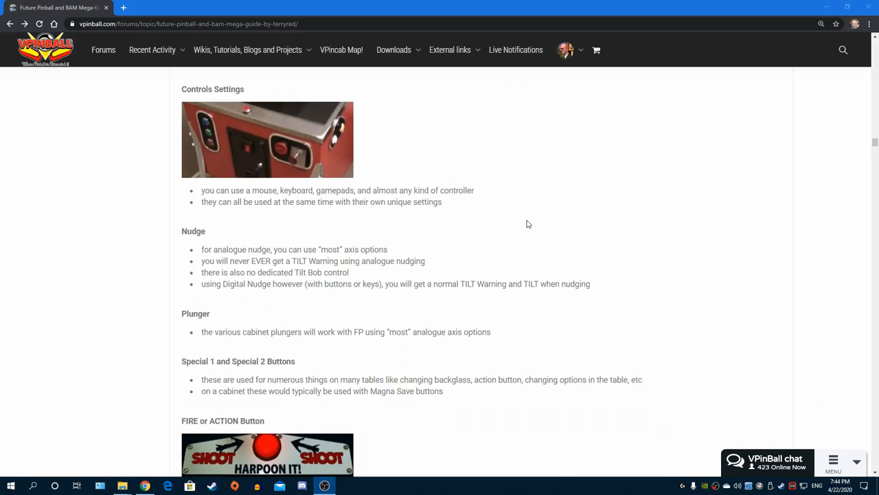
{"action": "scroll", "scroll_direction": "down", "scroll_amount": 3}
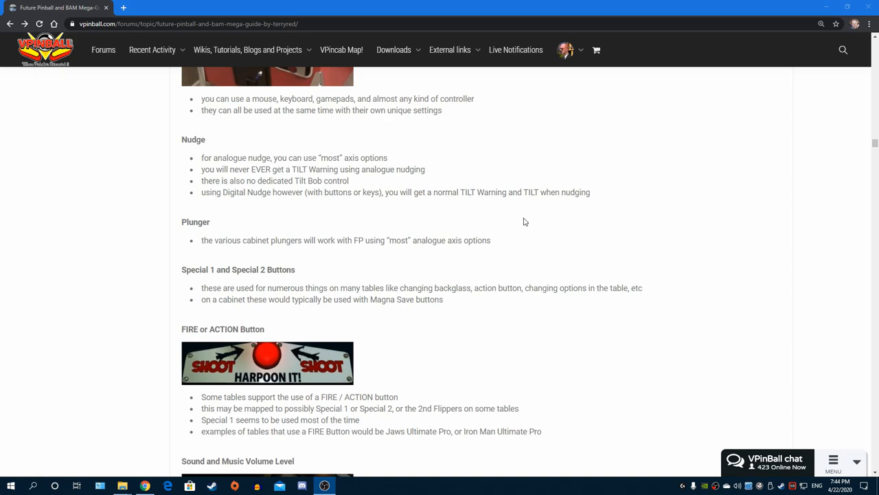
{"action": "scroll", "scroll_direction": "down", "scroll_amount": 3}
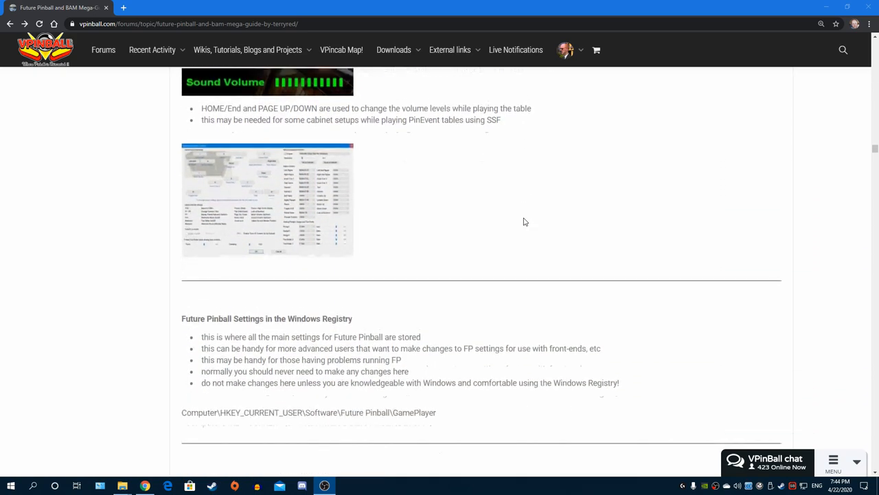
{"action": "scroll", "scroll_direction": "down", "scroll_amount": 3}
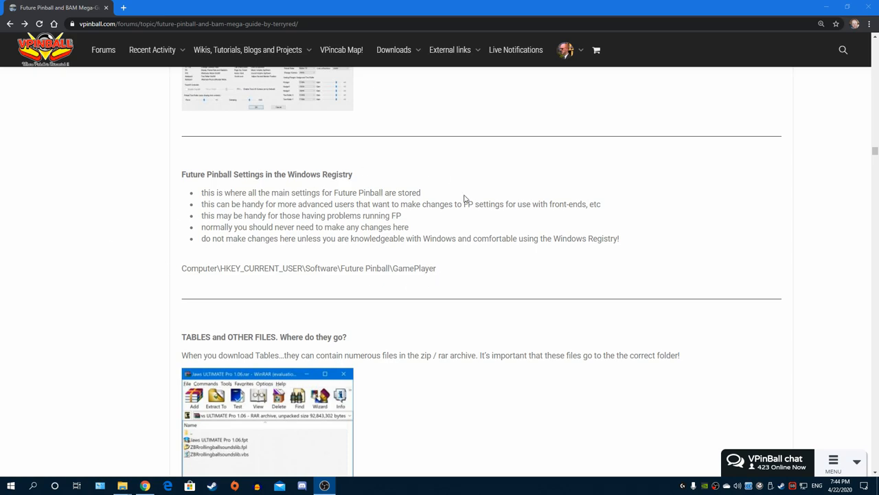
{"action": "mouse_move", "coordinate": [67, 266]}
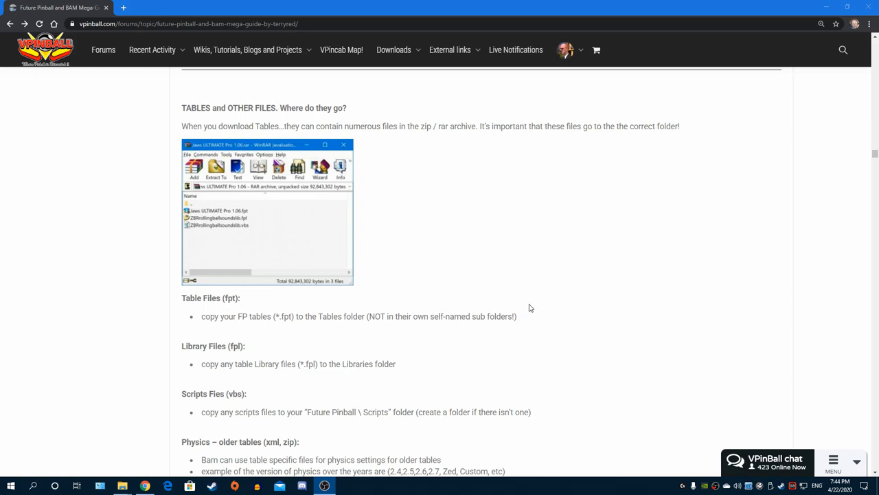
{"action": "mouse_move", "coordinate": [529, 304]}
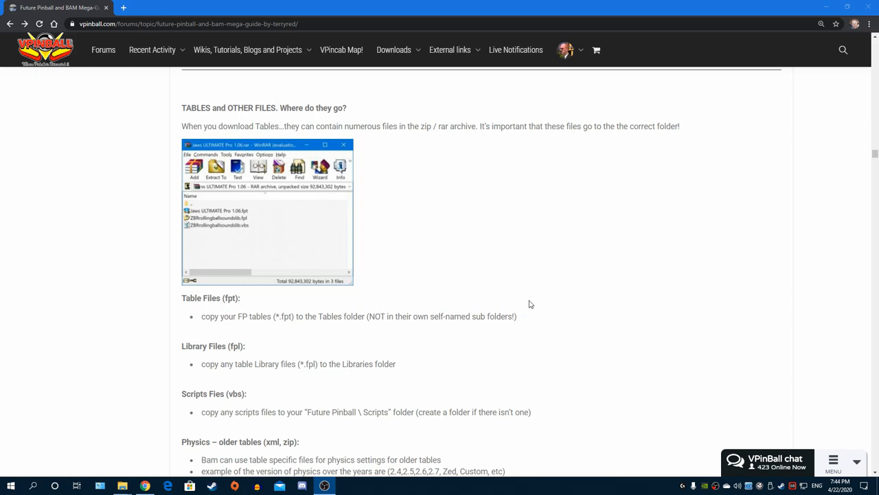
{"action": "mouse_move", "coordinate": [530, 303]}
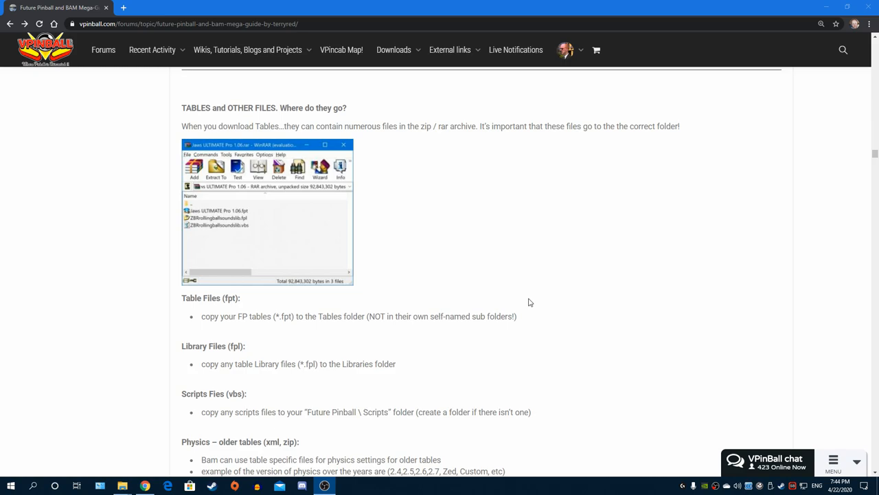
{"action": "scroll", "scroll_direction": "down", "scroll_amount": 3}
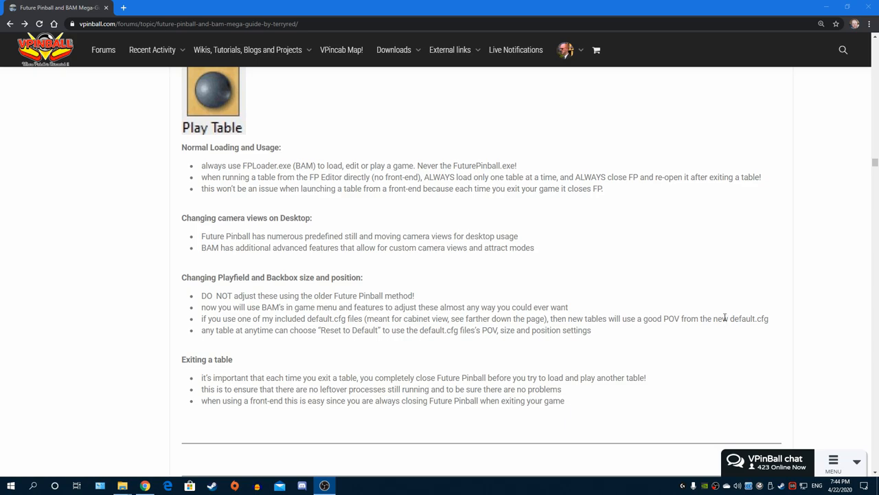
{"action": "mouse_move", "coordinate": [724, 317]}
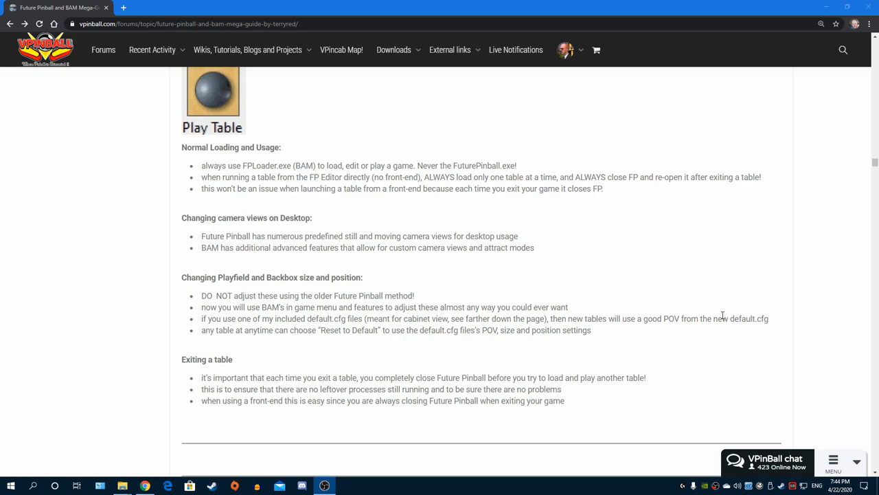
Scroll past Using BAM and BAM Menu Options to the Addons menu section
{"action": "scroll", "scroll_direction": "down", "scroll_amount": 3}
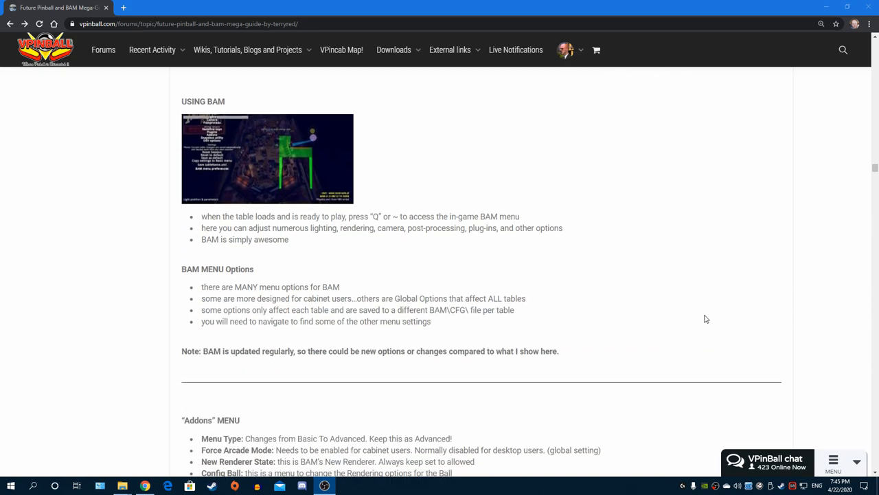
{"action": "mouse_move", "coordinate": [719, 138]}
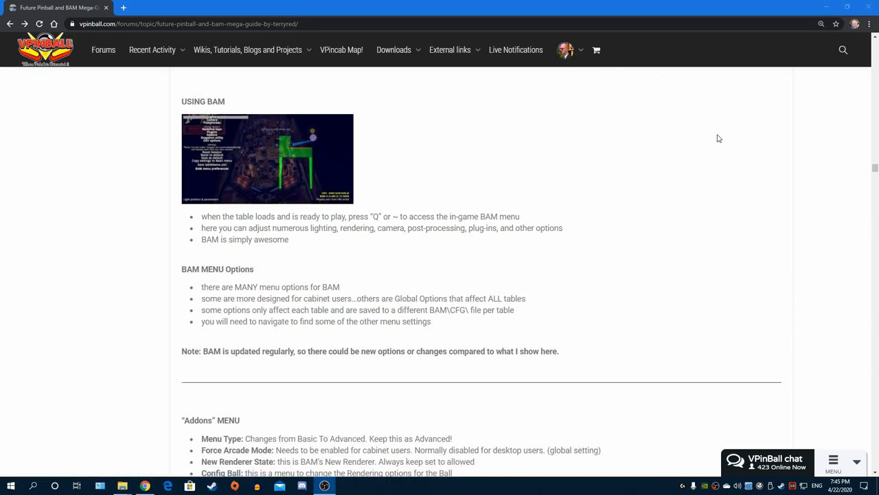
{"action": "mouse_move", "coordinate": [721, 145]}
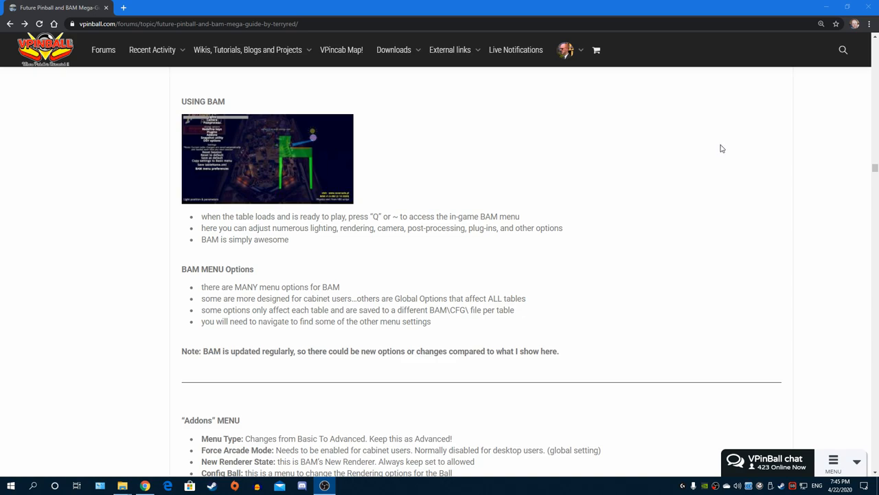
{"action": "mouse_move", "coordinate": [720, 141]}
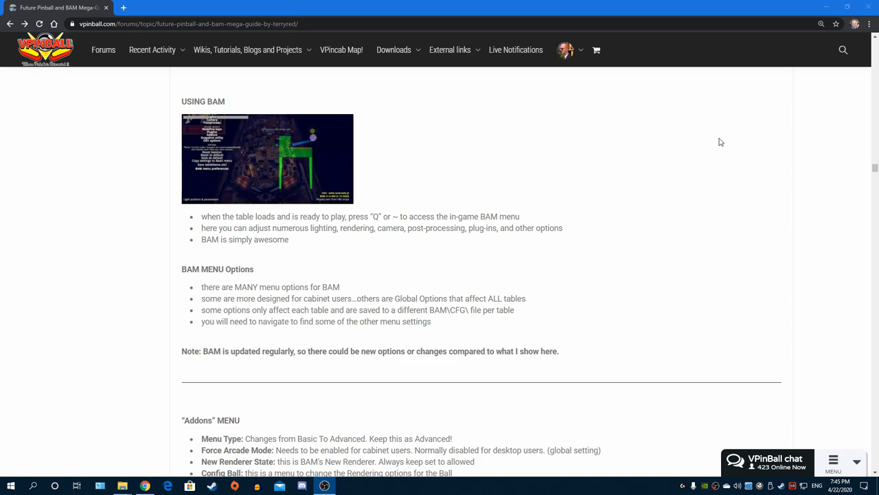
{"action": "mouse_move", "coordinate": [732, 126]}
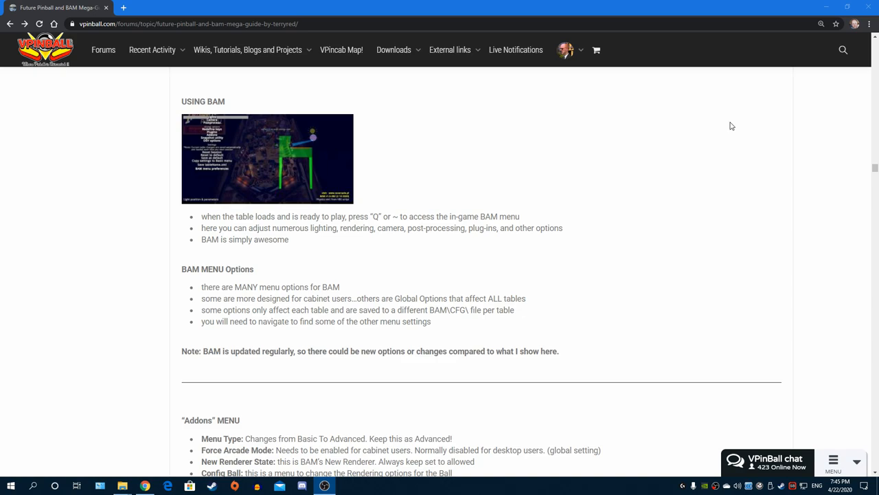
{"action": "mouse_move", "coordinate": [682, 190]}
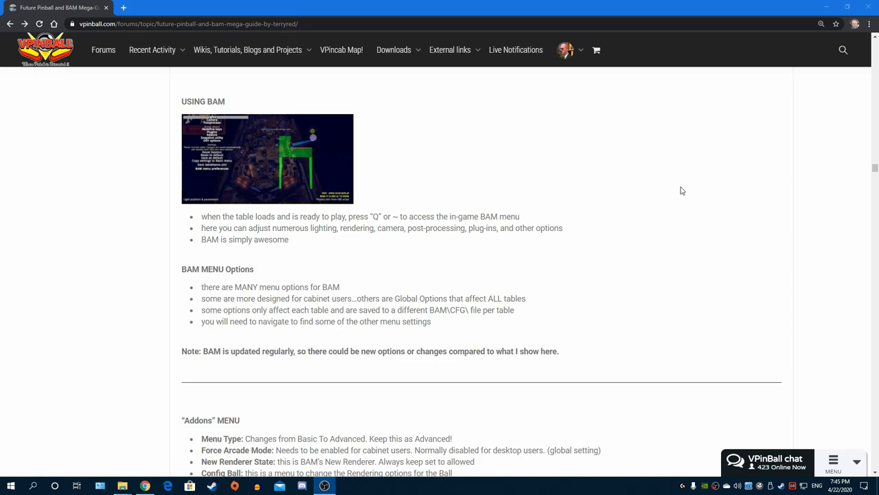
{"action": "scroll", "scroll_direction": "down", "scroll_amount": 3}
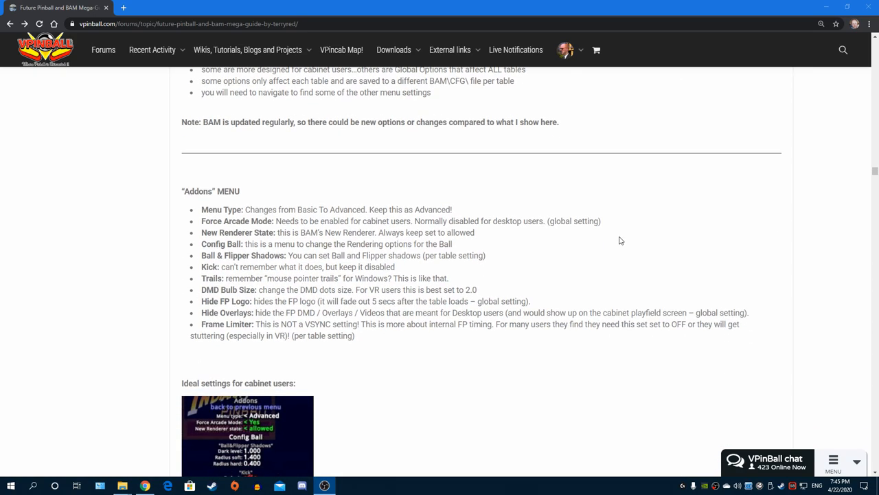
Scroll past ideal settings, watermark and overlay HUD sections to 'Manually hiding HUD elements'
{"action": "scroll", "scroll_direction": "down", "scroll_amount": 3}
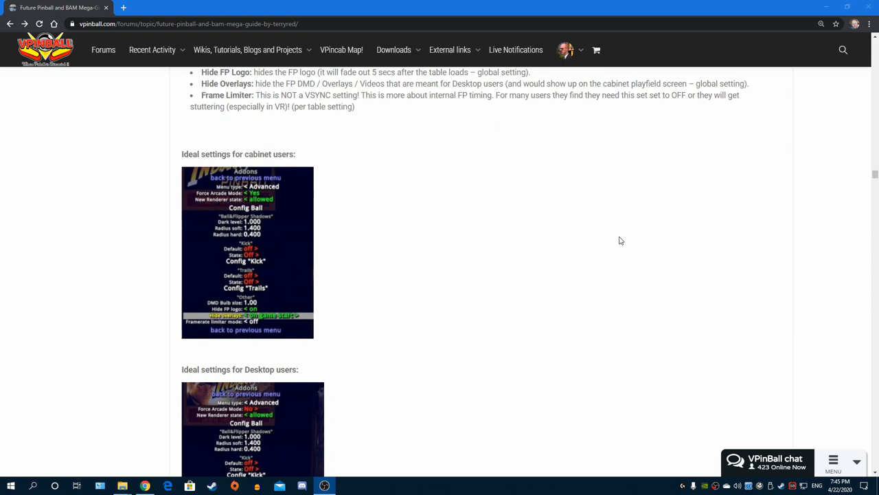
{"action": "scroll", "scroll_direction": "down", "scroll_amount": 3}
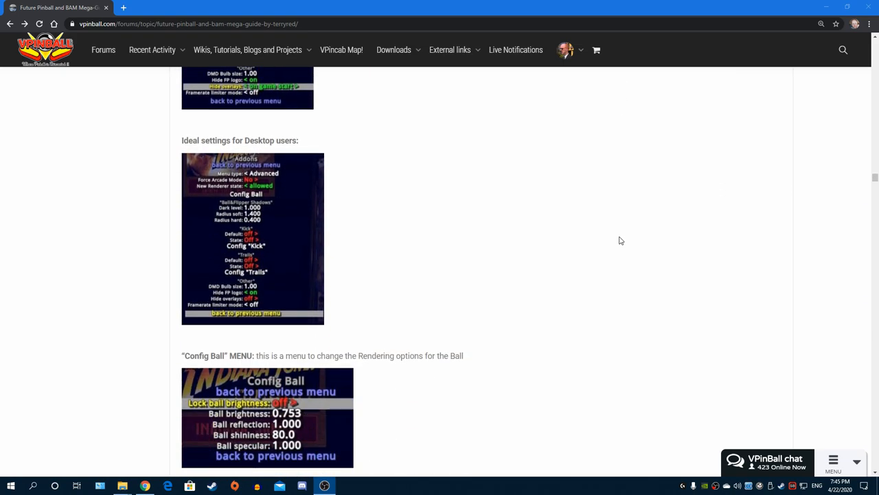
{"action": "scroll", "scroll_direction": "down", "scroll_amount": 3}
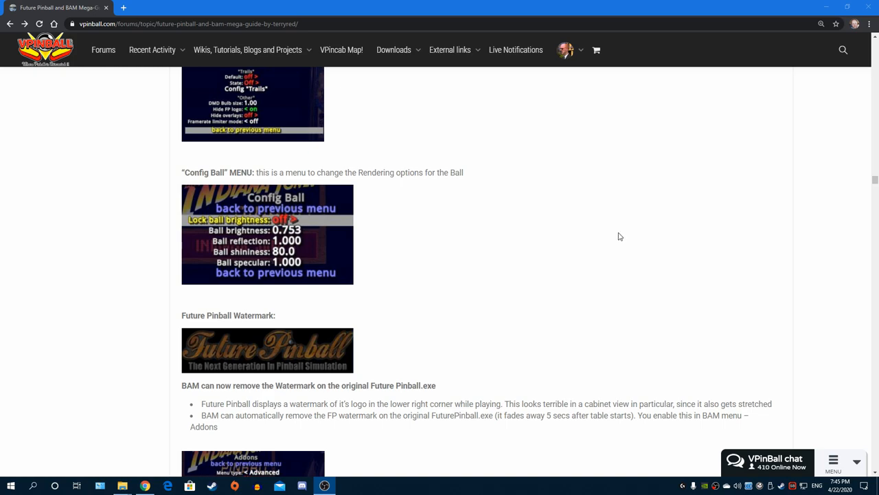
{"action": "mouse_move", "coordinate": [619, 240]}
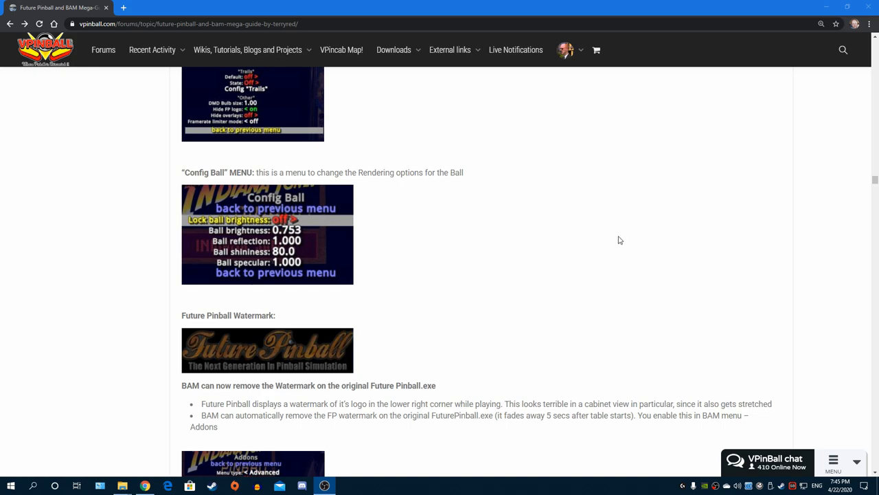
{"action": "scroll", "scroll_direction": "down", "scroll_amount": 3}
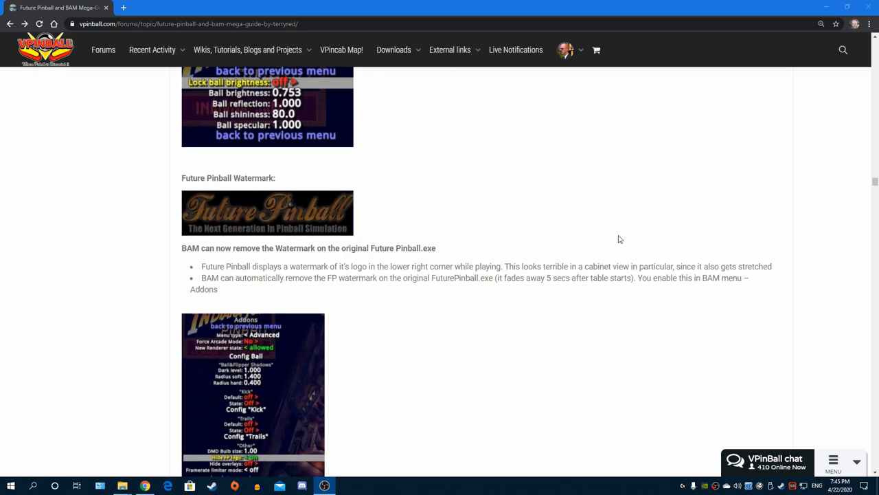
{"action": "scroll", "scroll_direction": "down", "scroll_amount": 3}
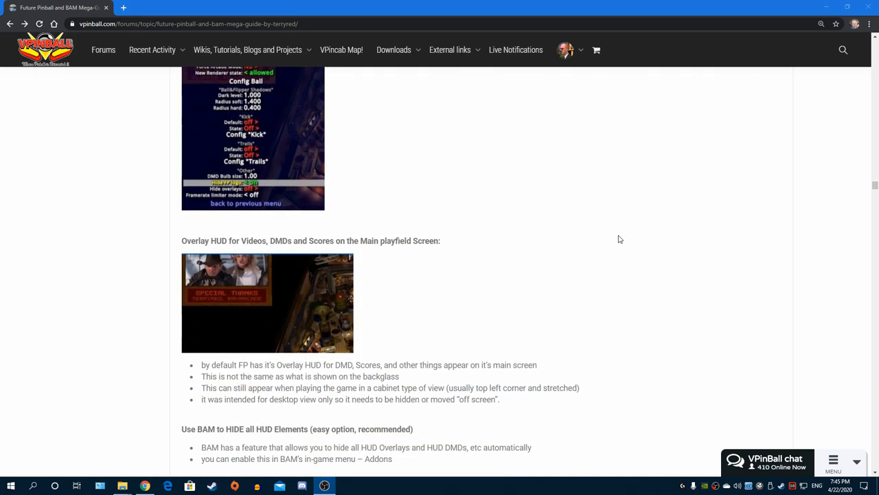
{"action": "scroll", "scroll_direction": "down", "scroll_amount": 3}
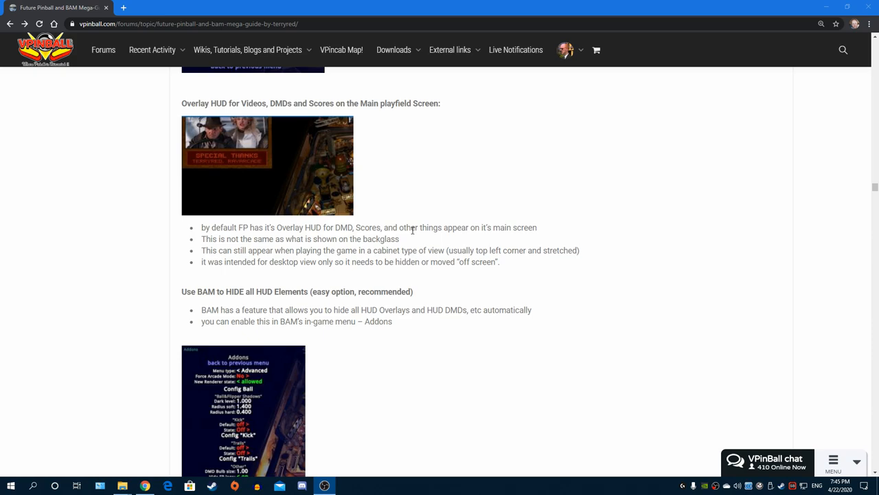
{"action": "mouse_move", "coordinate": [498, 248]}
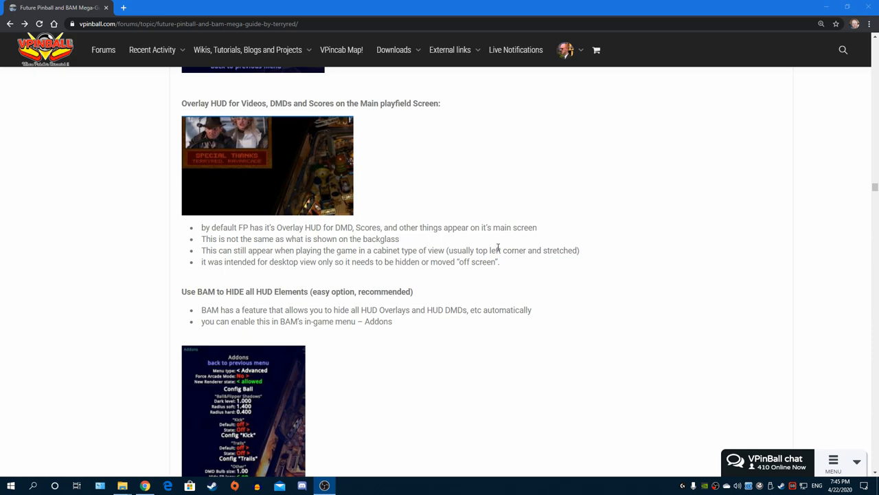
{"action": "mouse_move", "coordinate": [203, 126]}
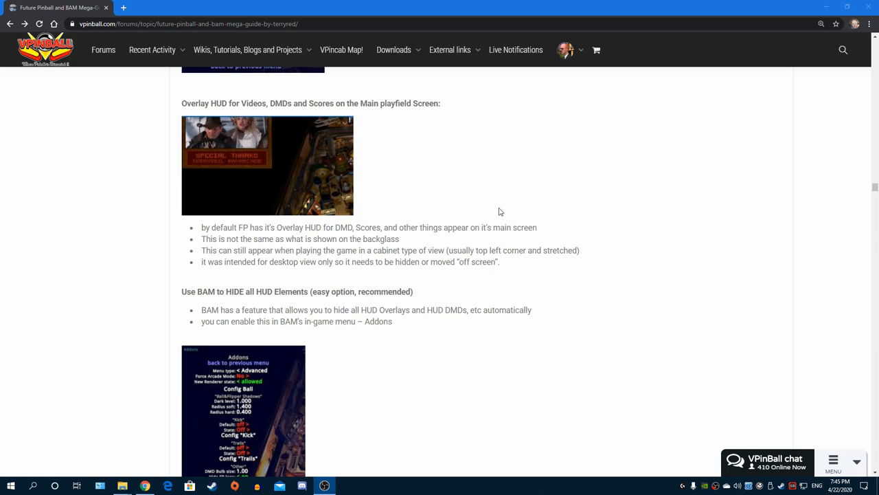
{"action": "mouse_move", "coordinate": [495, 209]}
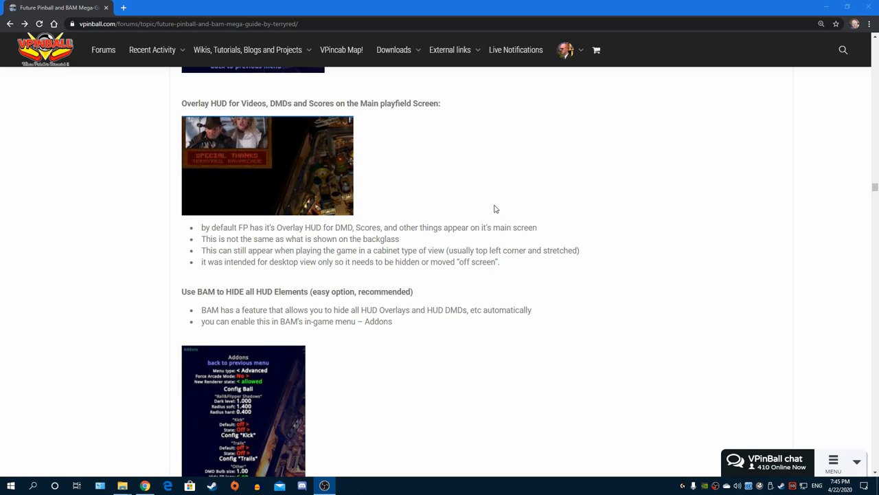
{"action": "scroll", "scroll_direction": "down", "scroll_amount": 3}
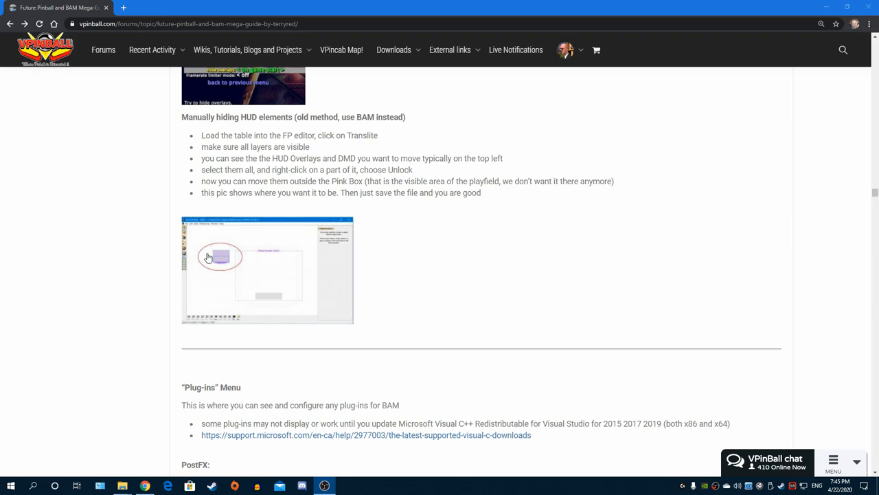
Enlarge the Future Pinball editor screenshot in the lightbox, then close it
{"action": "left_click", "coordinate": [267, 269]}
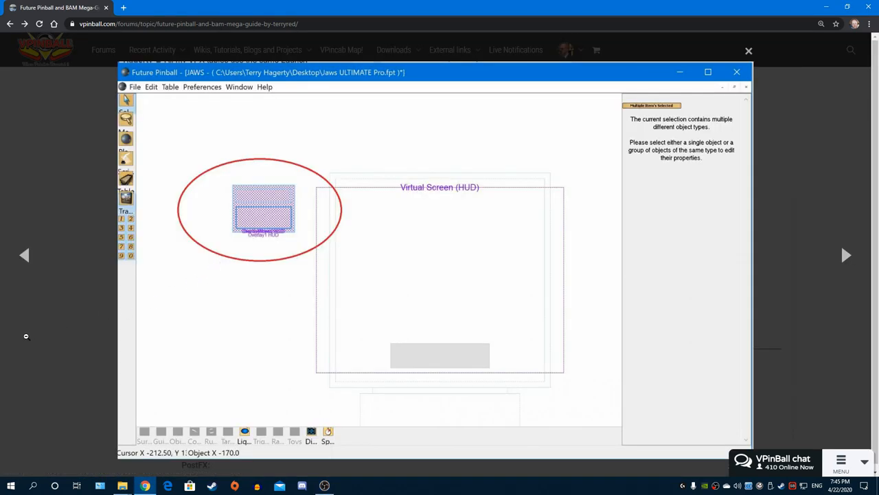
{"action": "left_click", "coordinate": [736, 71]}
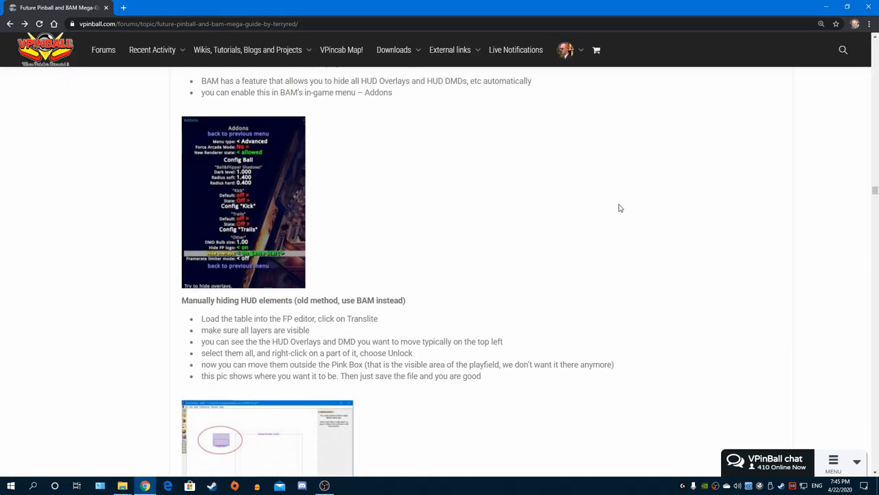
{"action": "mouse_move", "coordinate": [562, 278]}
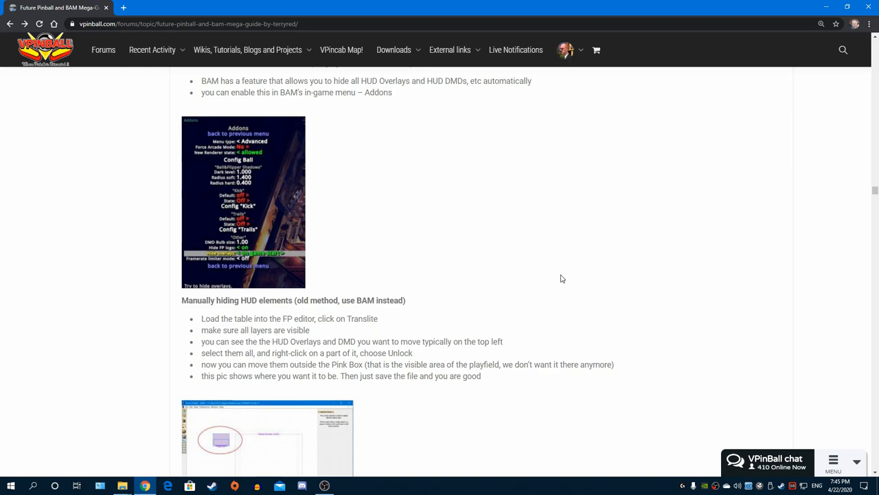
{"action": "mouse_move", "coordinate": [557, 274]}
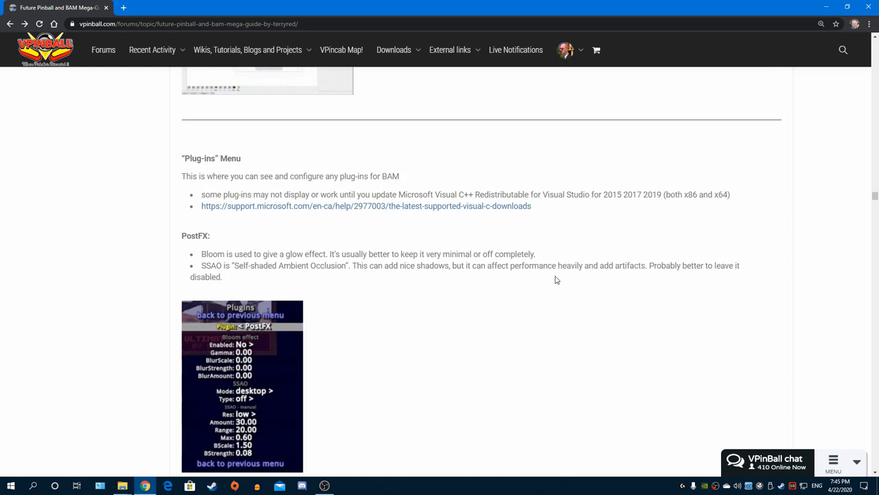
Scroll past Plug-ins, Mode, Lighting and DEV Options to the cabinet POV setup section
{"action": "scroll", "scroll_direction": "down", "scroll_amount": 3}
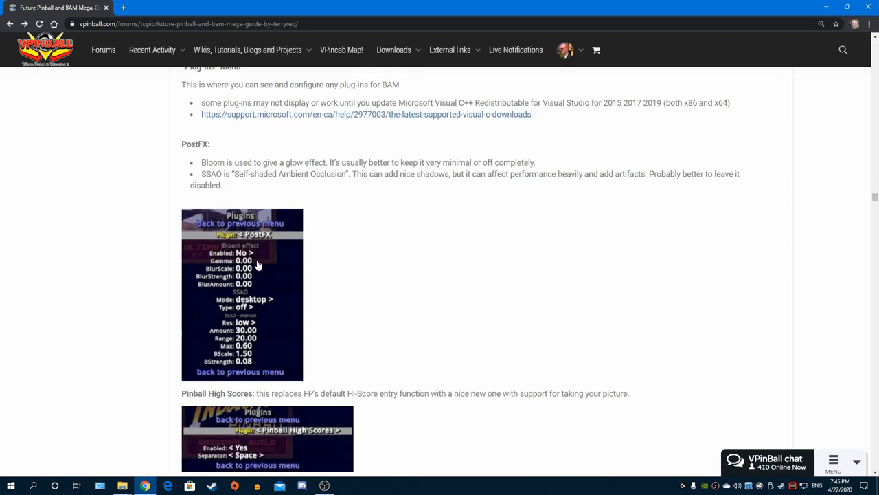
{"action": "scroll", "scroll_direction": "down", "scroll_amount": 3}
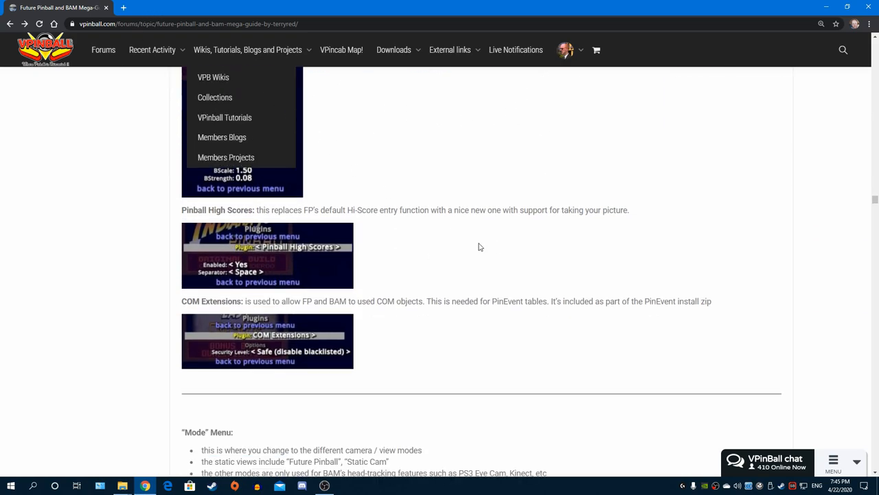
{"action": "scroll", "scroll_direction": "down", "scroll_amount": 3}
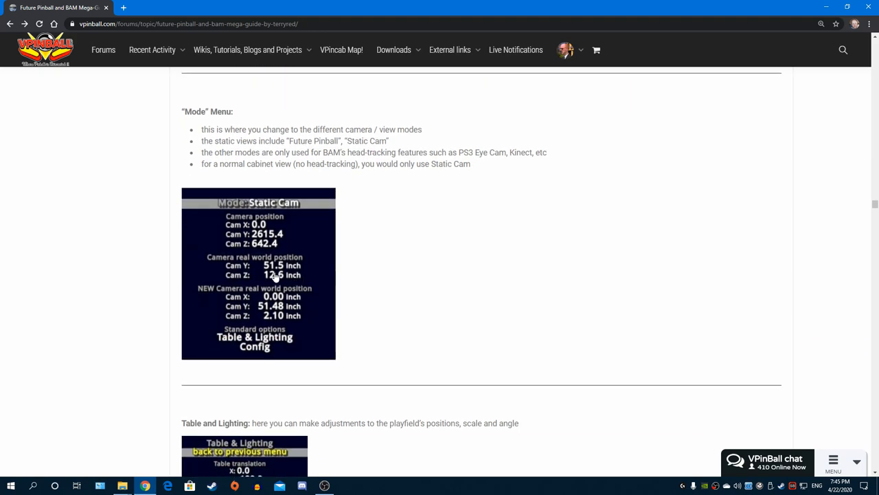
{"action": "scroll", "scroll_direction": "down", "scroll_amount": 3}
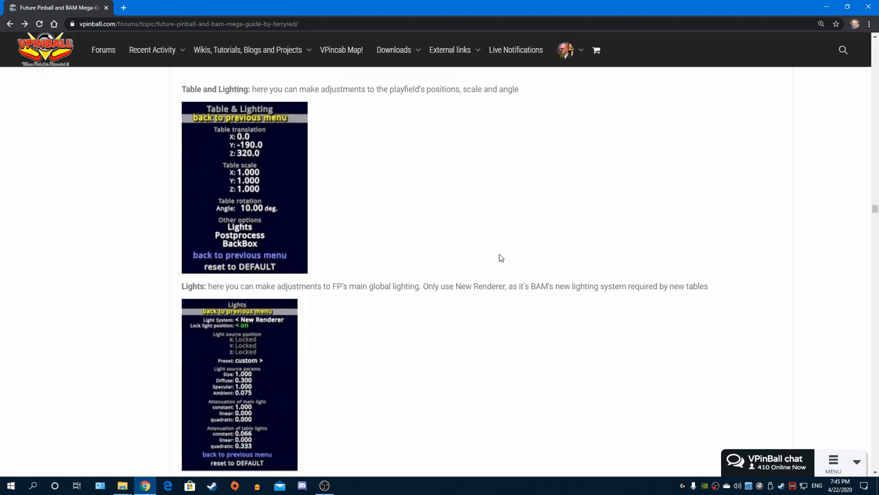
{"action": "scroll", "scroll_direction": "down", "scroll_amount": 3}
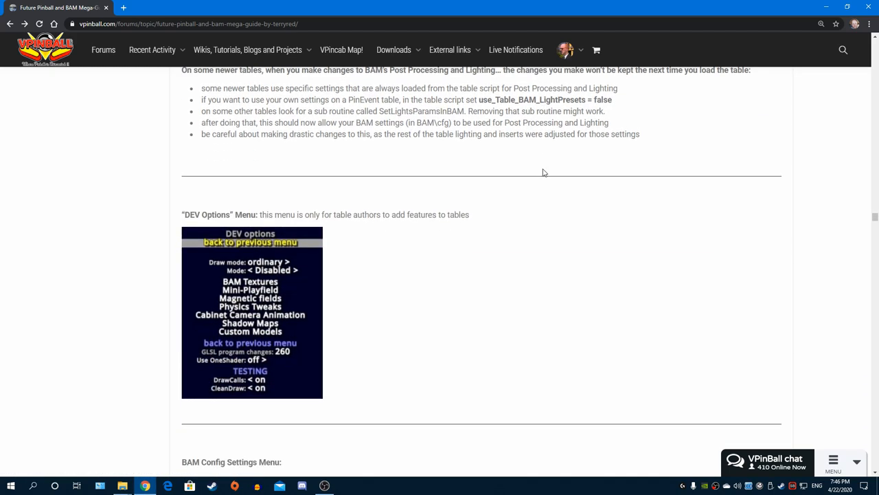
{"action": "scroll", "scroll_direction": "down", "scroll_amount": 3}
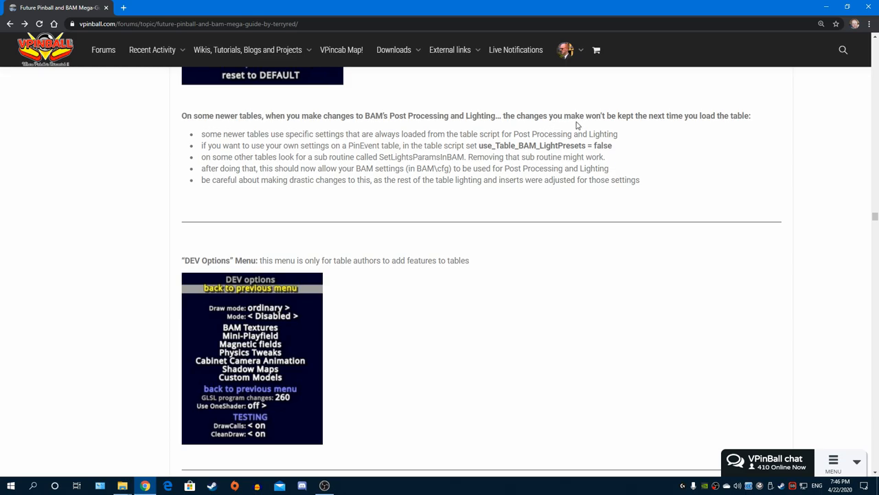
{"action": "scroll", "scroll_direction": "down", "scroll_amount": 3}
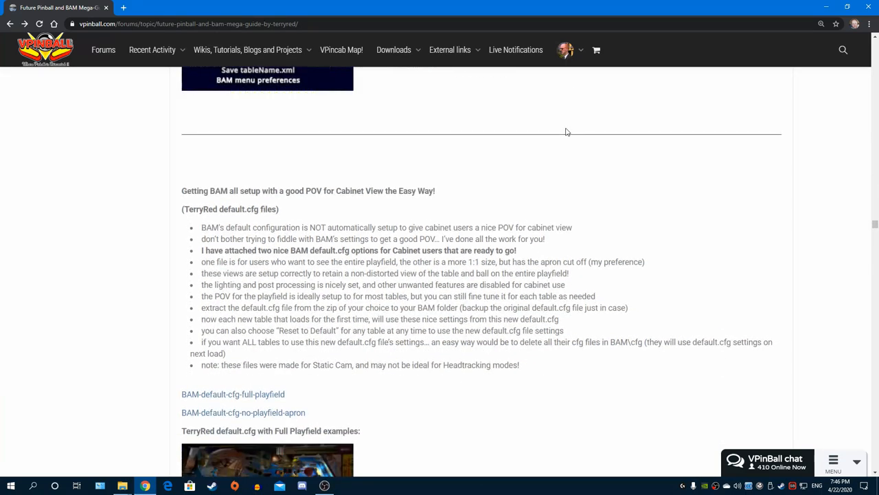
Scroll to the Full Playfield examples and enlarge the Indiana Jones table screenshot
{"action": "scroll", "scroll_direction": "down", "scroll_amount": 3}
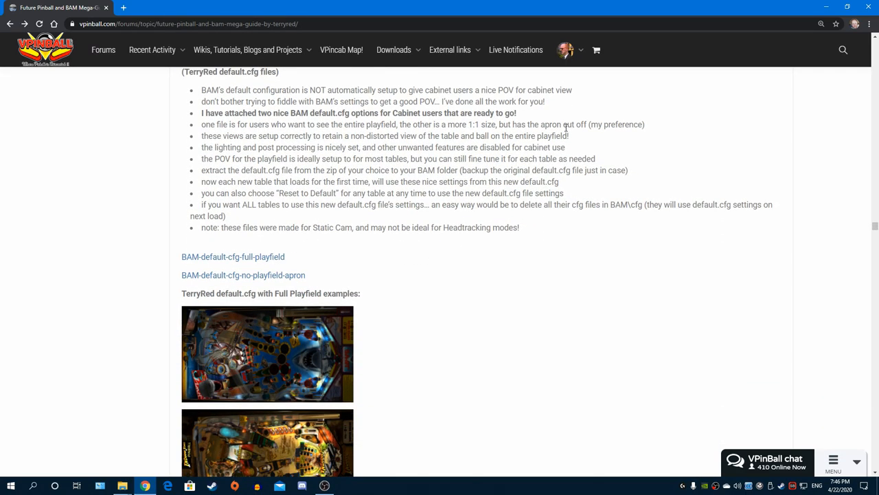
{"action": "mouse_move", "coordinate": [563, 139]}
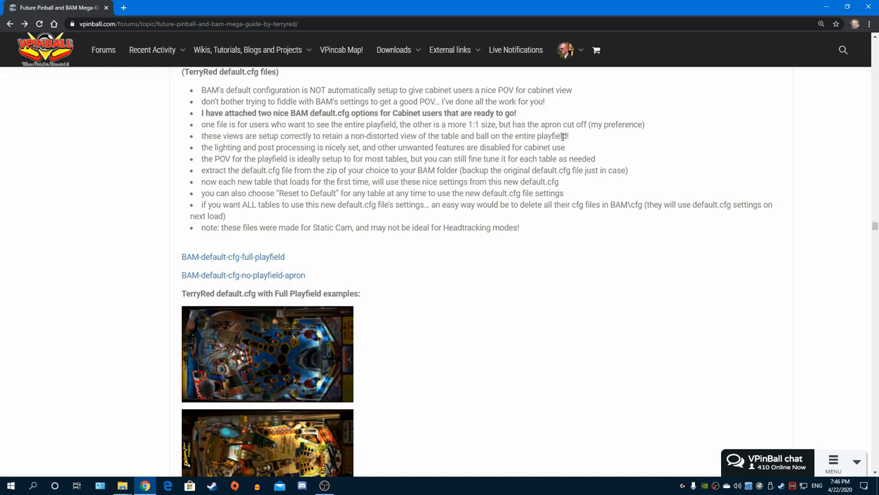
{"action": "mouse_move", "coordinate": [563, 132]}
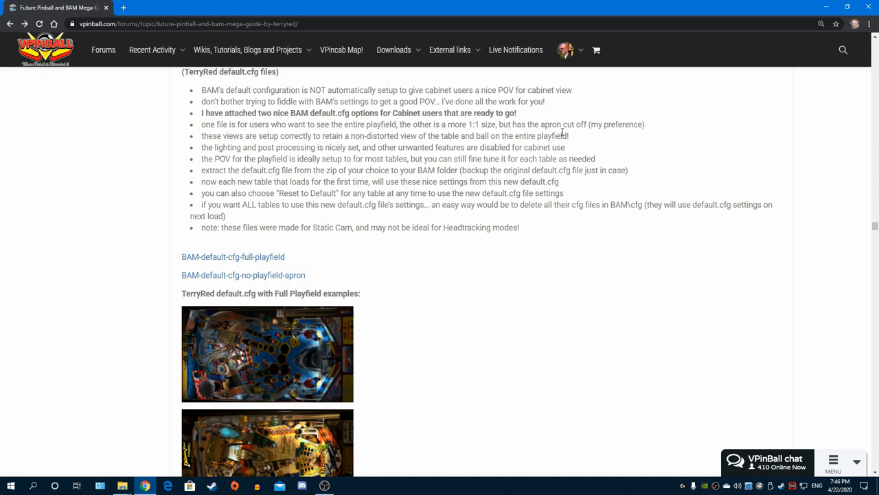
{"action": "mouse_move", "coordinate": [539, 261]}
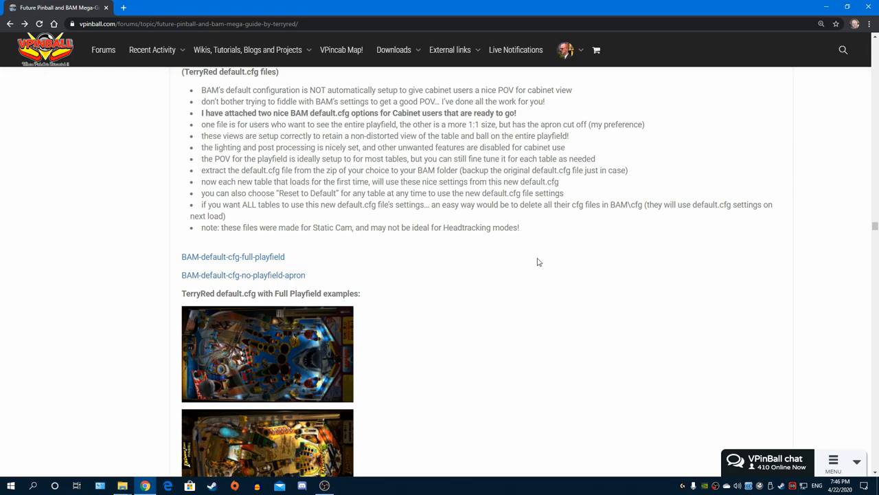
{"action": "scroll", "scroll_direction": "down", "scroll_amount": 3}
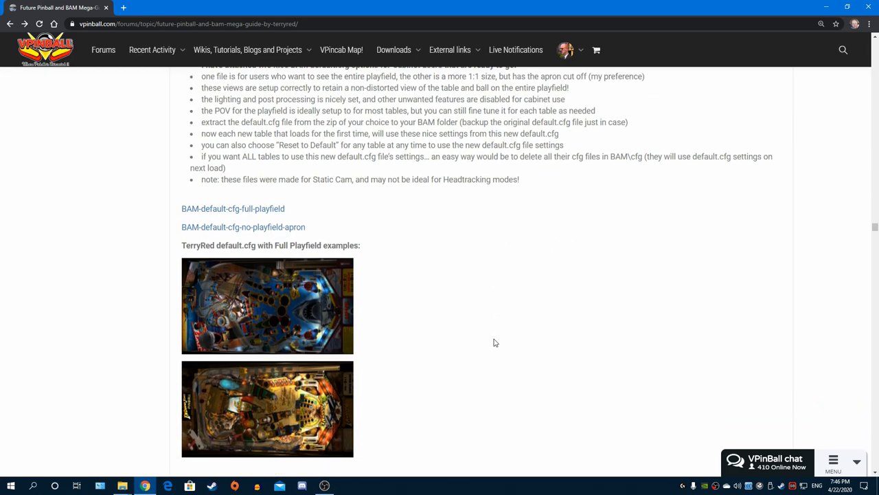
{"action": "scroll", "scroll_direction": "down", "scroll_amount": 3}
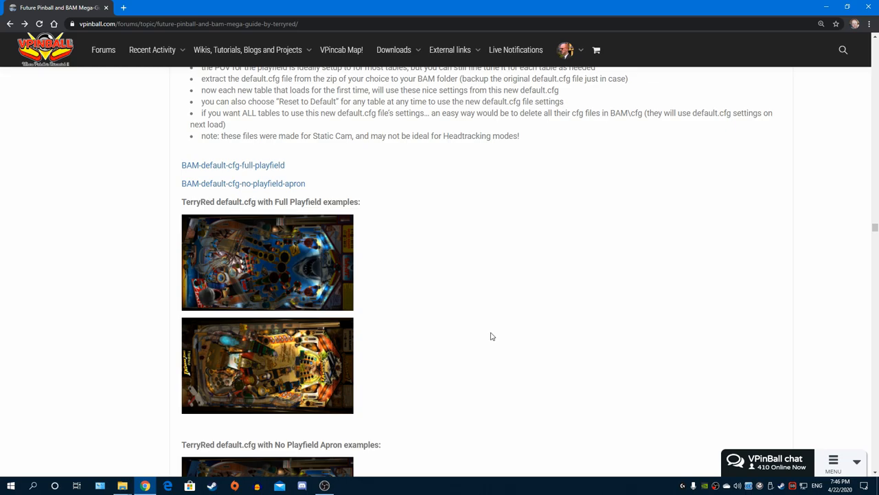
{"action": "mouse_move", "coordinate": [467, 337]}
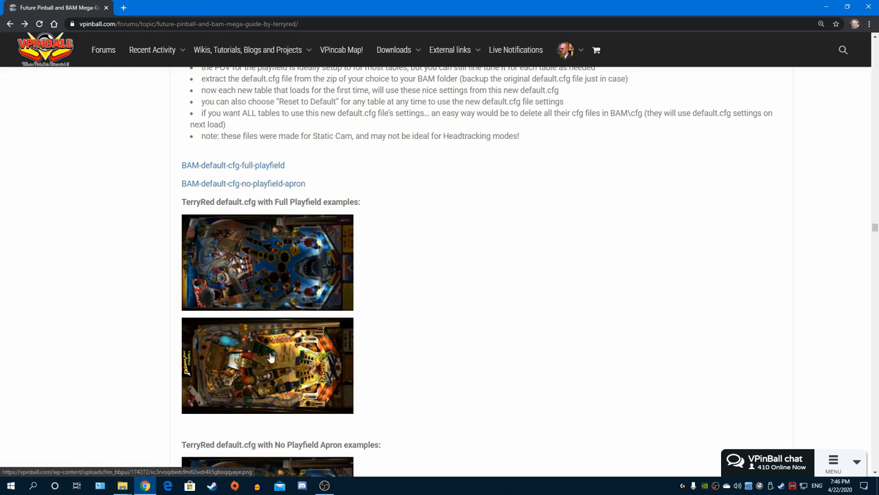
{"action": "left_click", "coordinate": [267, 364]}
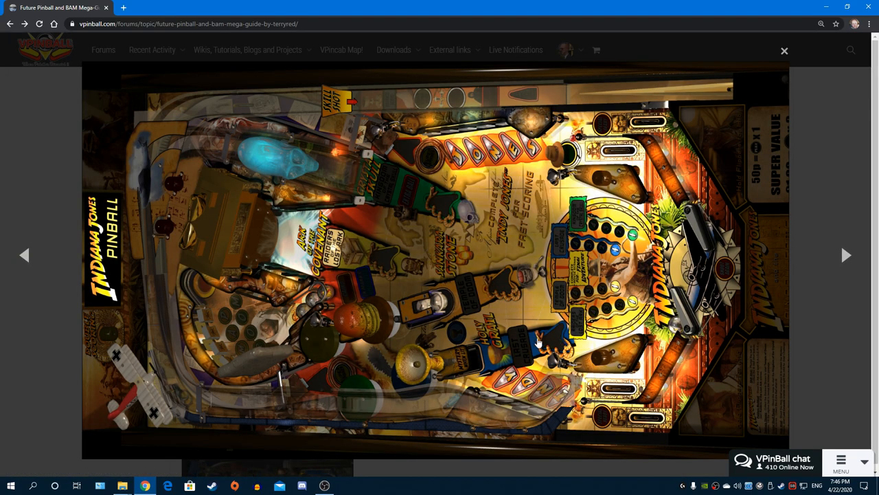
View the Jaws and Indiana Jones screenshots enlarged, then close the lightbox
{"action": "left_click", "coordinate": [785, 51]}
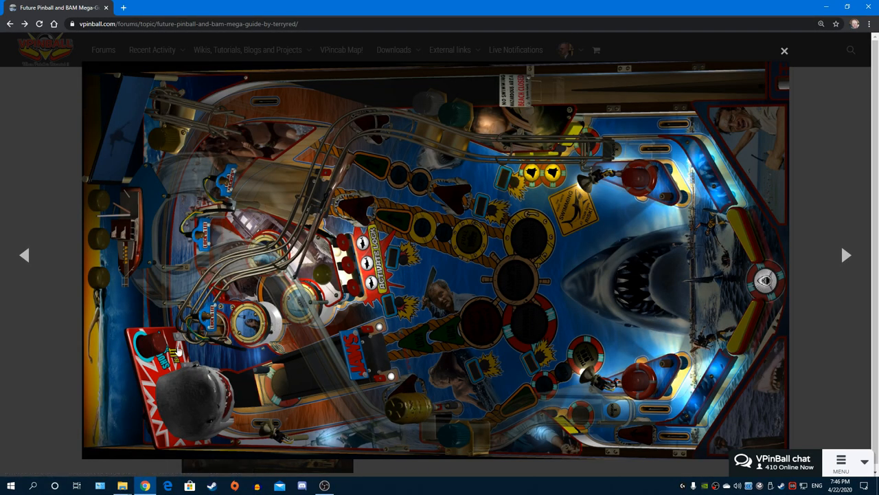
{"action": "left_click", "coordinate": [847, 255]}
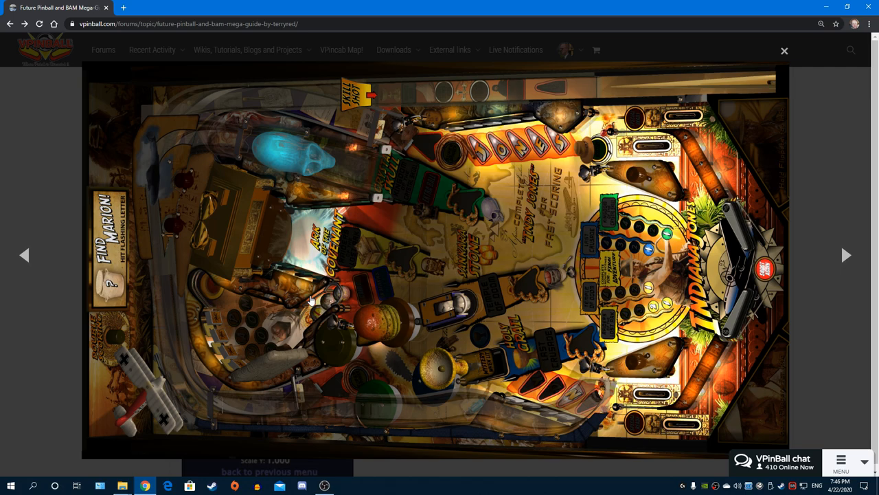
{"action": "left_click", "coordinate": [785, 50]}
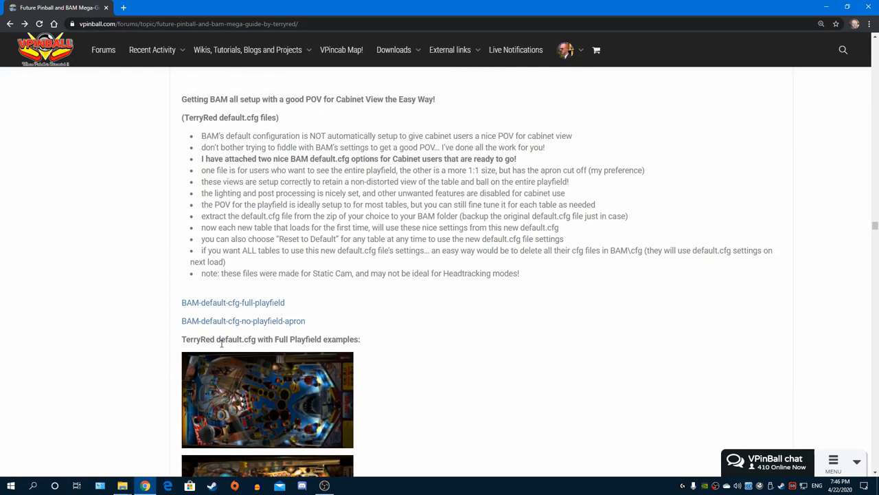
{"action": "mouse_move", "coordinate": [346, 287]}
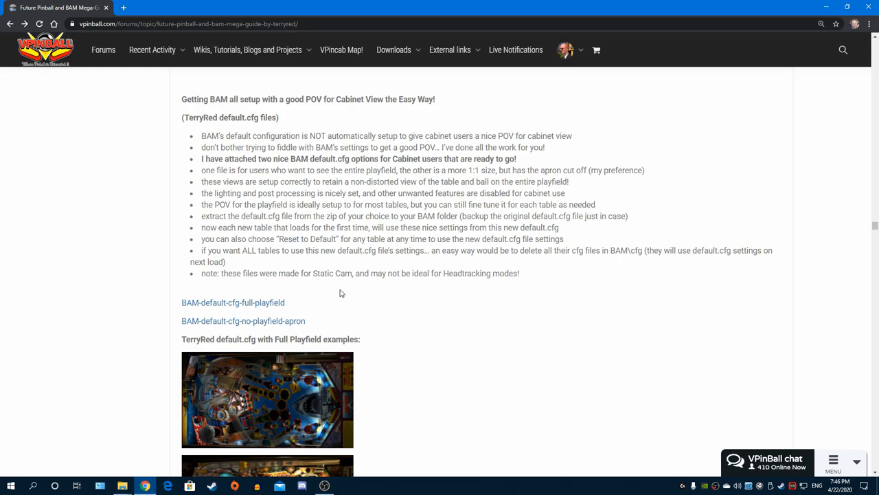
{"action": "mouse_move", "coordinate": [555, 303]}
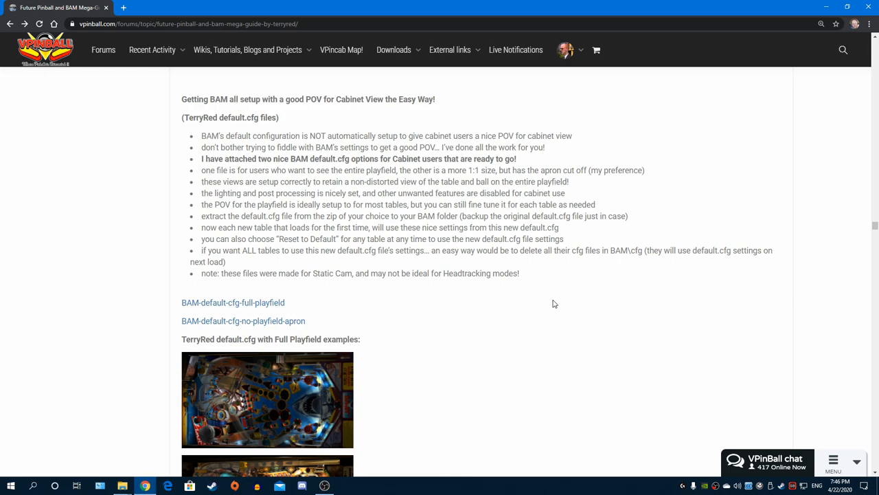
Scroll past Full Playfield examples to the No Playfield Apron screenshots and Backbox heading
{"action": "scroll", "scroll_direction": "down", "scroll_amount": 3}
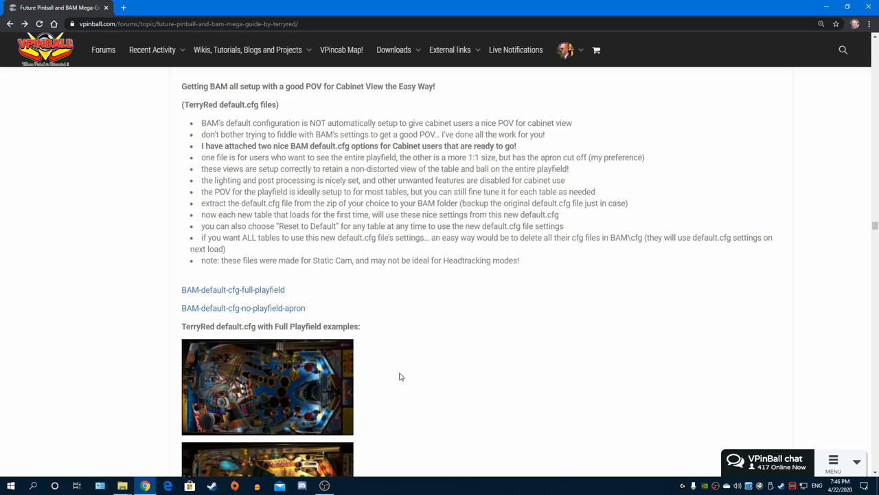
{"action": "scroll", "scroll_direction": "down", "scroll_amount": 3}
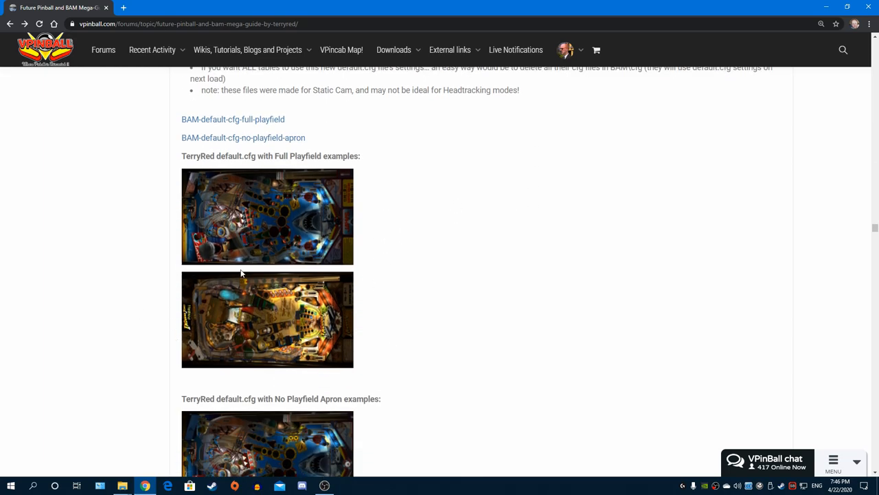
{"action": "scroll", "scroll_direction": "down", "scroll_amount": 3}
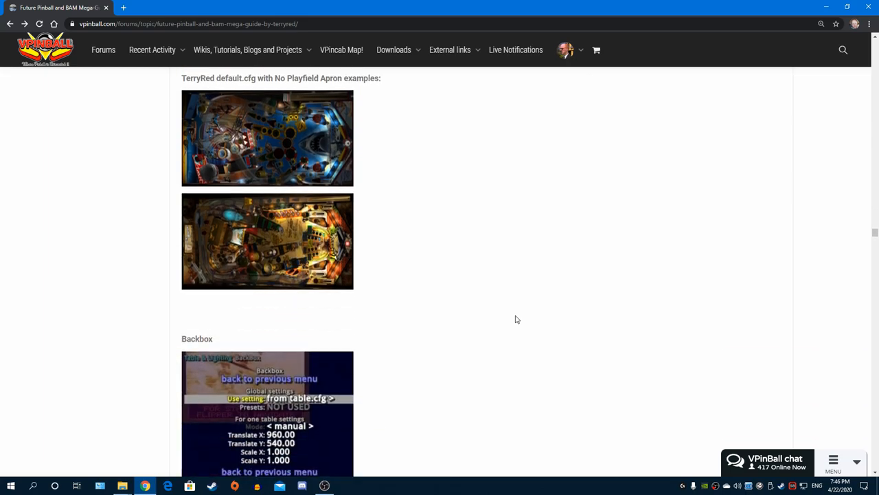
Scroll past Backbox, Save to Default, table configs and ball texture to PHYSICS
{"action": "scroll", "scroll_direction": "down", "scroll_amount": 3}
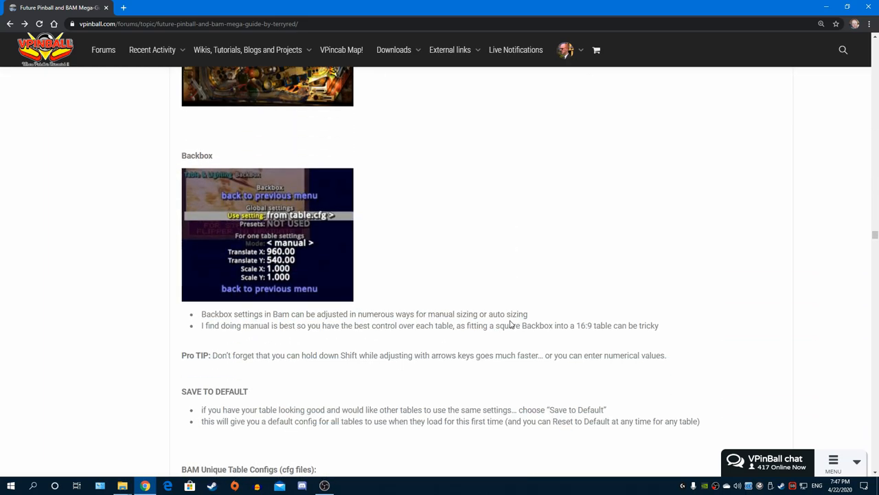
{"action": "mouse_move", "coordinate": [440, 352]}
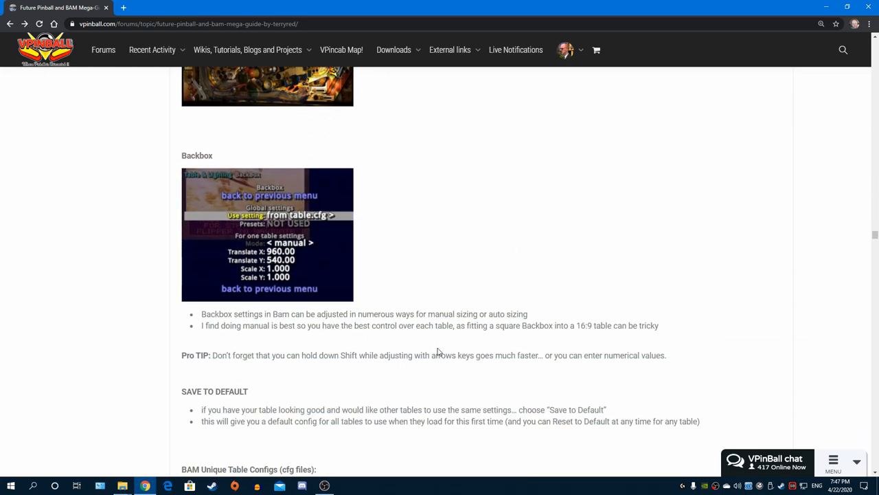
{"action": "scroll", "scroll_direction": "down", "scroll_amount": 3}
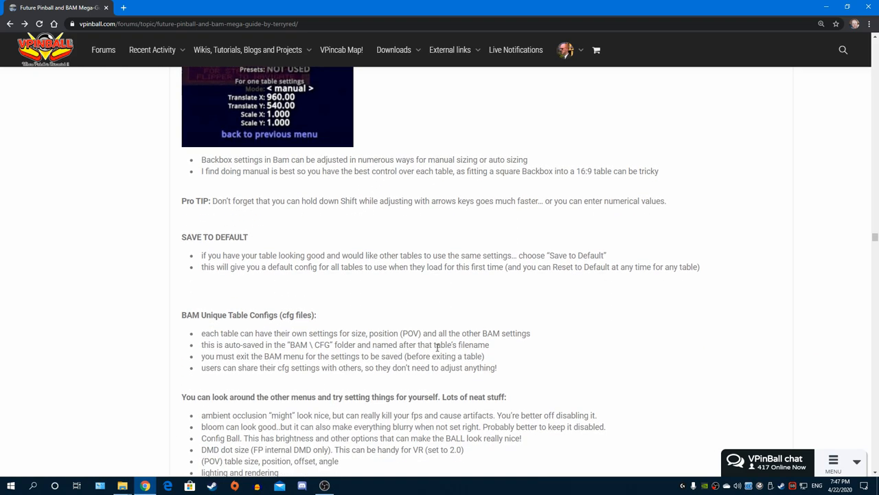
{"action": "scroll", "scroll_direction": "down", "scroll_amount": 3}
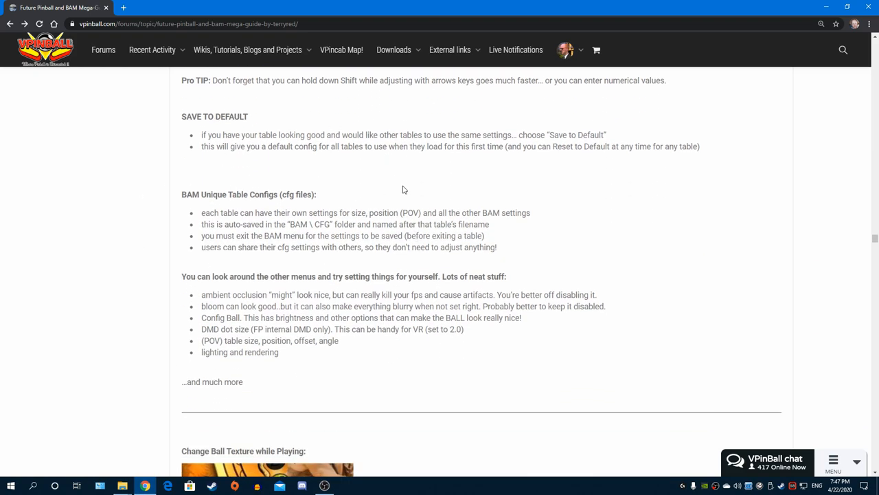
{"action": "scroll", "scroll_direction": "down", "scroll_amount": 3}
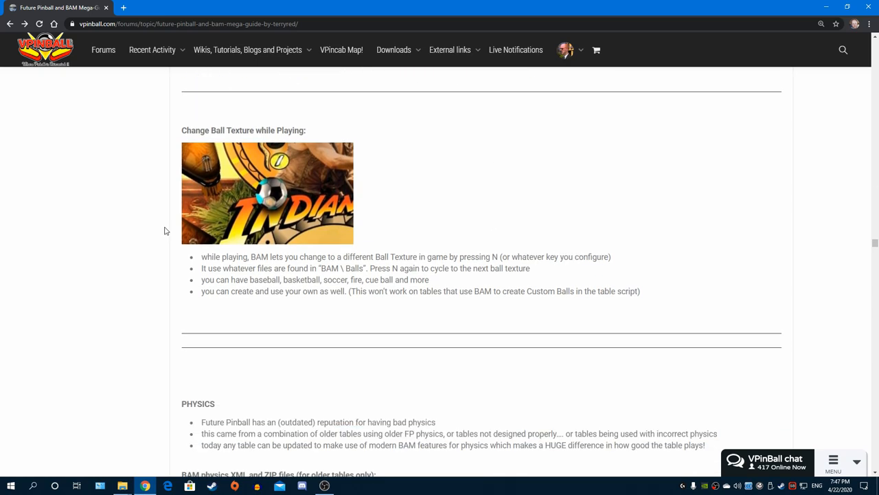
{"action": "mouse_move", "coordinate": [441, 163]}
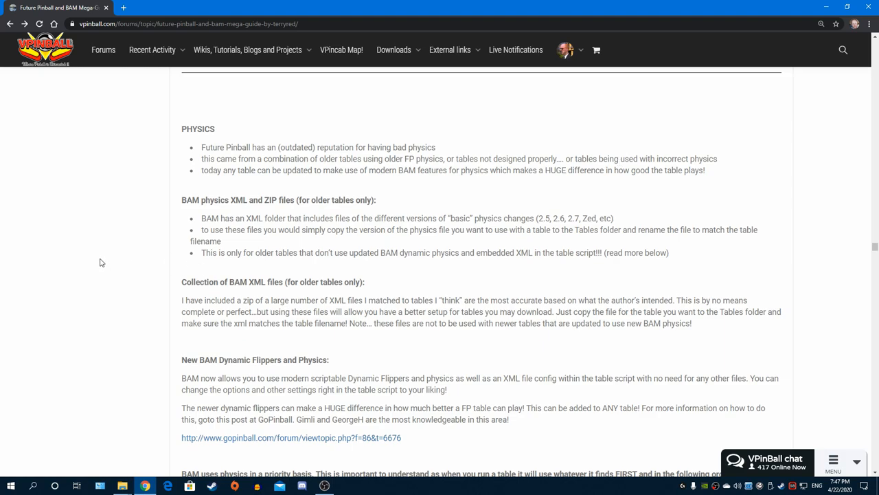
Scroll past the physics notes and BAM priority order to the personal physics tips
{"action": "scroll", "scroll_direction": "down", "scroll_amount": 3}
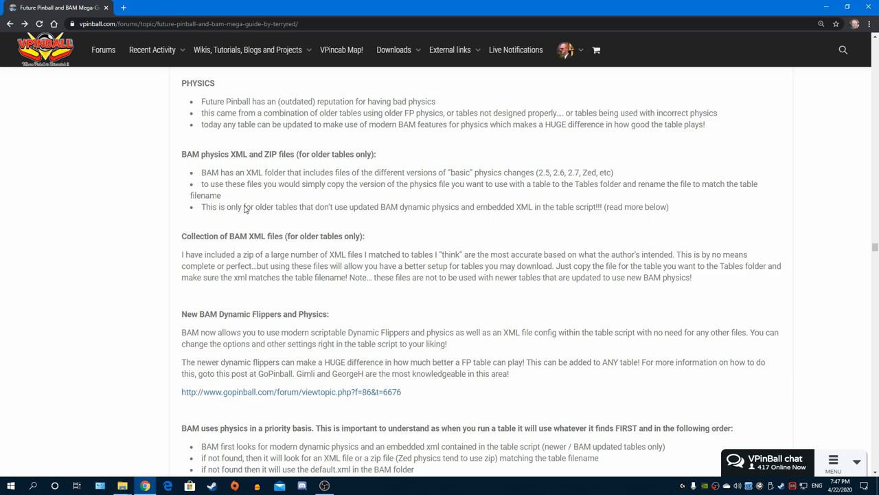
{"action": "mouse_move", "coordinate": [180, 247]}
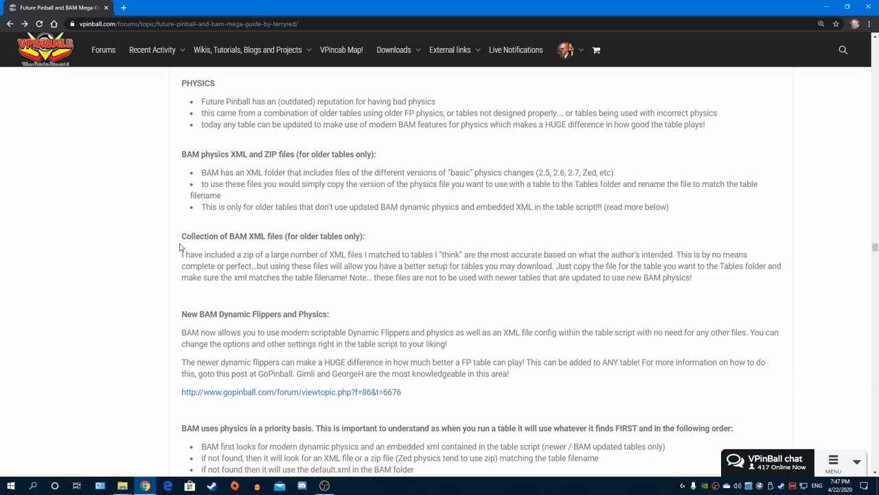
{"action": "mouse_move", "coordinate": [85, 263]}
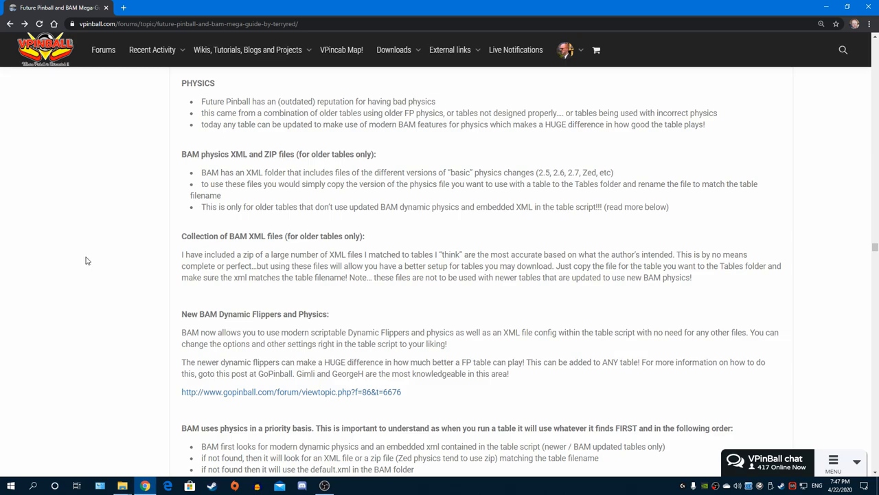
{"action": "mouse_move", "coordinate": [460, 206]}
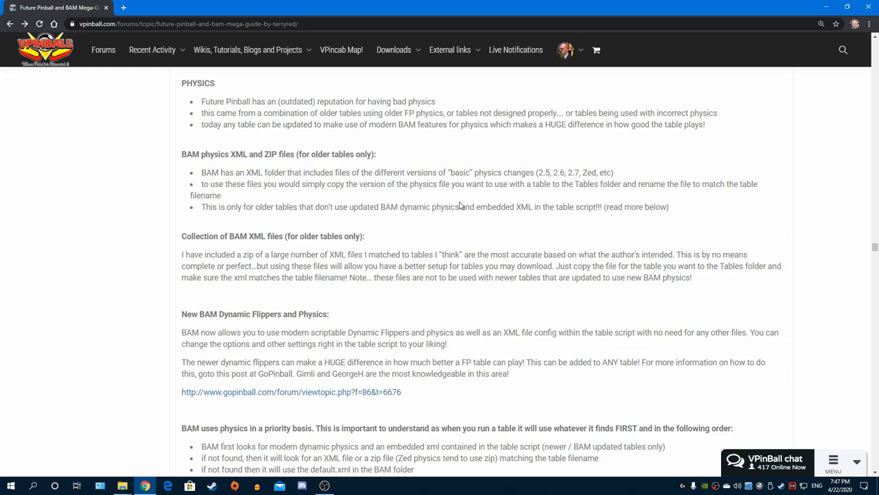
{"action": "scroll", "scroll_direction": "down", "scroll_amount": 3}
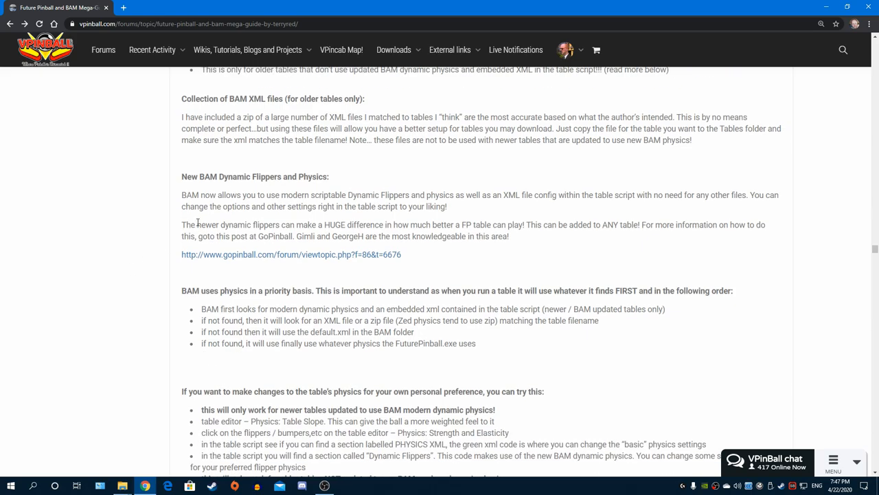
{"action": "mouse_move", "coordinate": [136, 281]}
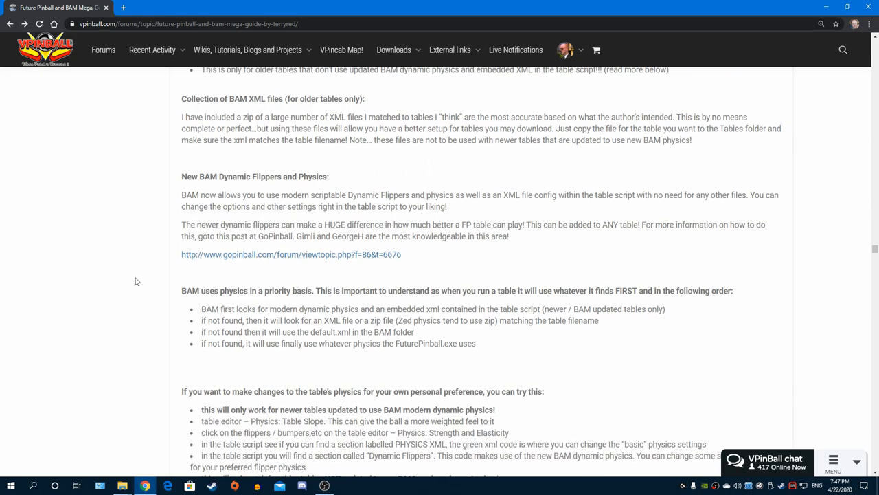
{"action": "mouse_move", "coordinate": [141, 275]}
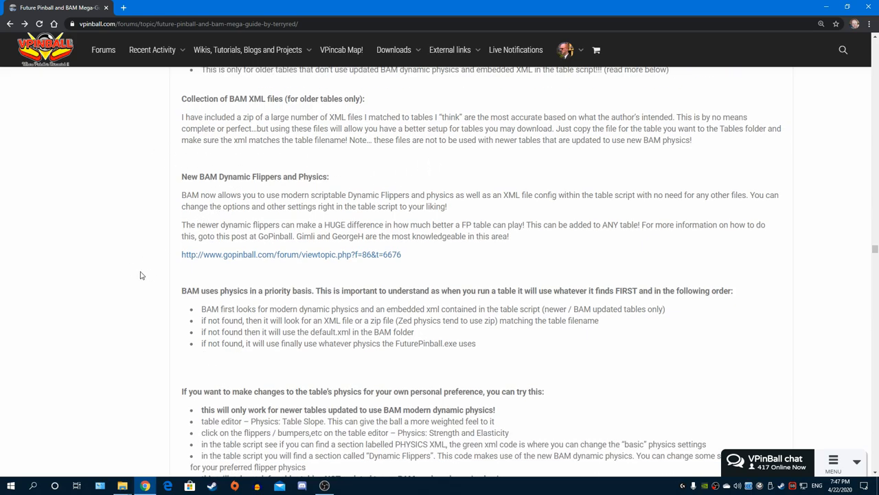
{"action": "mouse_move", "coordinate": [143, 296]}
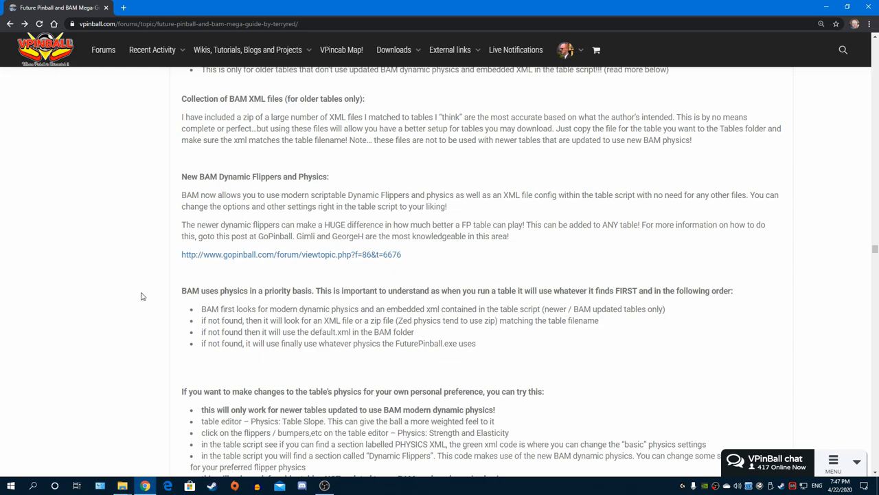
{"action": "scroll", "scroll_direction": "down", "scroll_amount": 3}
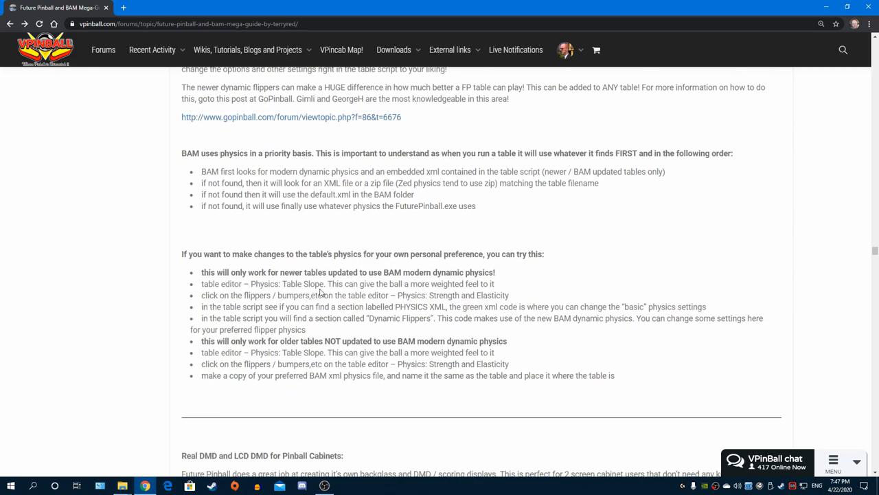
Scroll past Real DMD, FutureDMD, FP Intercept and PUPDMD to Cabinet Feedback and DOF
{"action": "scroll", "scroll_direction": "down", "scroll_amount": 3}
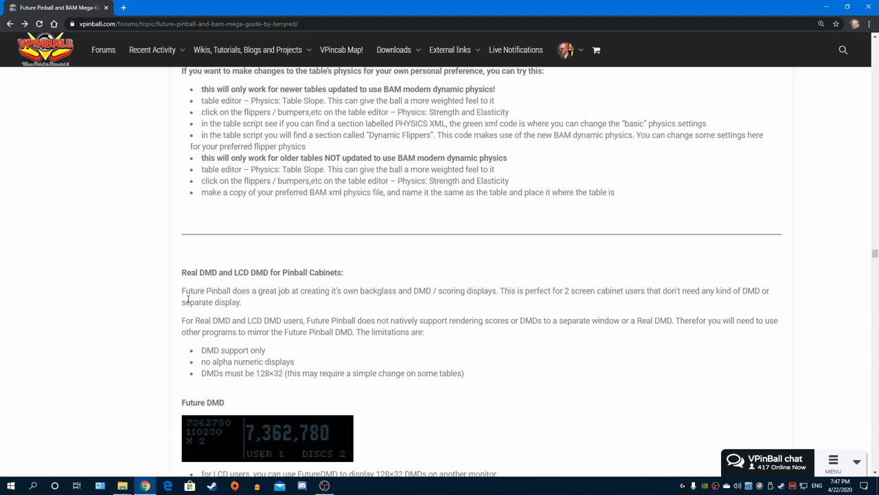
{"action": "scroll", "scroll_direction": "down", "scroll_amount": 3}
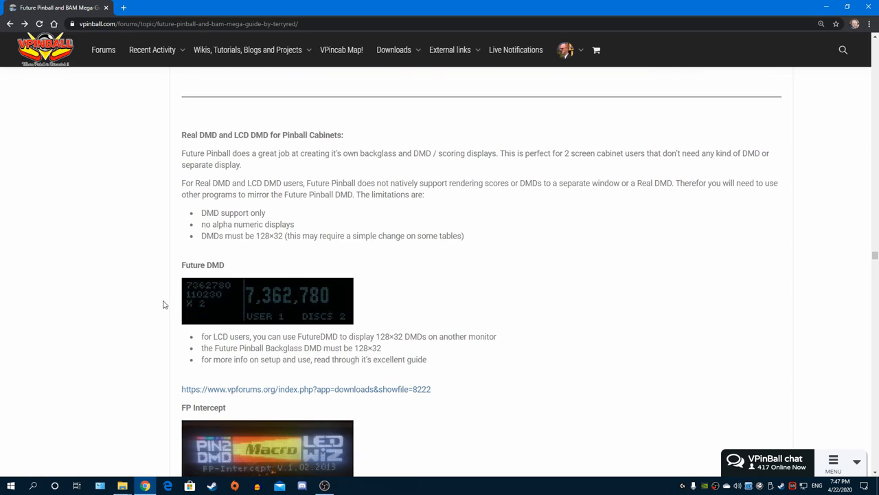
{"action": "mouse_move", "coordinate": [118, 299]}
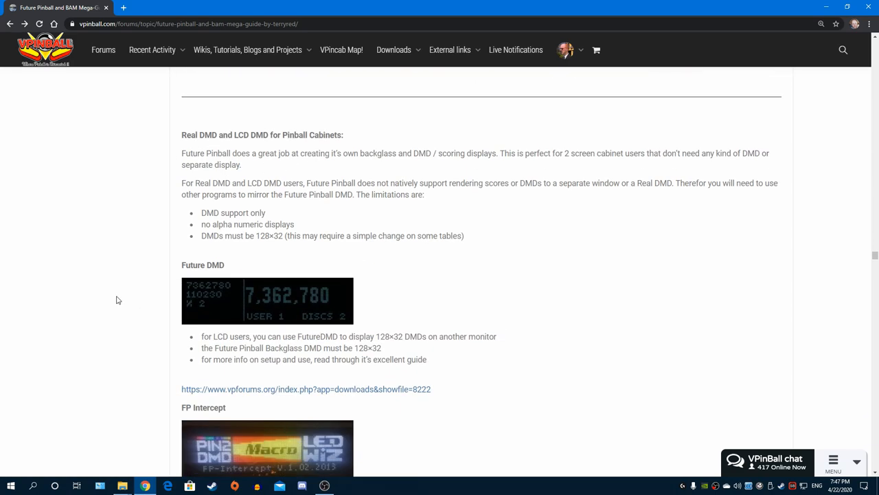
{"action": "scroll", "scroll_direction": "down", "scroll_amount": 3}
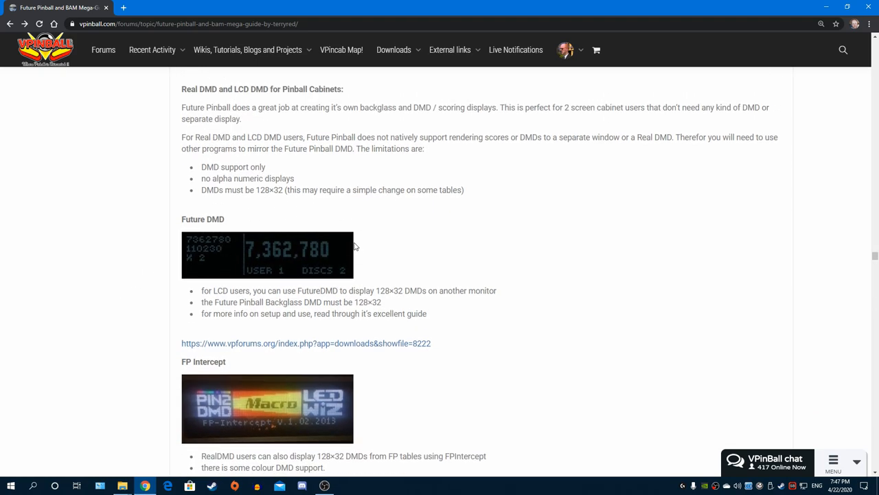
{"action": "scroll", "scroll_direction": "down", "scroll_amount": 3}
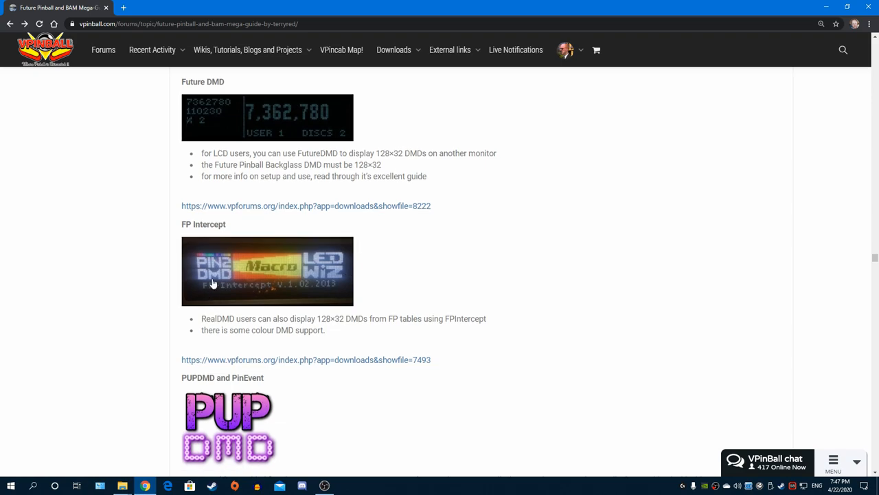
{"action": "scroll", "scroll_direction": "down", "scroll_amount": 3}
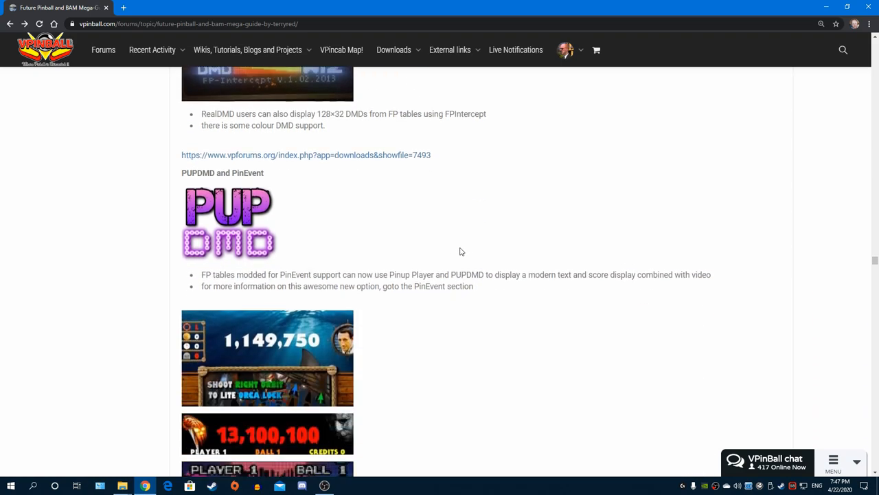
{"action": "scroll", "scroll_direction": "down", "scroll_amount": 3}
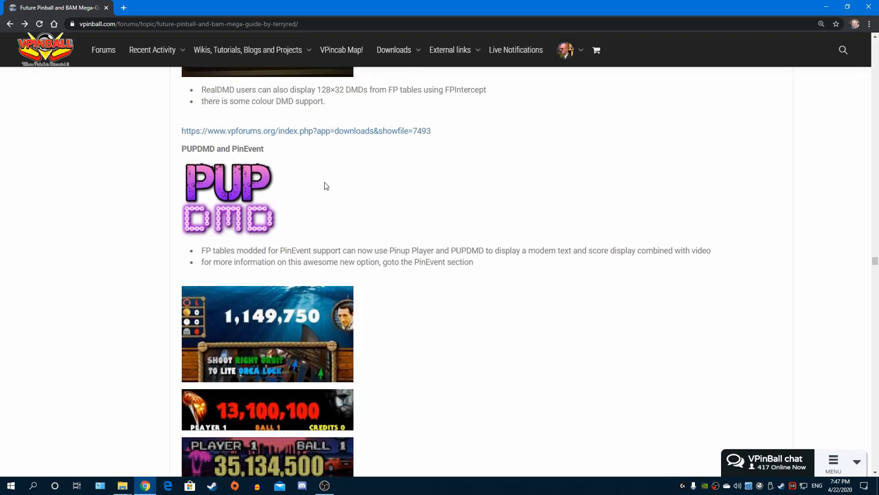
{"action": "mouse_move", "coordinate": [522, 225]}
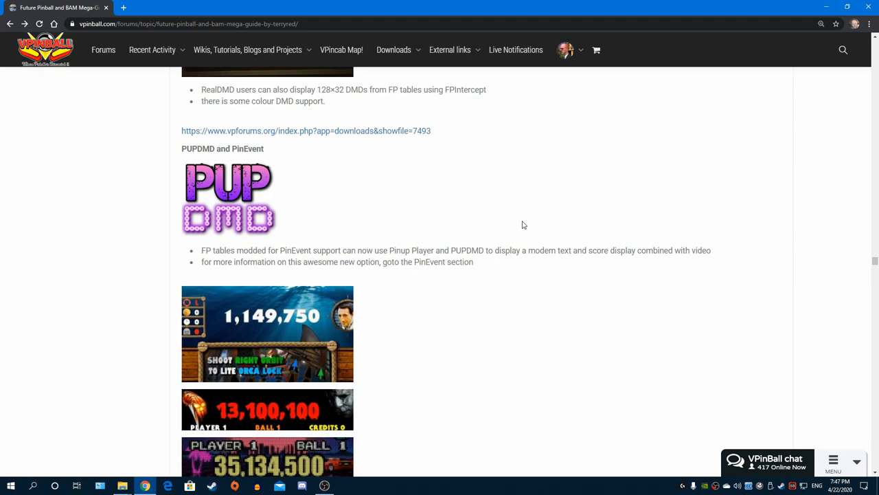
{"action": "scroll", "scroll_direction": "down", "scroll_amount": 3}
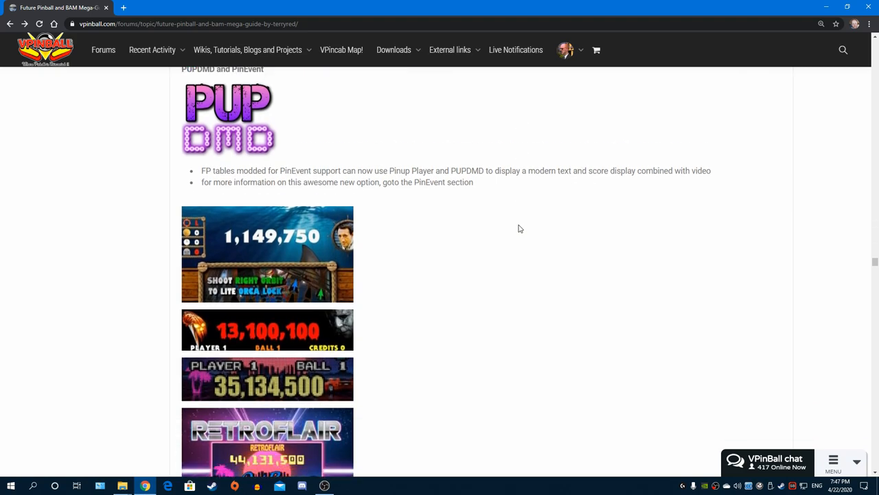
{"action": "scroll", "scroll_direction": "down", "scroll_amount": 3}
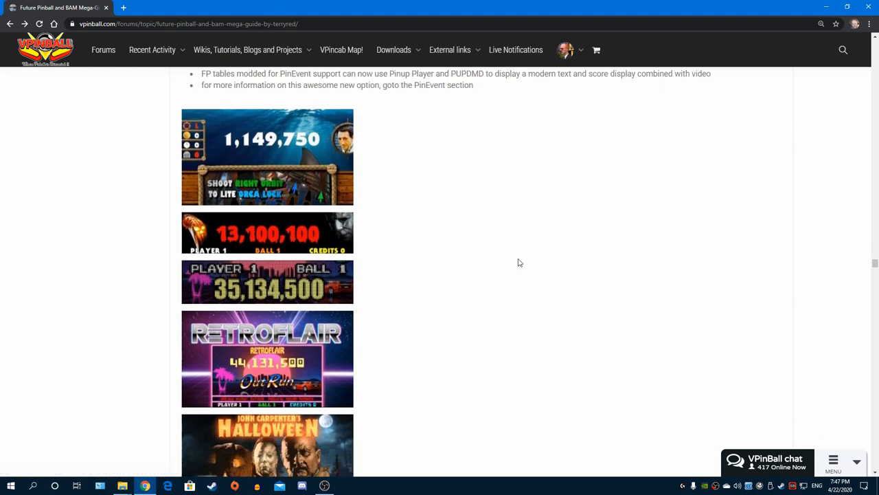
{"action": "scroll", "scroll_direction": "down", "scroll_amount": 3}
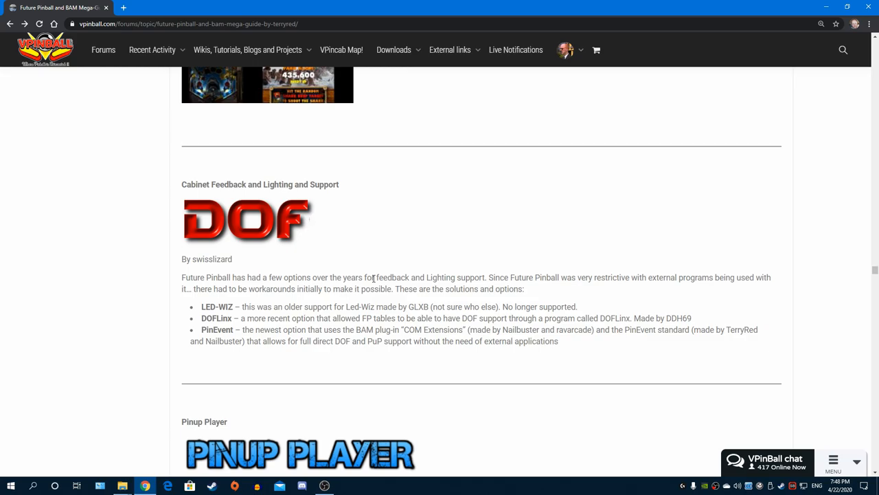
Scroll to the Pinup Player heading and its Jaws Ultimate Pro video preview
{"action": "scroll", "scroll_direction": "down", "scroll_amount": 3}
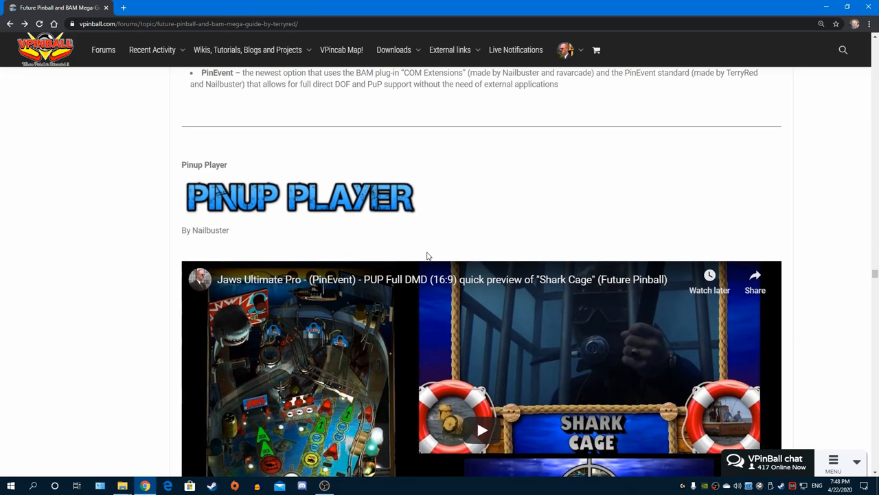
{"action": "scroll", "scroll_direction": "down", "scroll_amount": 3}
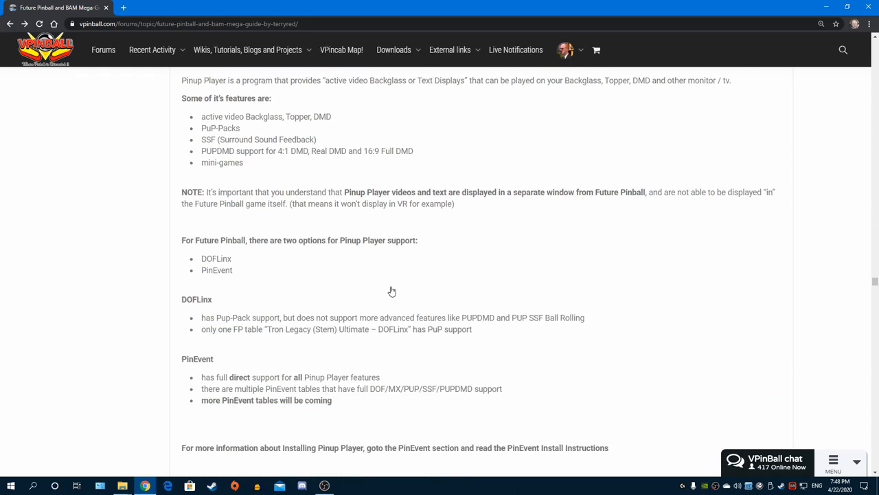
{"action": "scroll", "scroll_direction": "down", "scroll_amount": 3}
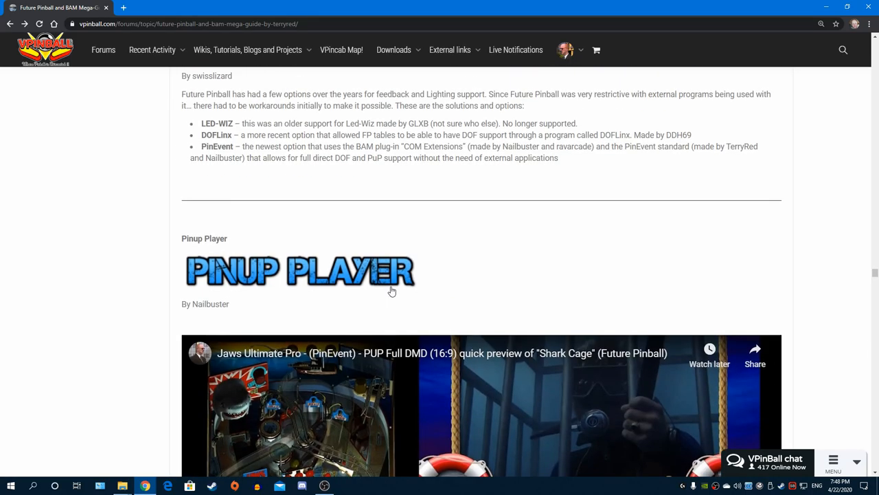
Scroll through PinEvent to its install, guide and tables links above DOFLinx
{"action": "scroll", "scroll_direction": "down", "scroll_amount": 3}
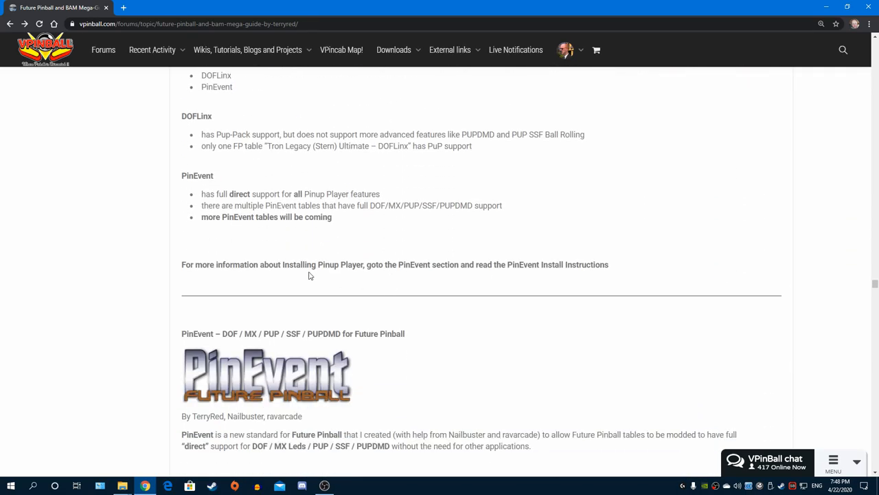
{"action": "mouse_move", "coordinate": [256, 203]}
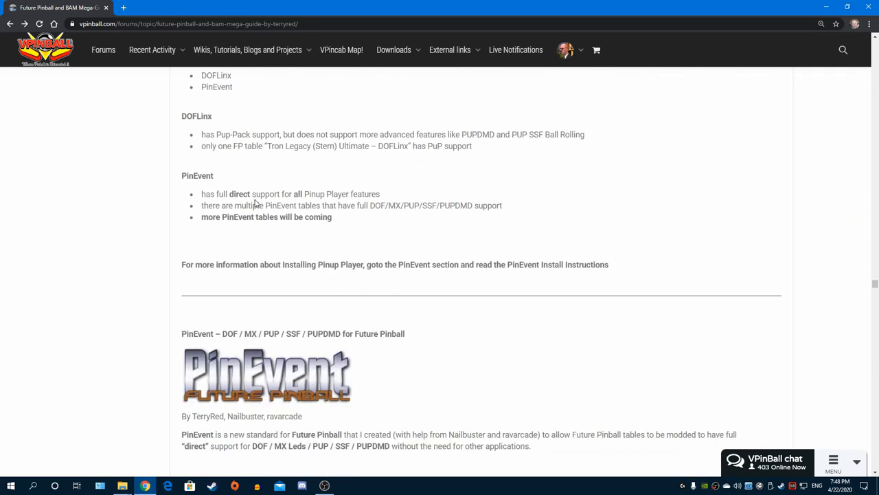
{"action": "scroll", "scroll_direction": "down", "scroll_amount": 3}
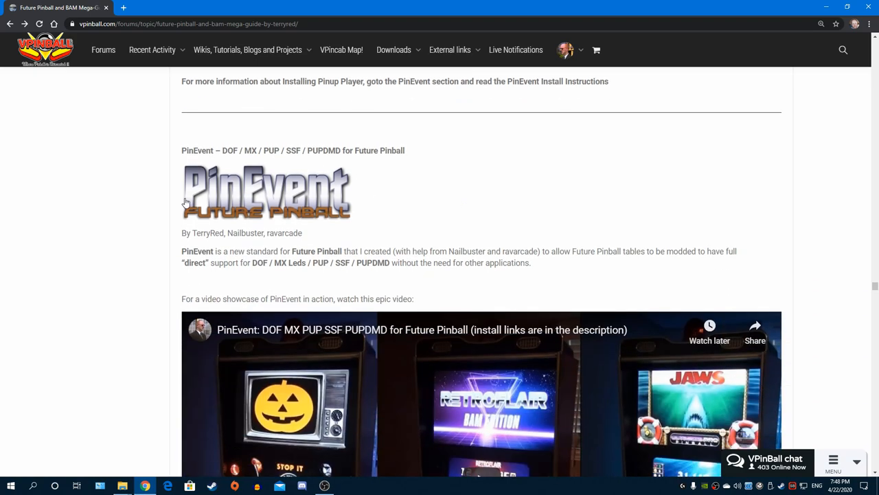
{"action": "mouse_move", "coordinate": [162, 189]}
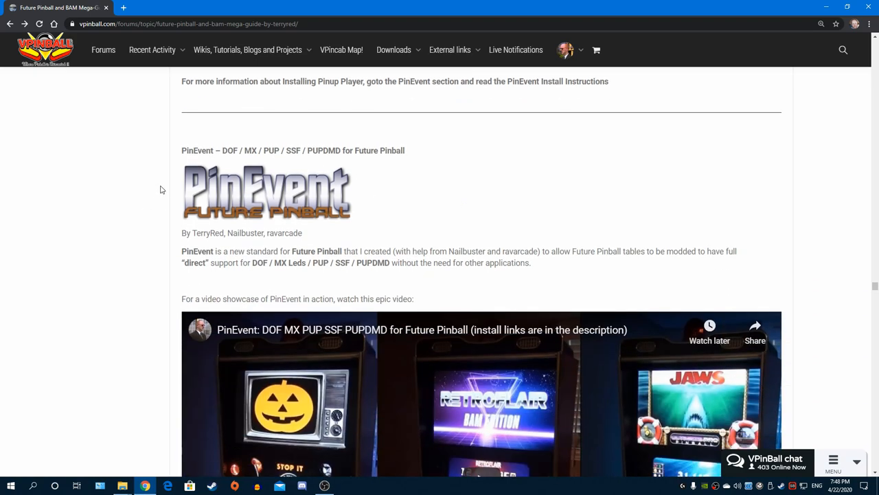
{"action": "mouse_move", "coordinate": [116, 229]}
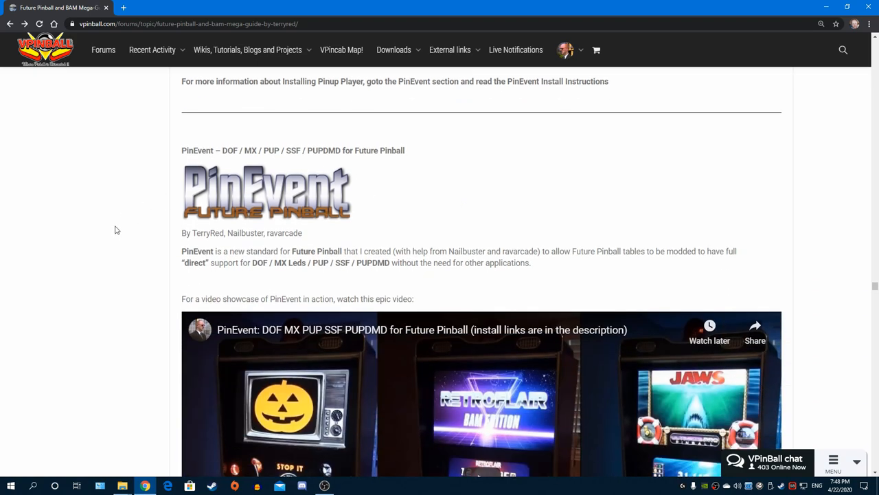
{"action": "scroll", "scroll_direction": "down", "scroll_amount": 3}
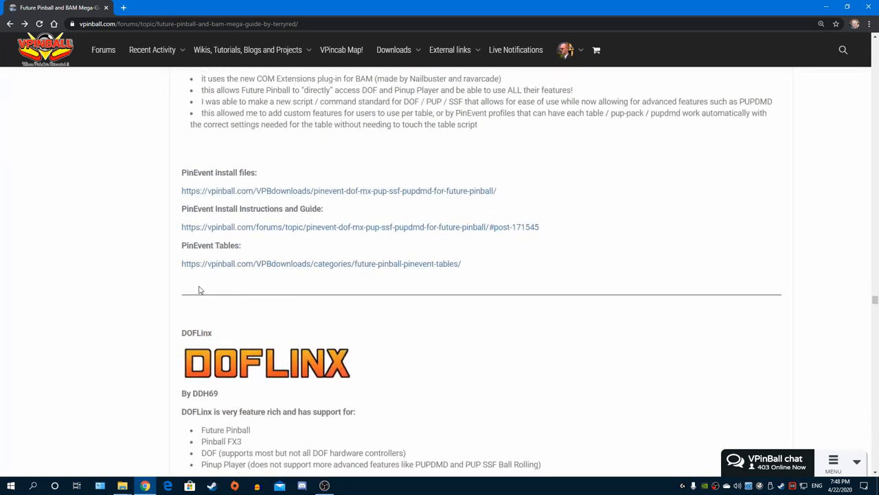
{"action": "mouse_move", "coordinate": [350, 217]}
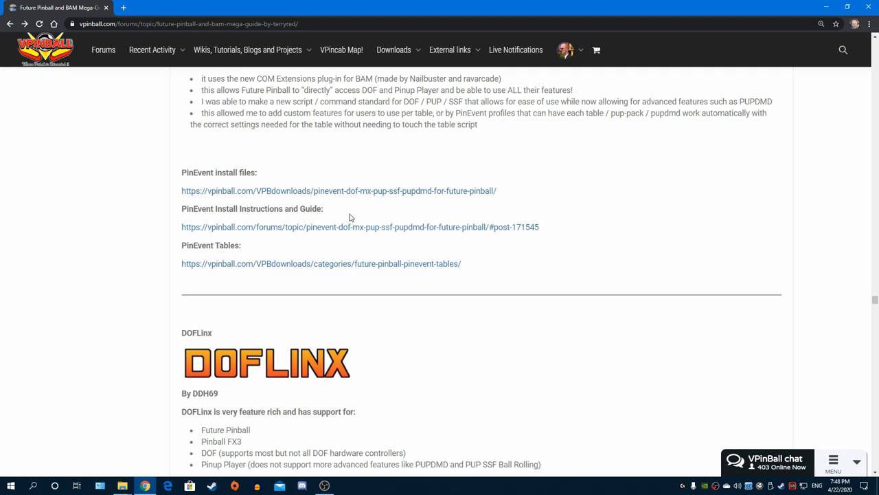
{"action": "mouse_move", "coordinate": [380, 219]}
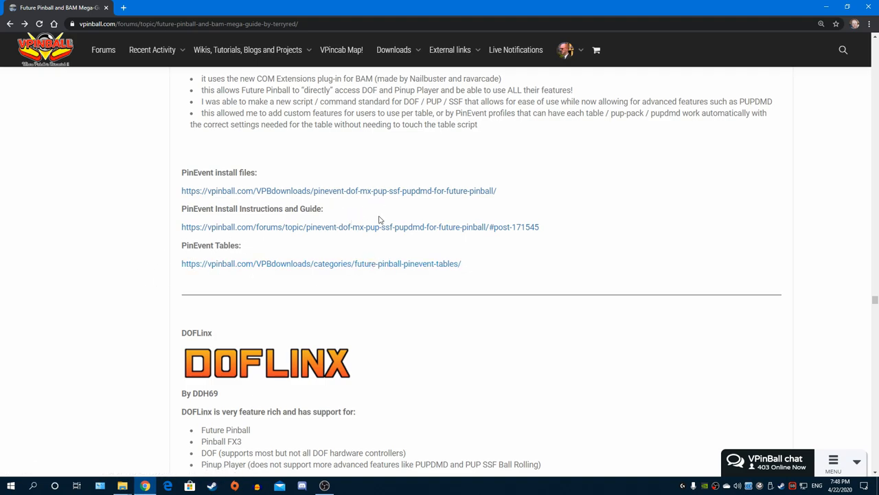
Scroll past the DOFLinx links and video guide to FRONT-ENDS and Pinball X
{"action": "scroll", "scroll_direction": "down", "scroll_amount": 3}
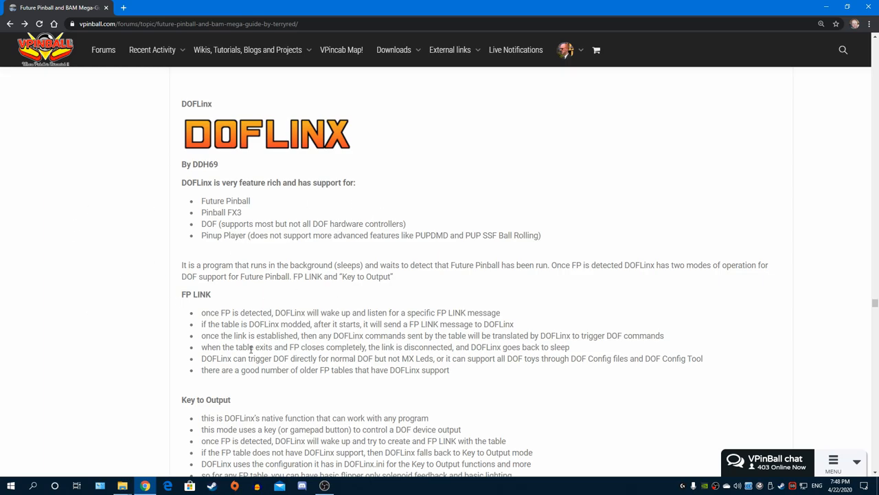
{"action": "scroll", "scroll_direction": "down", "scroll_amount": 3}
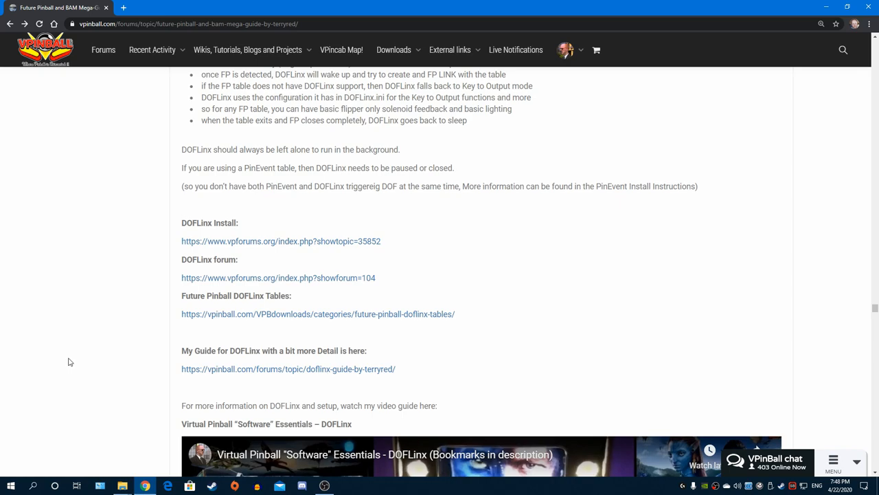
{"action": "mouse_move", "coordinate": [117, 343]}
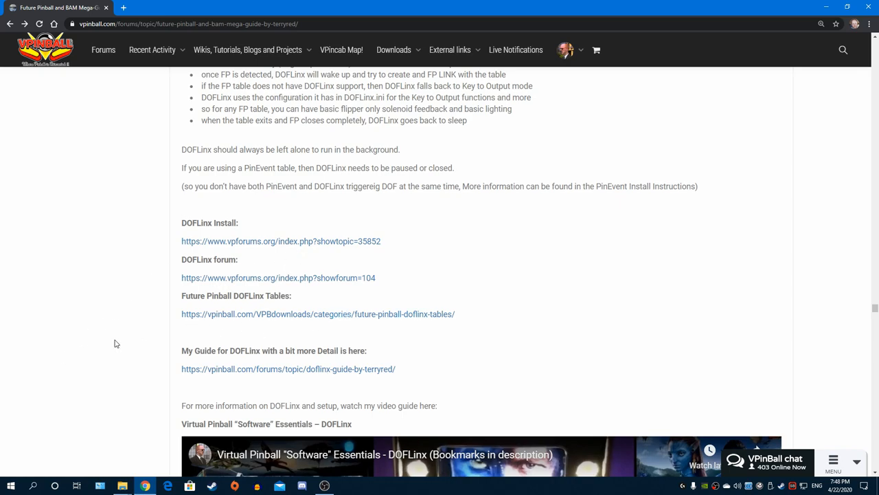
{"action": "scroll", "scroll_direction": "down", "scroll_amount": 3}
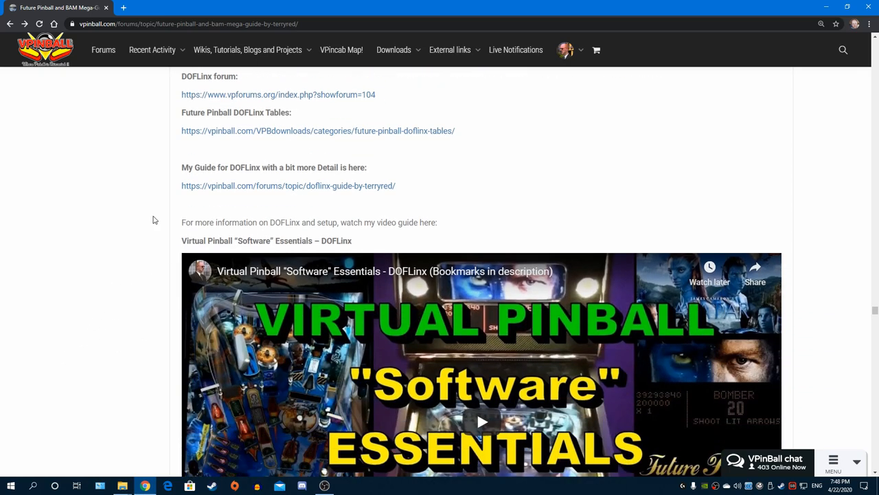
{"action": "scroll", "scroll_direction": "down", "scroll_amount": 3}
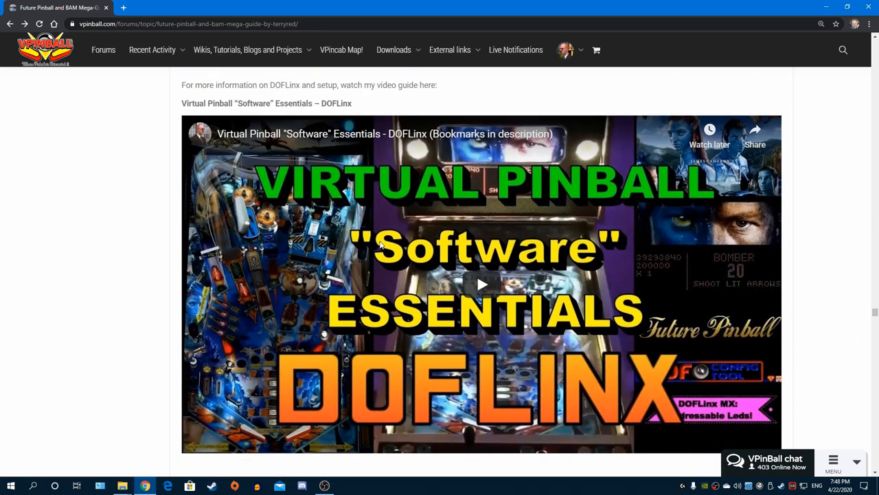
{"action": "scroll", "scroll_direction": "down", "scroll_amount": 3}
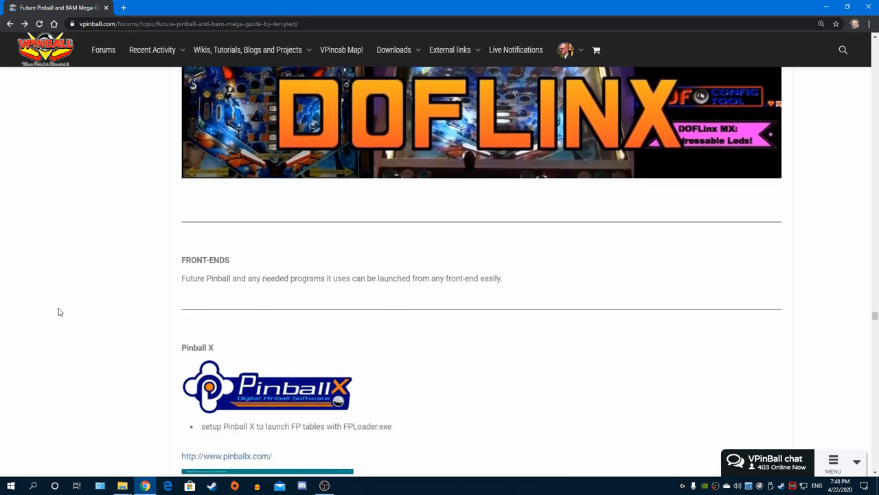
Scroll past Pinball X and the Popper close script example to the Pinball Y section
{"action": "scroll", "scroll_direction": "down", "scroll_amount": 3}
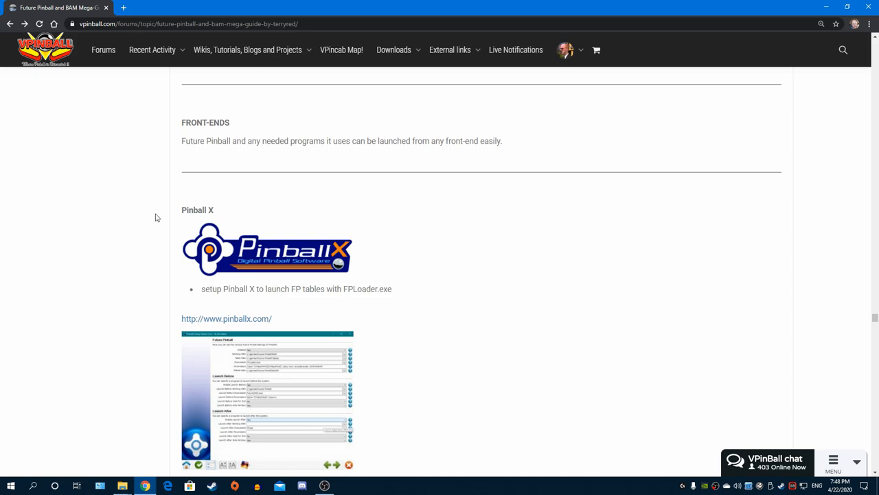
{"action": "mouse_move", "coordinate": [139, 214]}
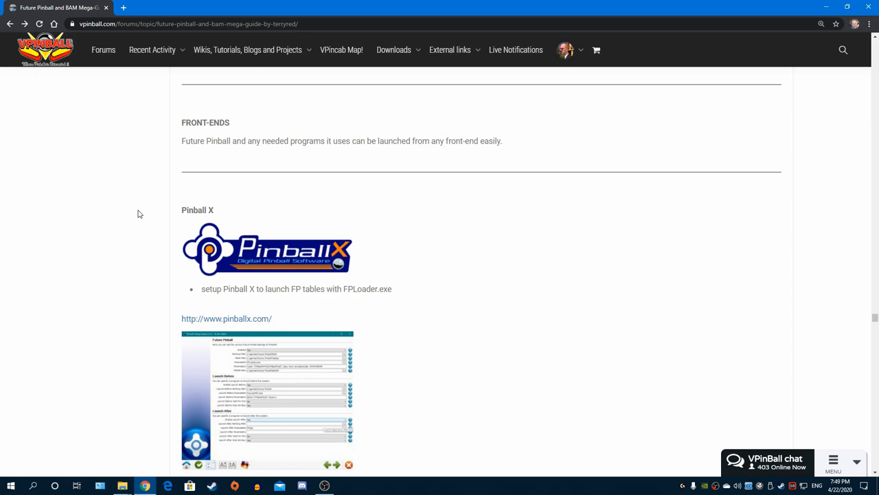
{"action": "mouse_move", "coordinate": [430, 311]}
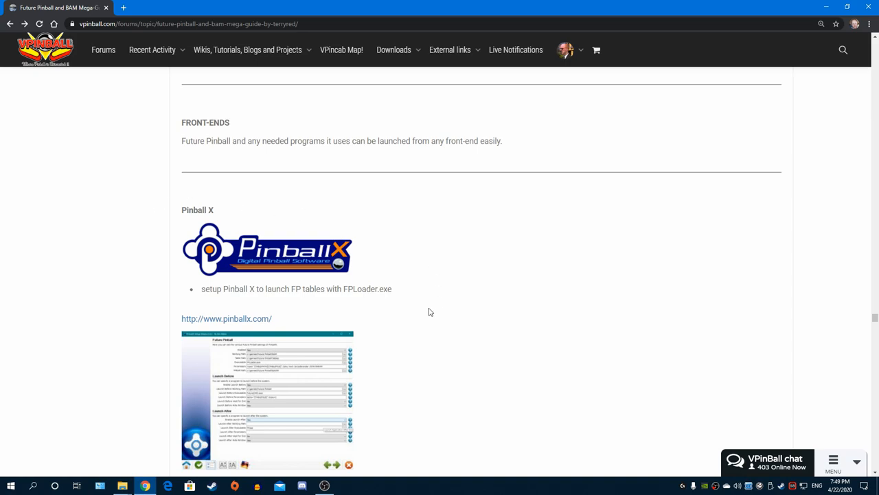
{"action": "scroll", "scroll_direction": "down", "scroll_amount": 3}
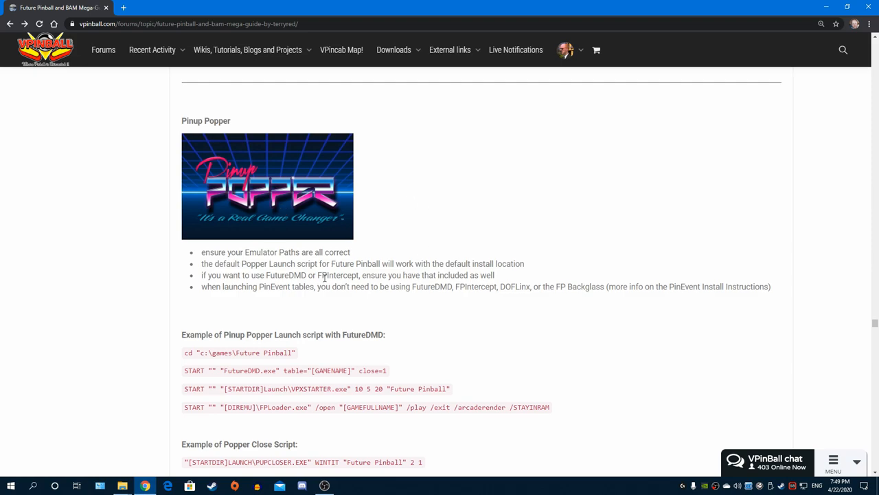
{"action": "scroll", "scroll_direction": "down", "scroll_amount": 3}
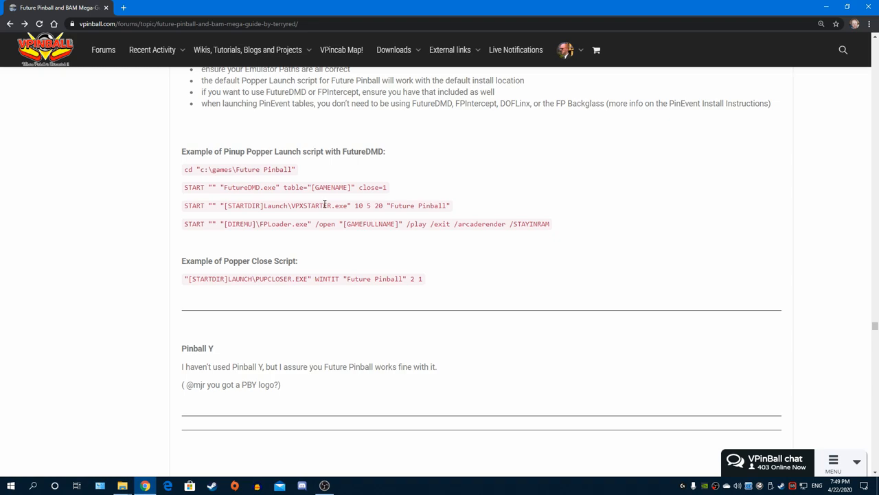
{"action": "mouse_move", "coordinate": [374, 236]}
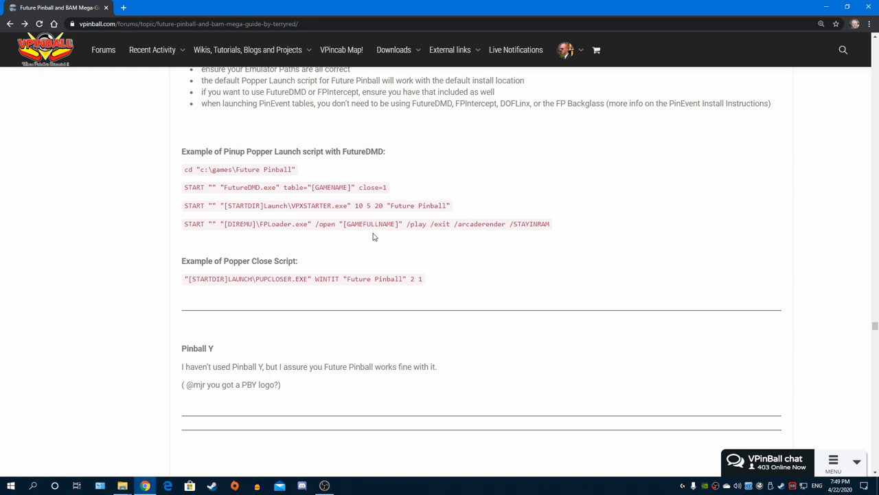
{"action": "scroll", "scroll_direction": "down", "scroll_amount": 3}
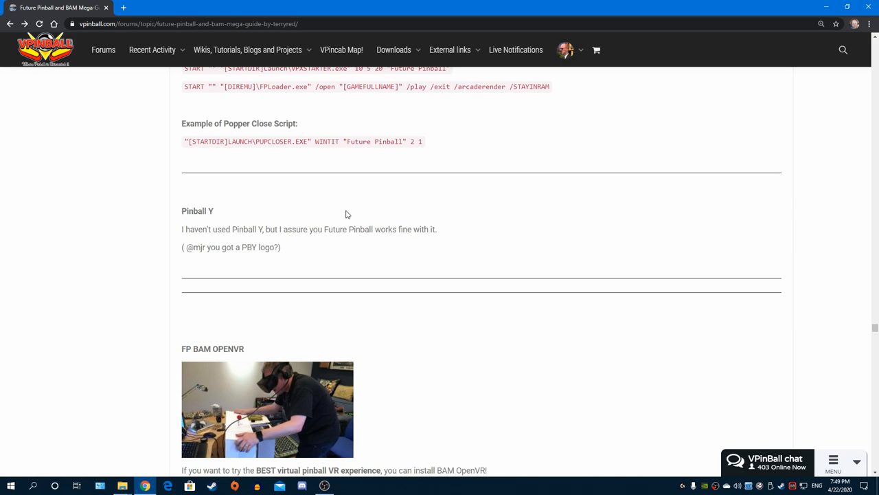
{"action": "mouse_move", "coordinate": [371, 192]}
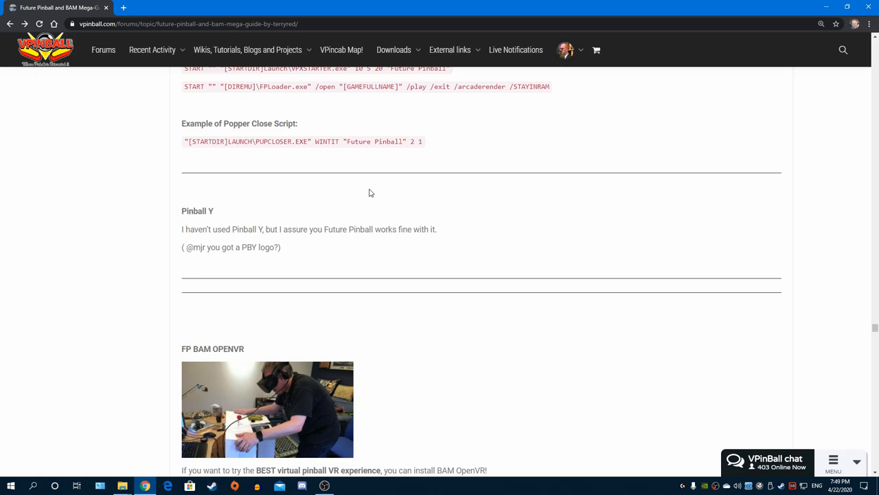
{"action": "mouse_move", "coordinate": [267, 206]}
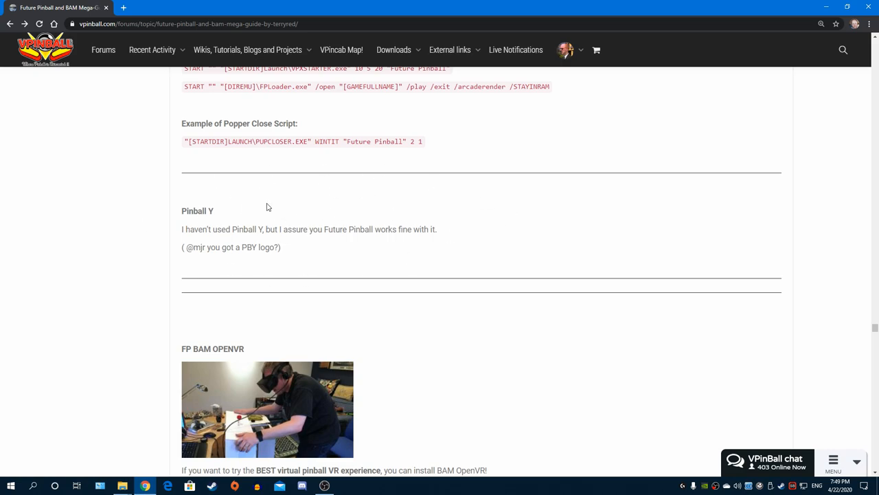
{"action": "mouse_move", "coordinate": [593, 187]}
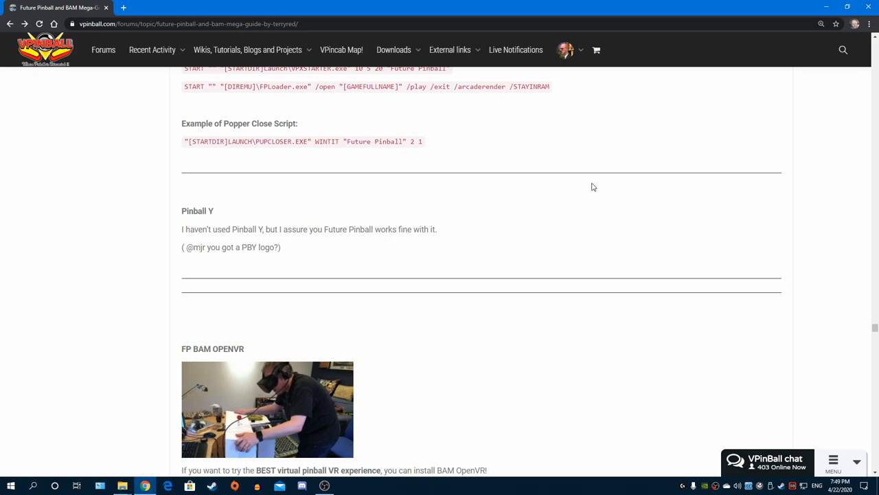
Scroll through the BAM OpenVR install, settings and troubleshooting notes to TerryRed's system specs
{"action": "scroll", "scroll_direction": "down", "scroll_amount": 3}
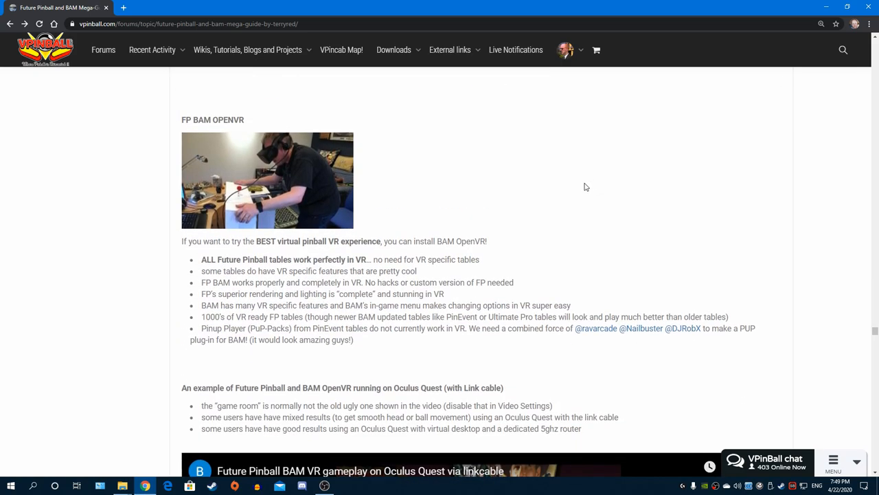
{"action": "mouse_move", "coordinate": [584, 182]}
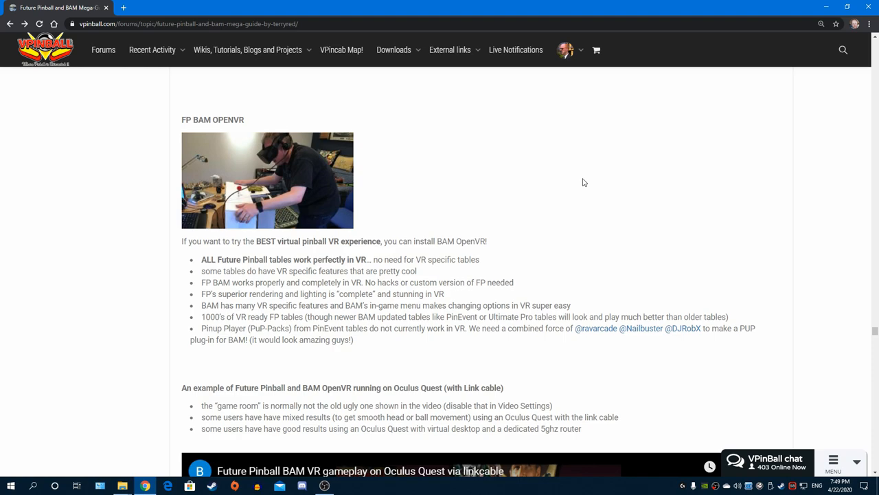
{"action": "mouse_move", "coordinate": [586, 156]}
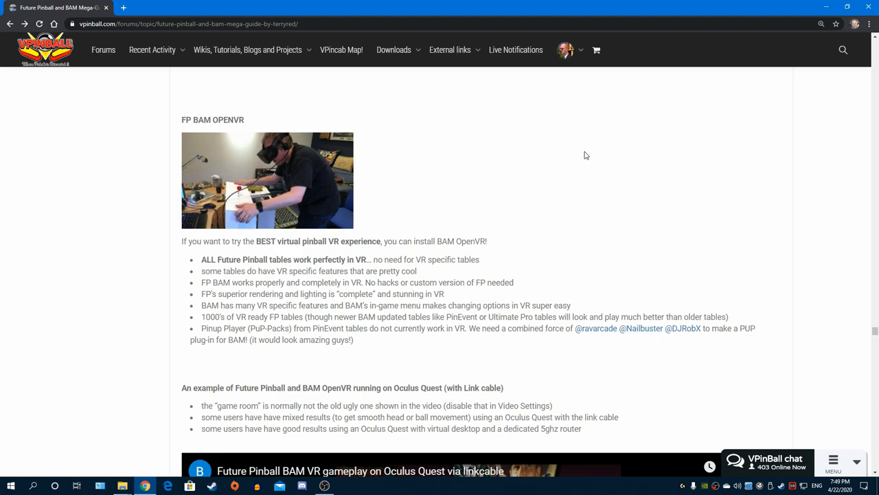
{"action": "mouse_move", "coordinate": [570, 252]}
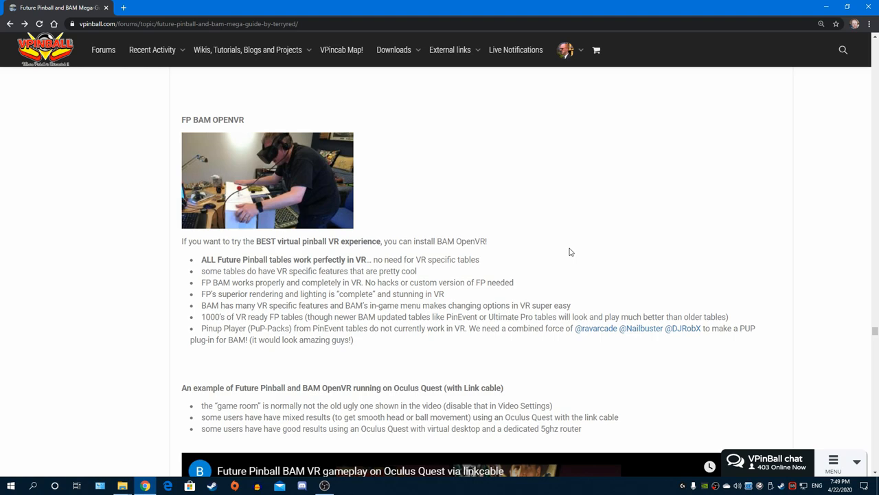
{"action": "scroll", "scroll_direction": "down", "scroll_amount": 3}
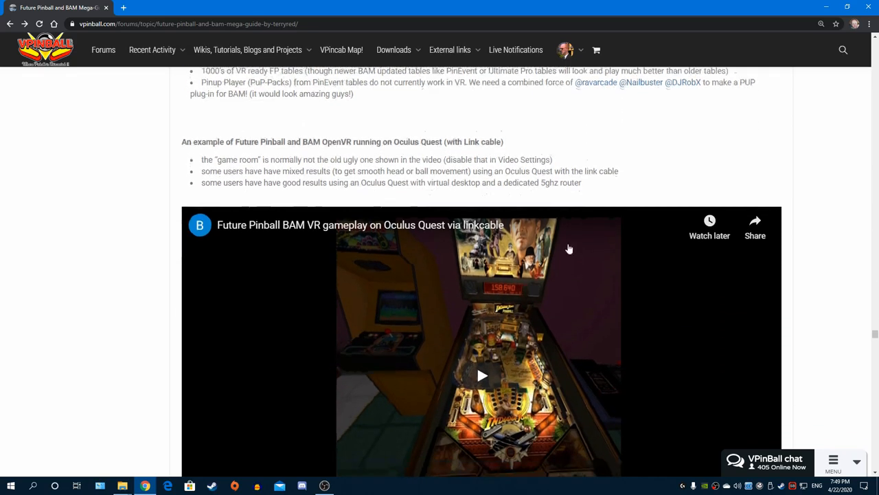
{"action": "scroll", "scroll_direction": "down", "scroll_amount": 3}
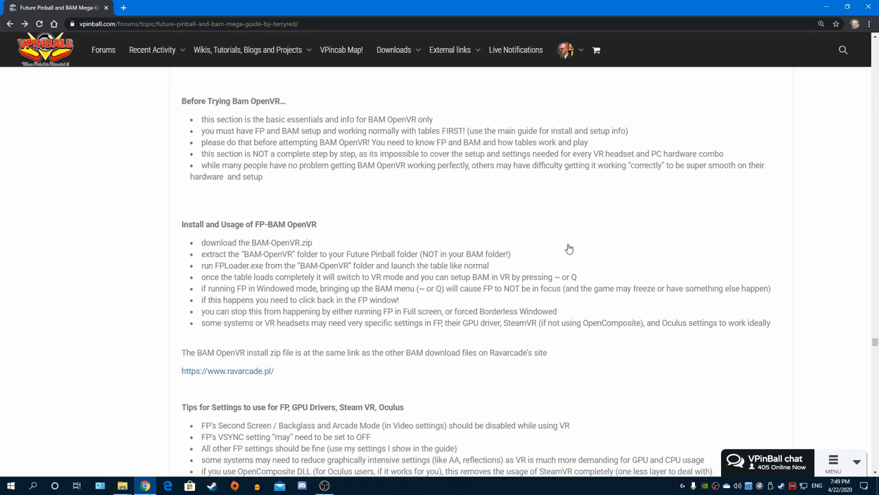
{"action": "scroll", "scroll_direction": "down", "scroll_amount": 3}
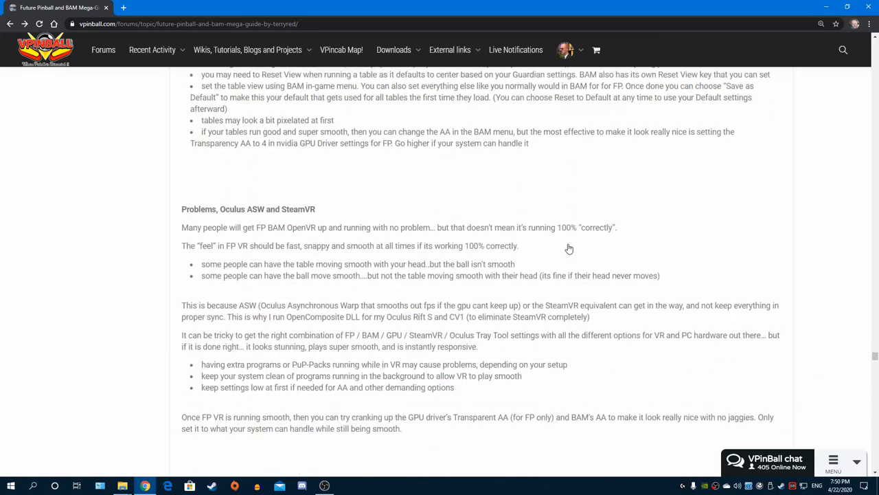
{"action": "scroll", "scroll_direction": "down", "scroll_amount": 3}
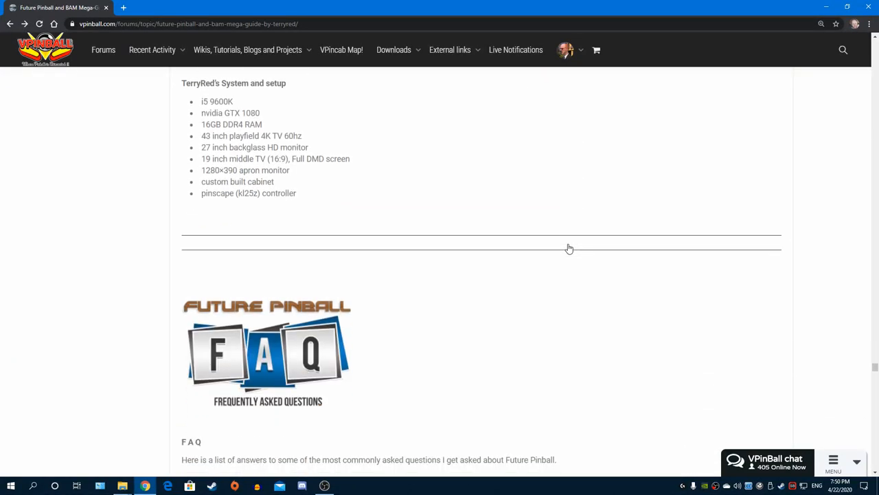
Read through the FAQ and Software Essentials videos, ending back at the DOFLinx links
{"action": "scroll", "scroll_direction": "down", "scroll_amount": 3}
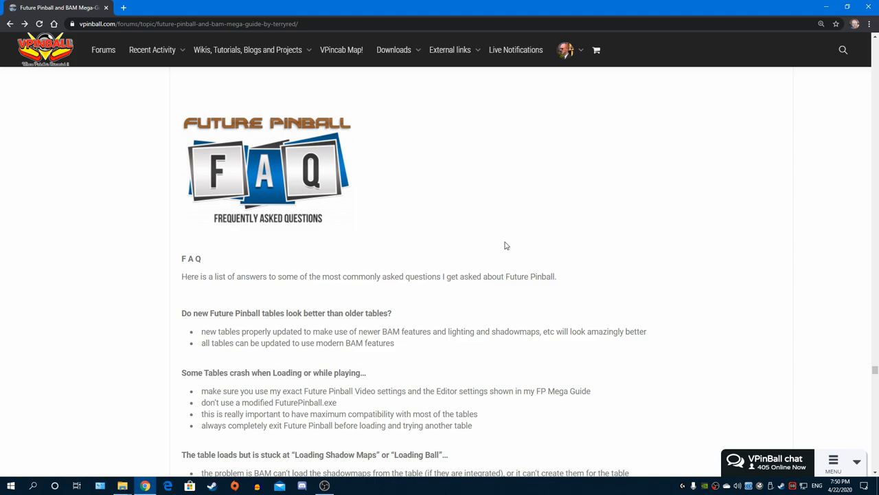
{"action": "mouse_move", "coordinate": [511, 244]}
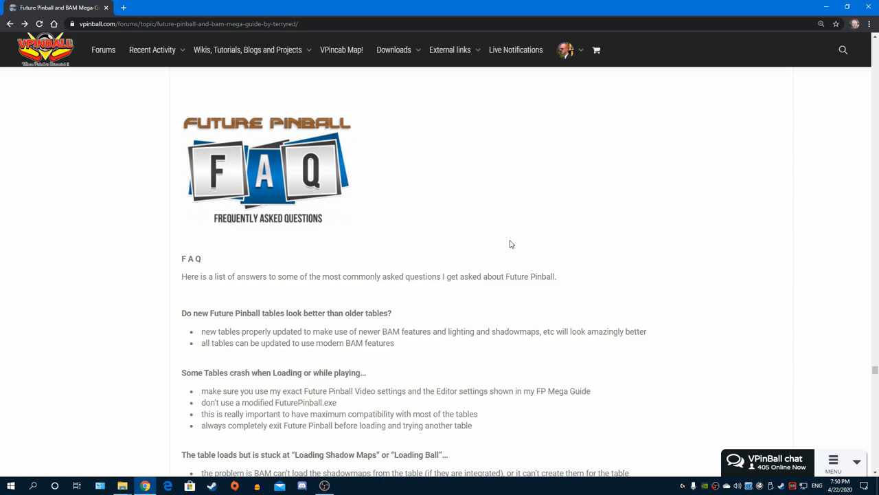
{"action": "scroll", "scroll_direction": "down", "scroll_amount": 3}
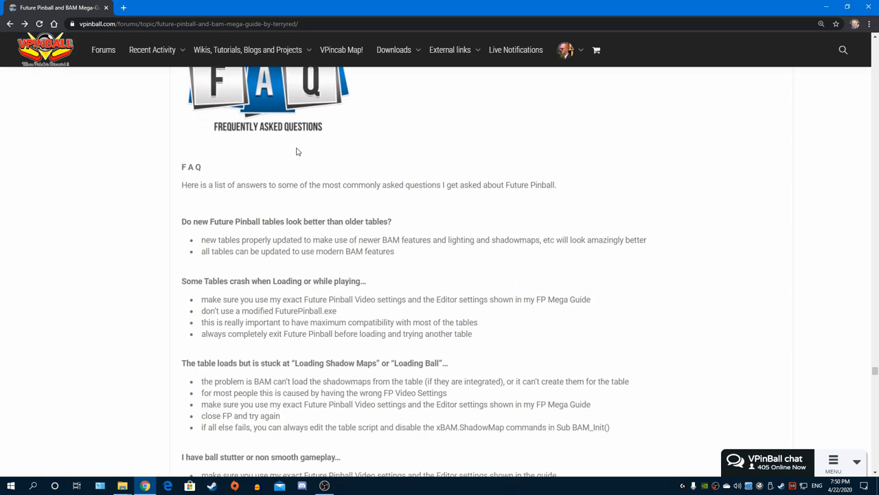
{"action": "mouse_move", "coordinate": [589, 308]}
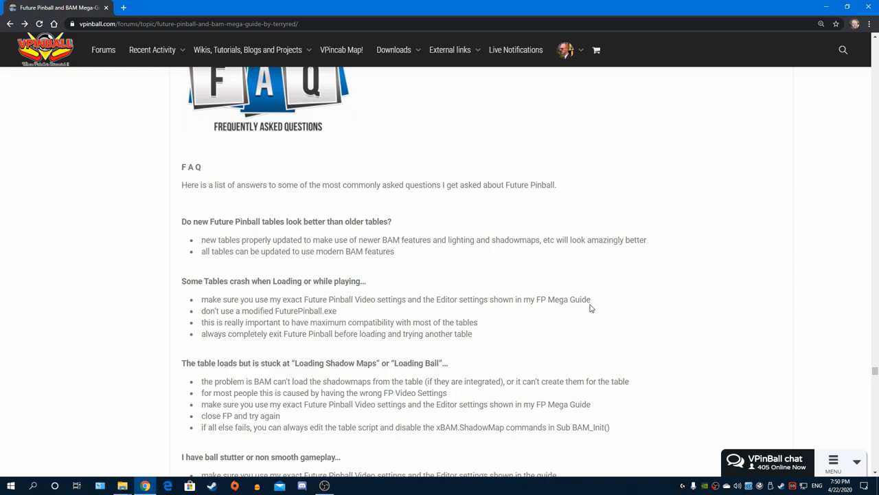
{"action": "scroll", "scroll_direction": "down", "scroll_amount": 3}
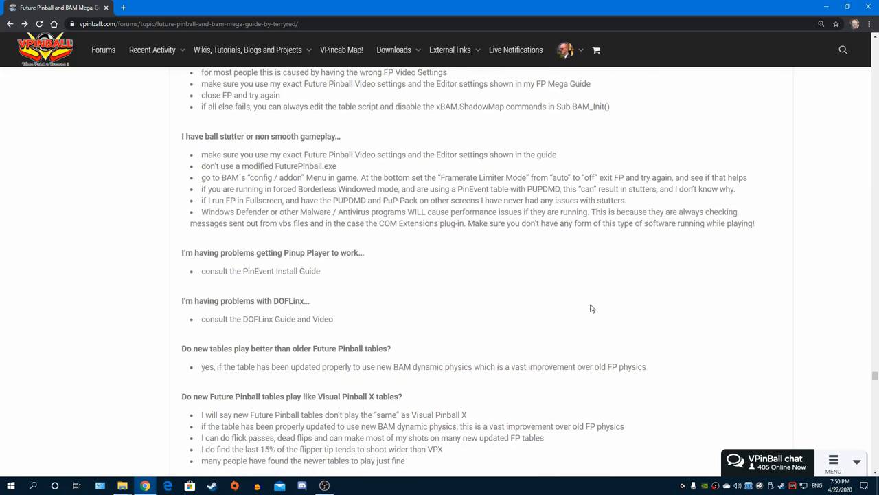
{"action": "scroll", "scroll_direction": "down", "scroll_amount": 3}
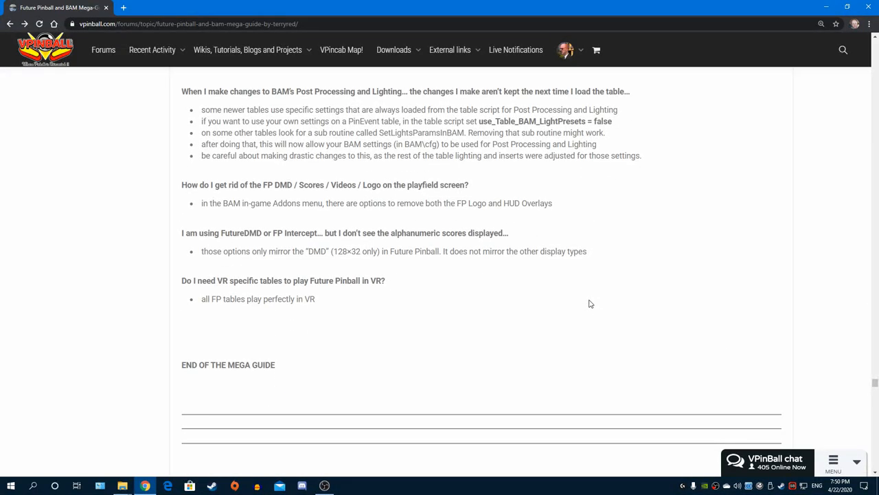
{"action": "scroll", "scroll_direction": "down", "scroll_amount": 3}
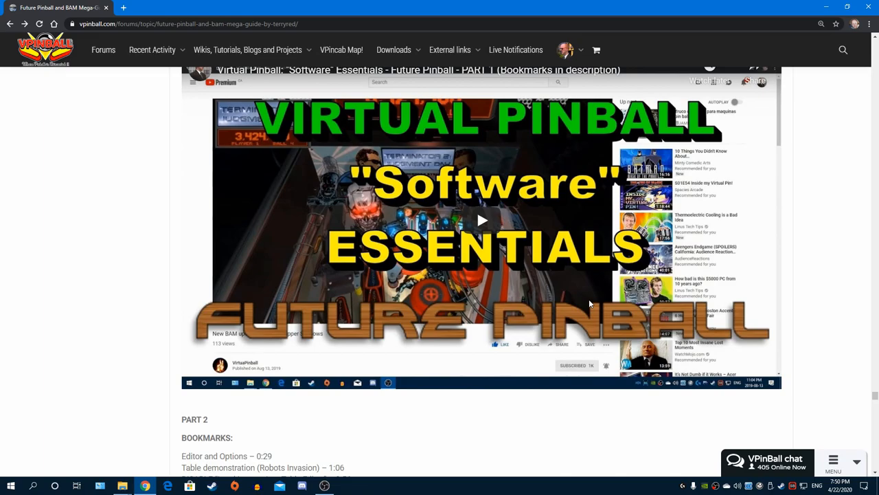
{"action": "scroll", "scroll_direction": "down", "scroll_amount": 3}
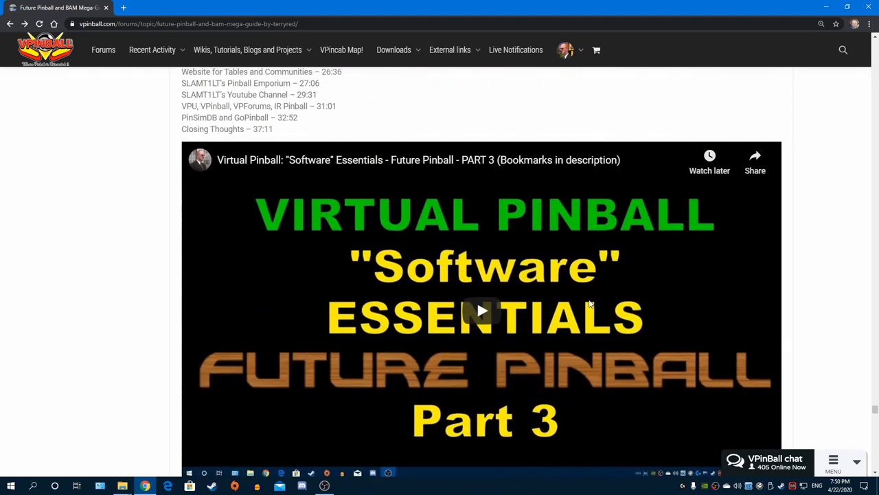
{"action": "scroll", "scroll_direction": "down", "scroll_amount": 3}
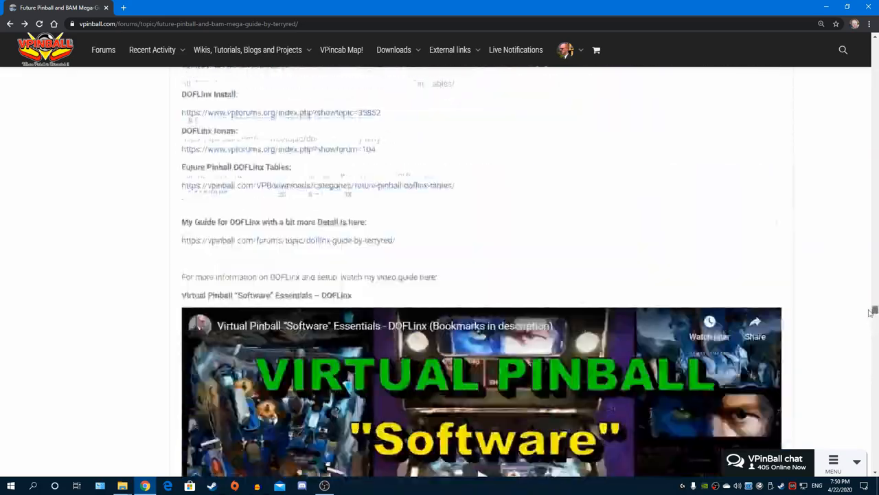
Scroll past the table sources to the opening welcome post listing its three sections
{"action": "scroll", "scroll_direction": "up", "scroll_amount": 3}
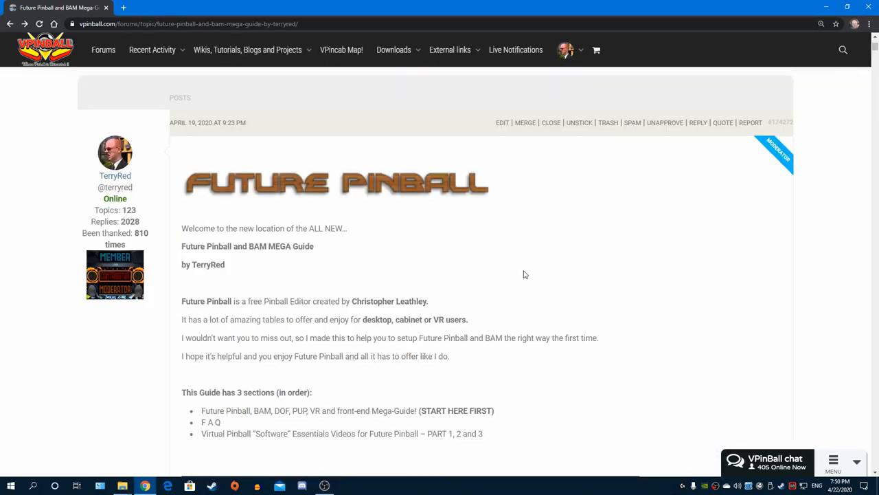
{"action": "scroll", "scroll_direction": "down", "scroll_amount": 3}
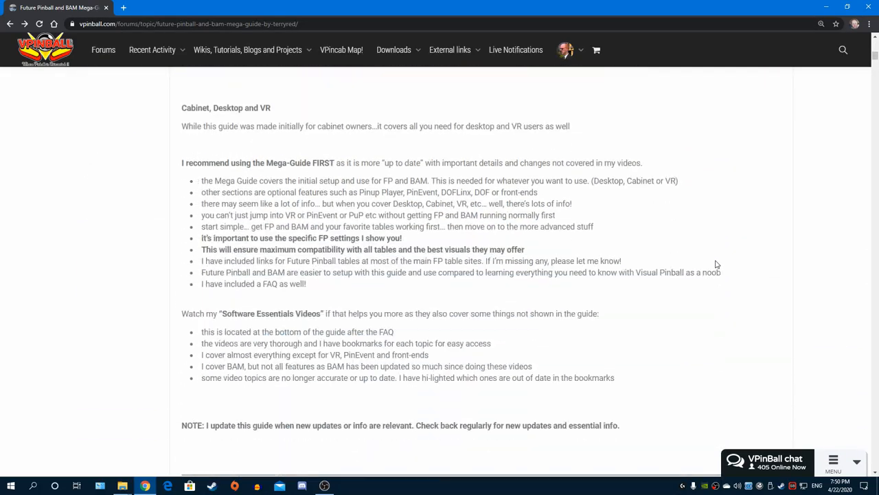
{"action": "scroll", "scroll_direction": "down", "scroll_amount": 3}
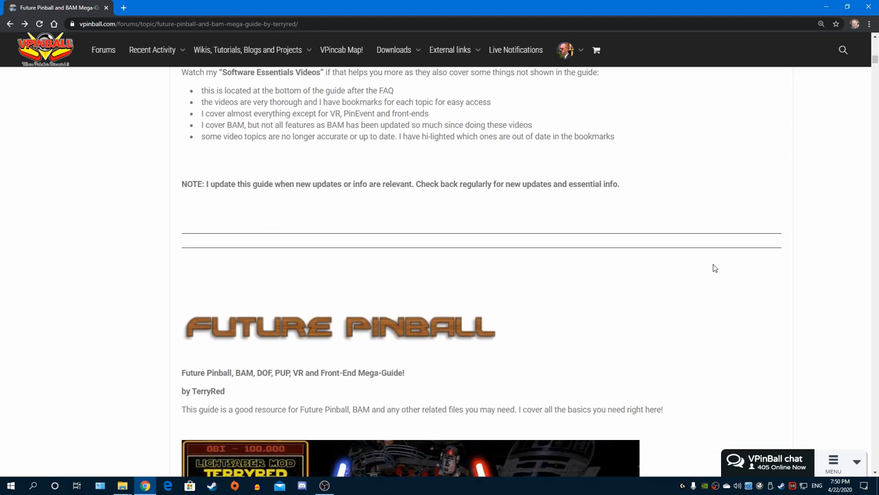
{"action": "scroll", "scroll_direction": "down", "scroll_amount": 3}
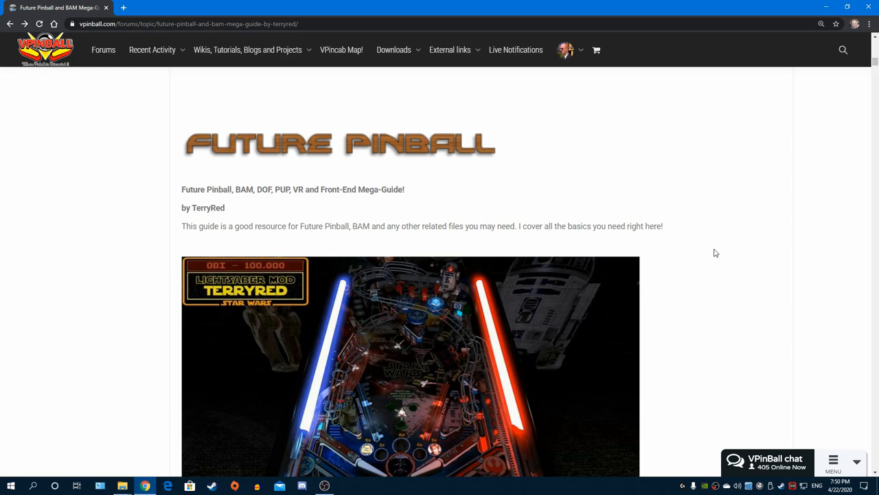
{"action": "scroll", "scroll_direction": "down", "scroll_amount": 3}
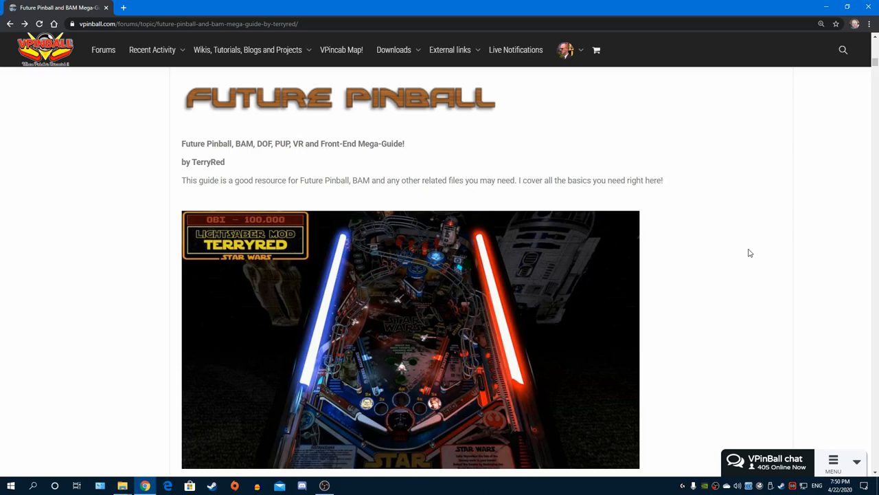
{"action": "scroll", "scroll_direction": "down", "scroll_amount": 3}
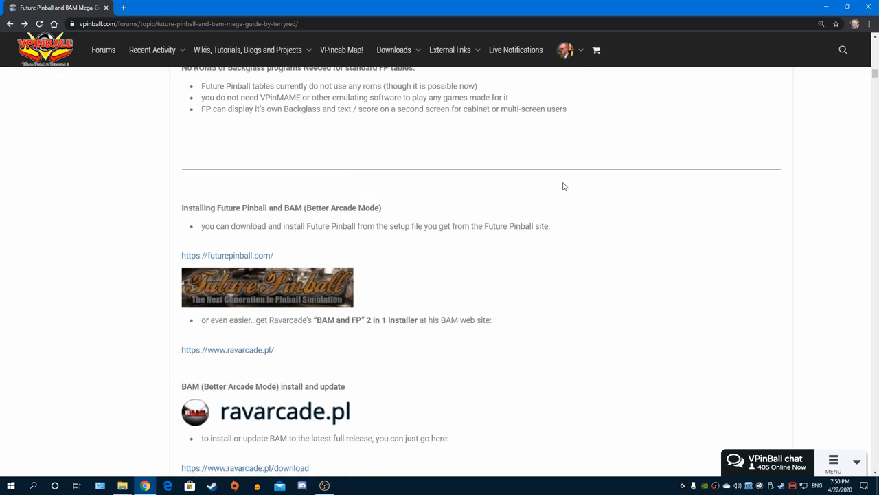
{"action": "scroll", "scroll_direction": "down", "scroll_amount": 3}
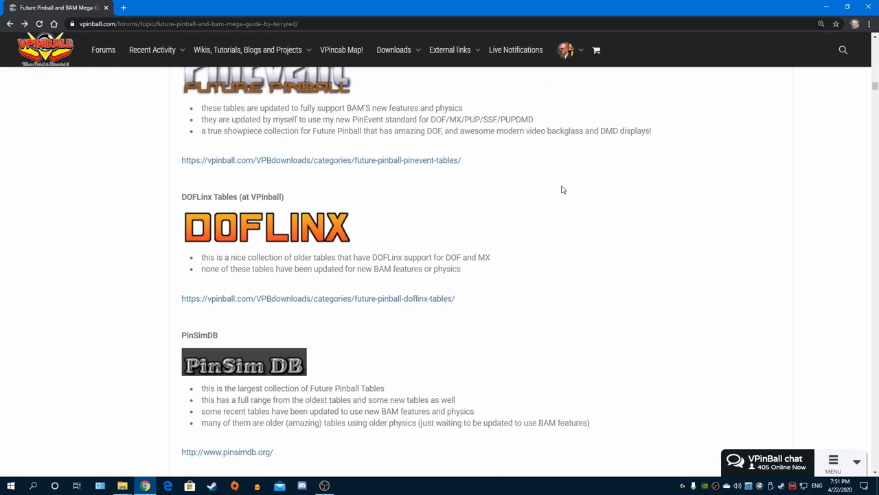
{"action": "scroll", "scroll_direction": "down", "scroll_amount": 3}
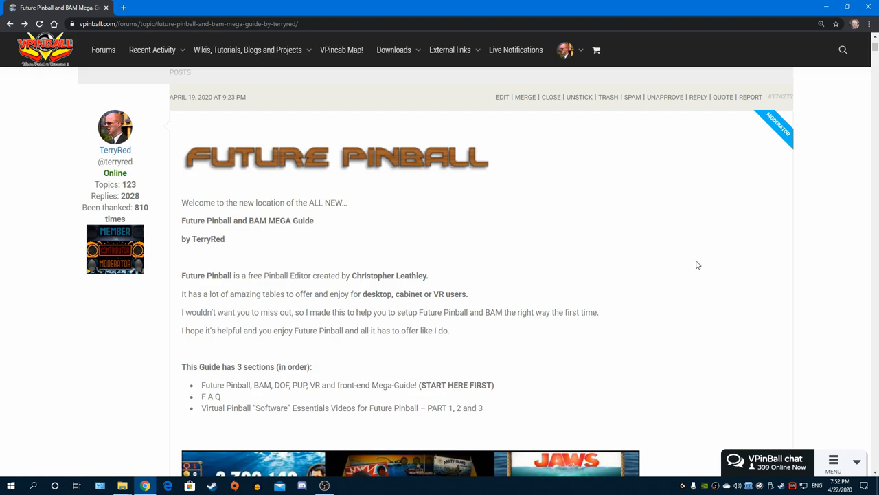
{"action": "mouse_move", "coordinate": [766, 284]}
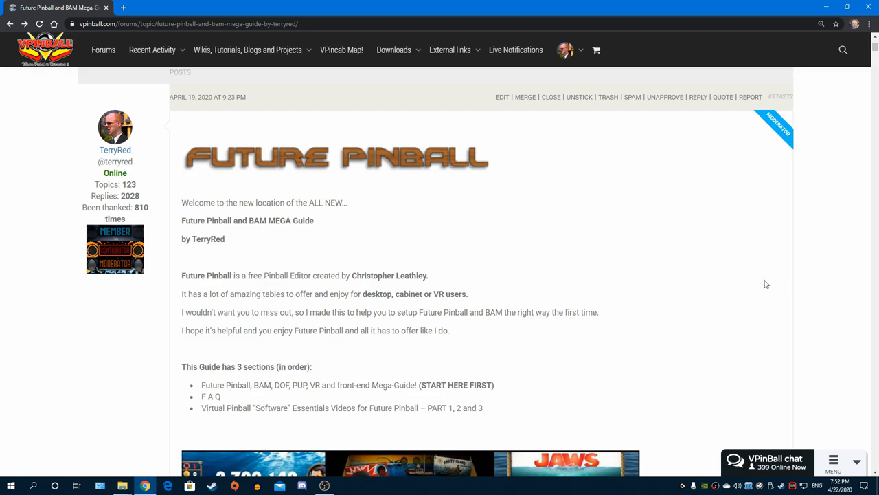